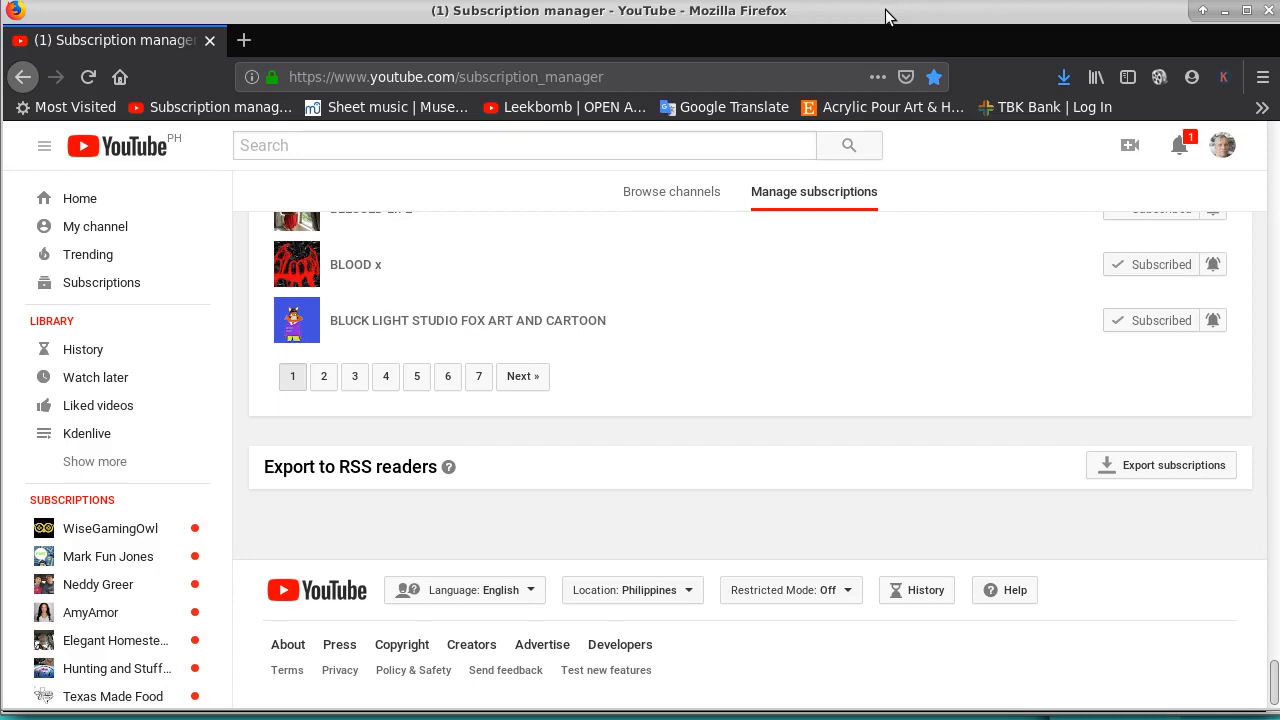
mouse_move(1024, 324)
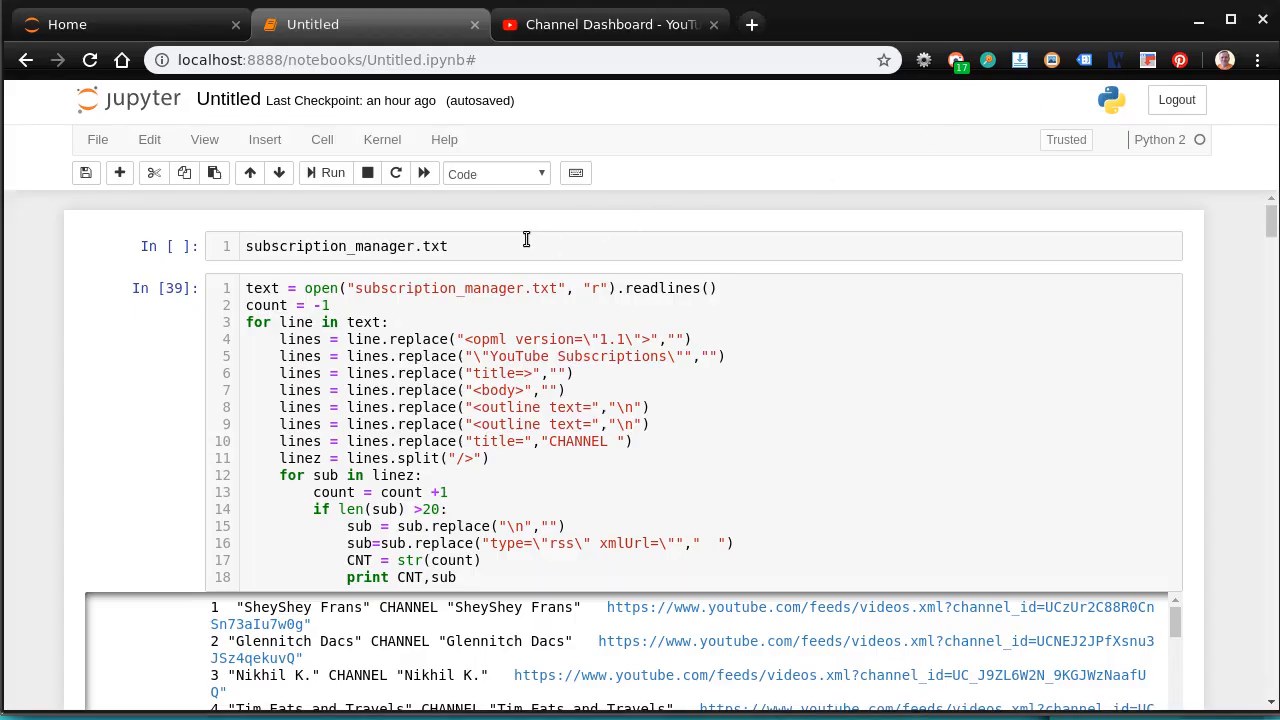
Open the Tim Eats and Travels feed URL from the cell output in a new tab
click(466, 246)
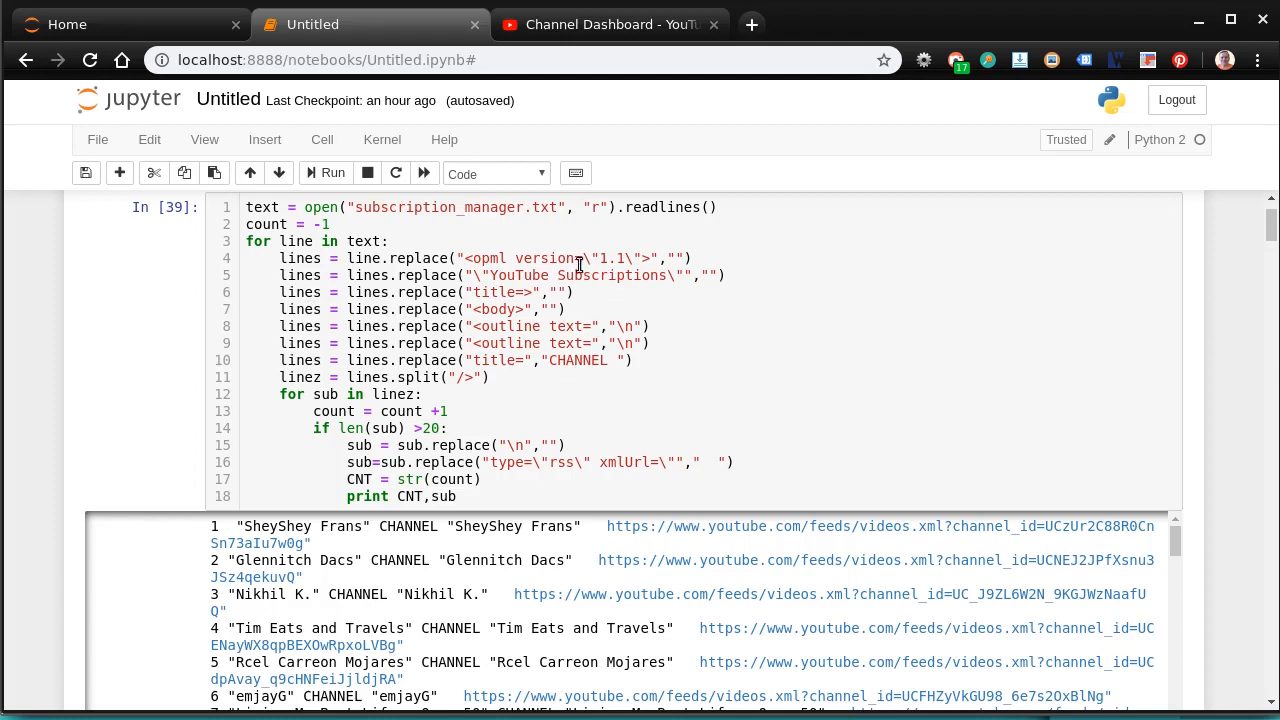
mouse_move(1242, 252)
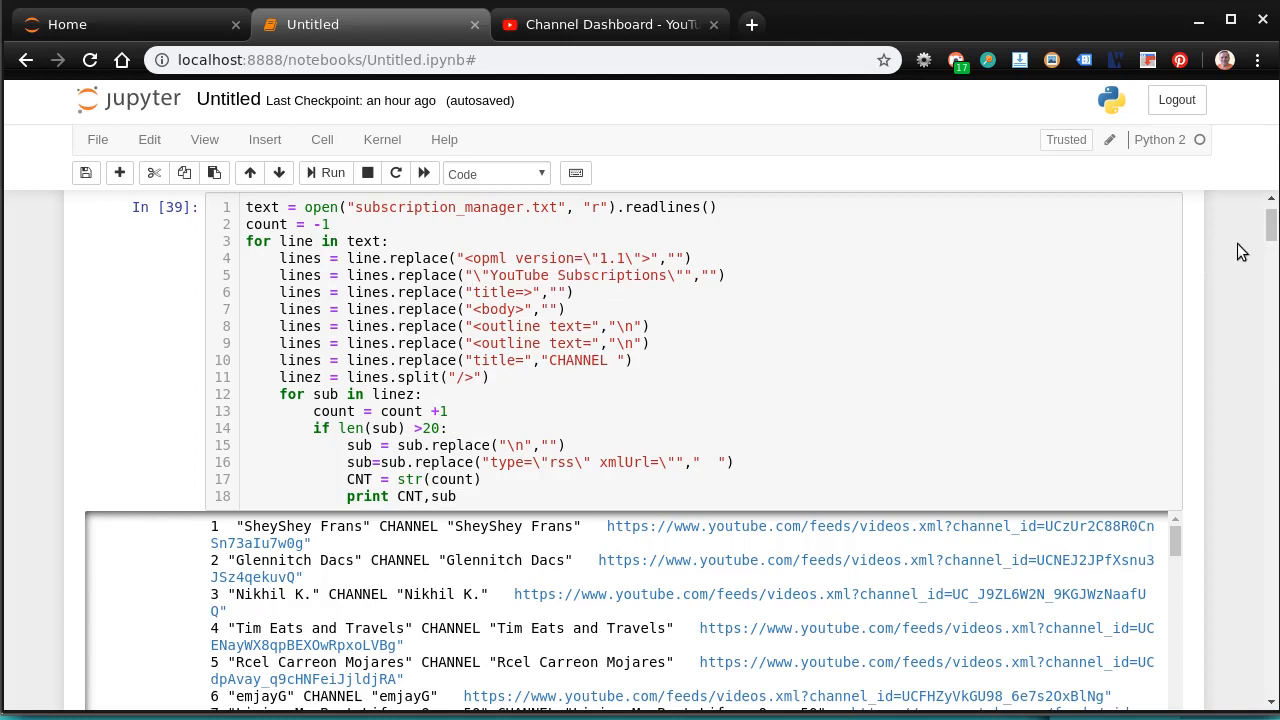
scroll(down, 3)
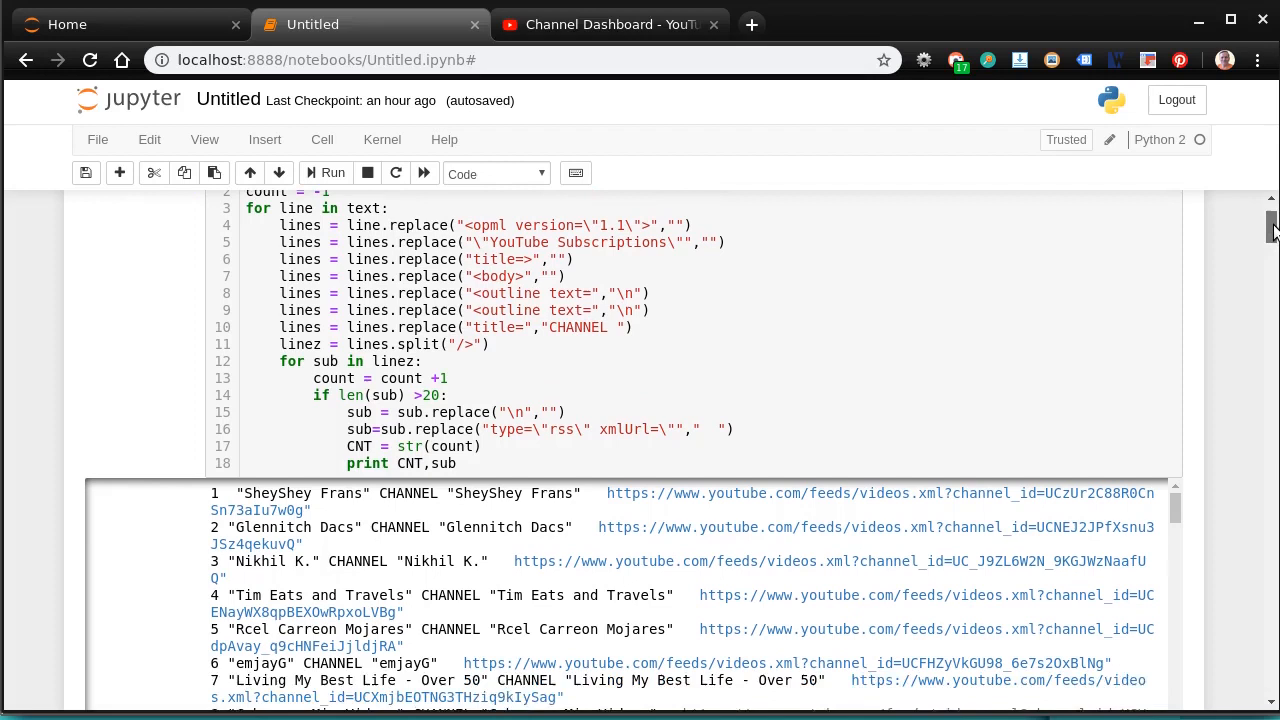
scroll(down, 3)
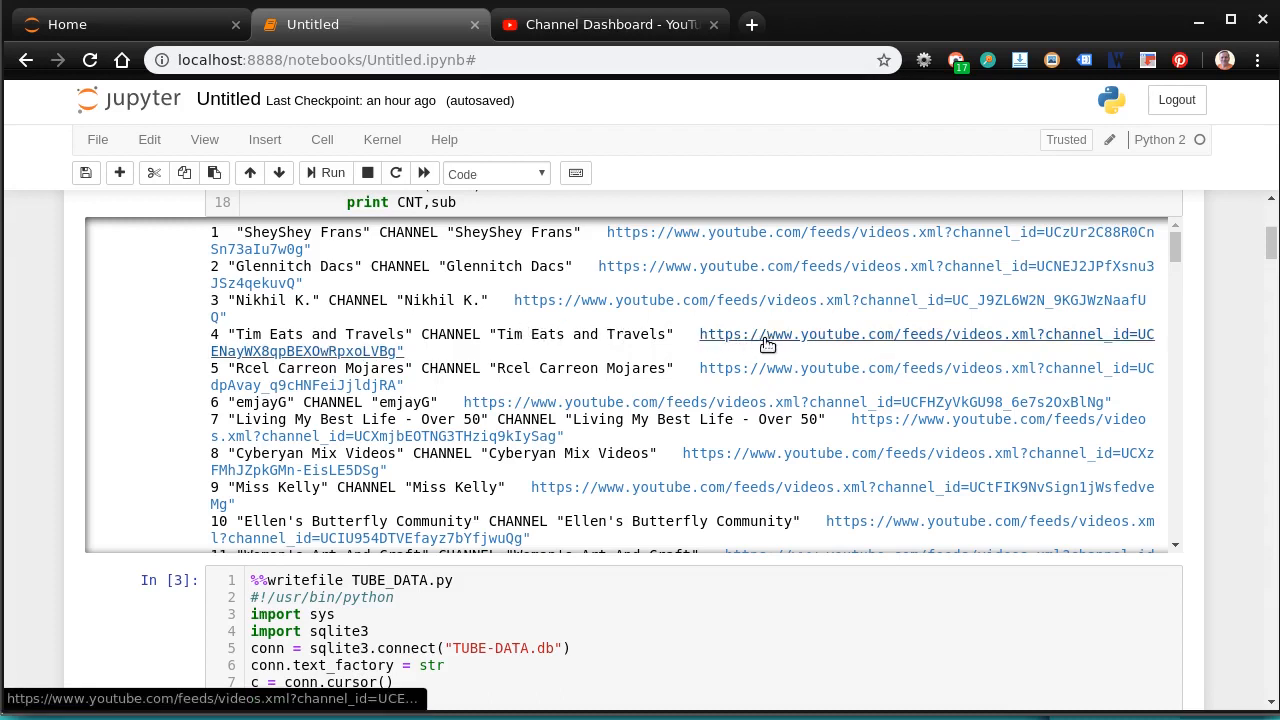
mouse_move(770, 340)
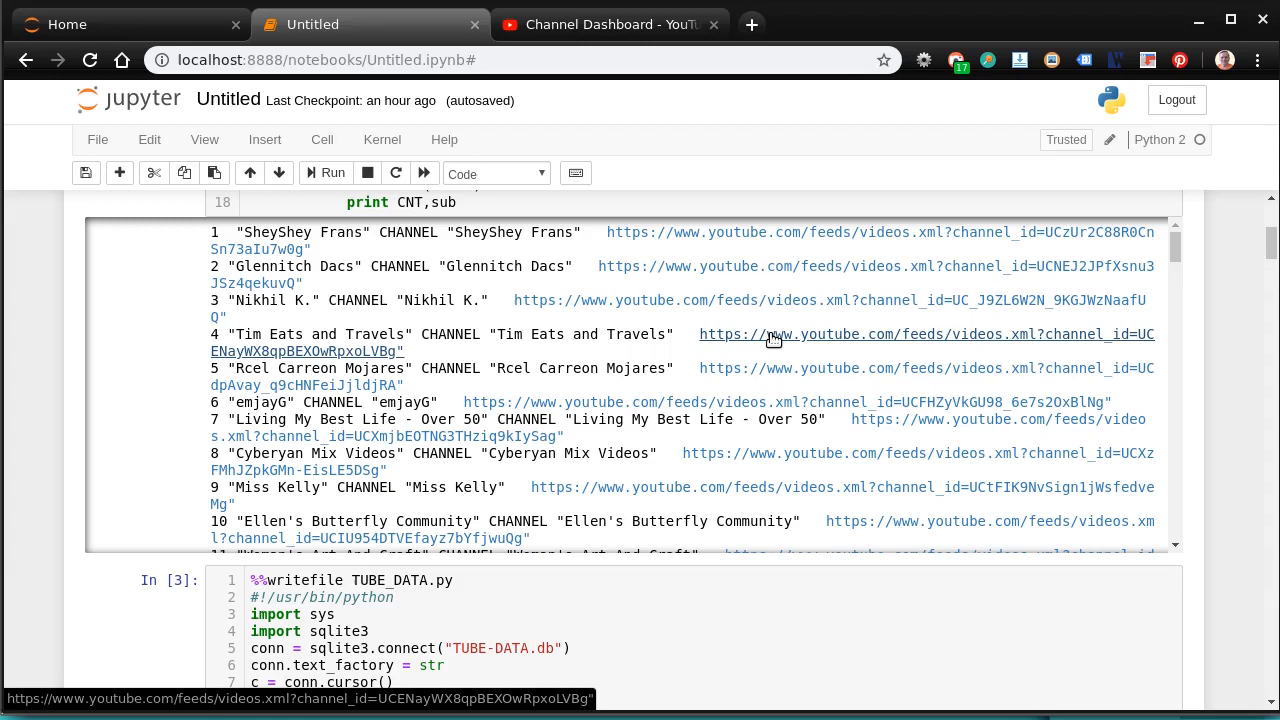
right_click(770, 334)
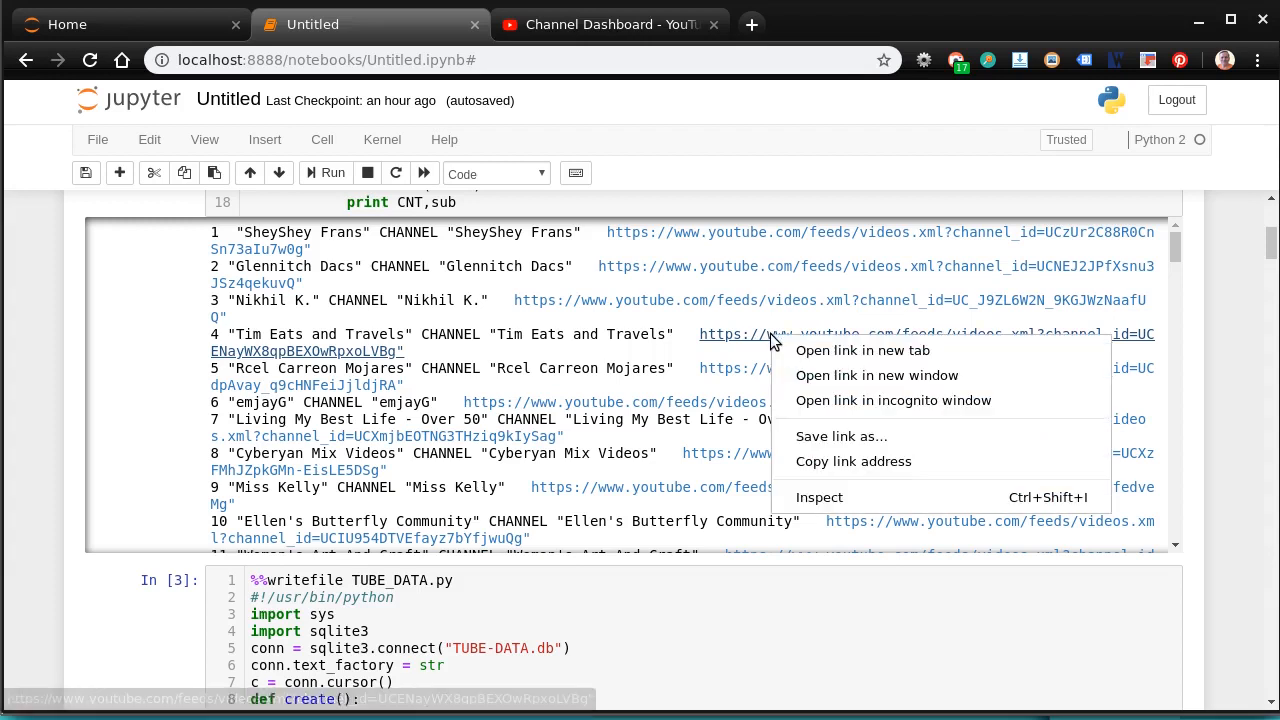
click(862, 350)
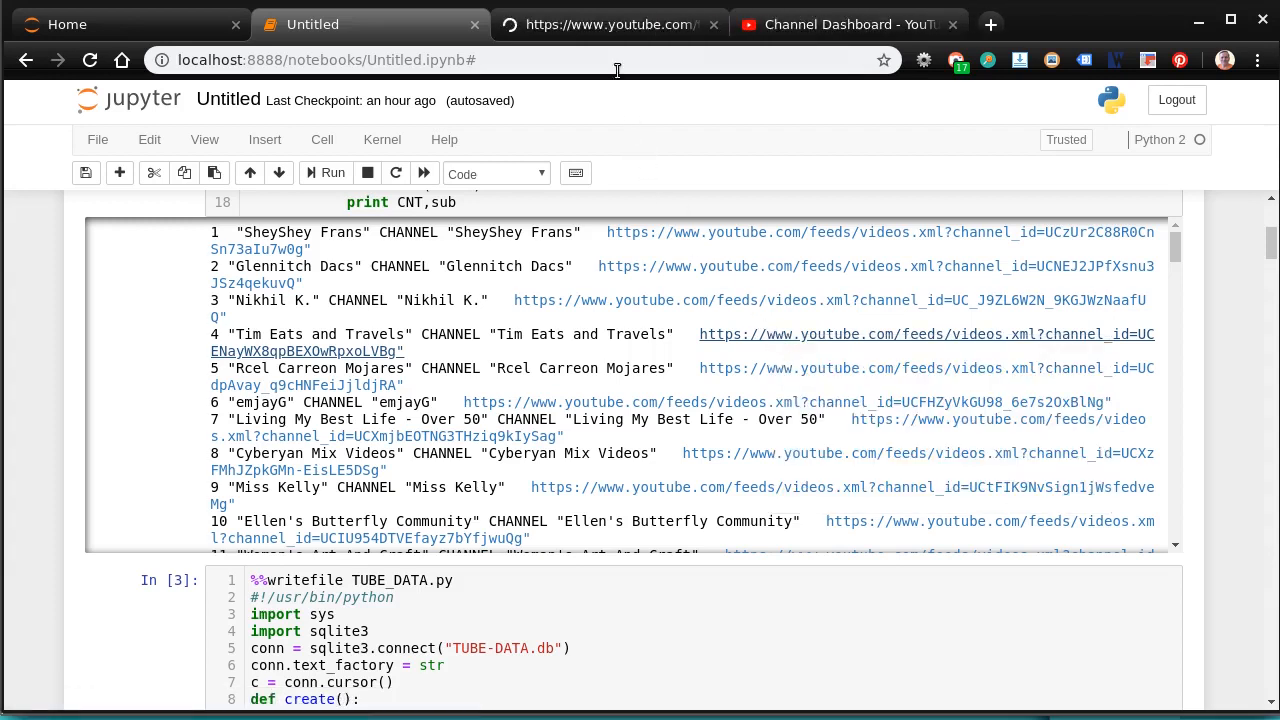
Browse the Tim Eats and Travels XML feed entries, then return to the Untitled notebook
click(608, 24)
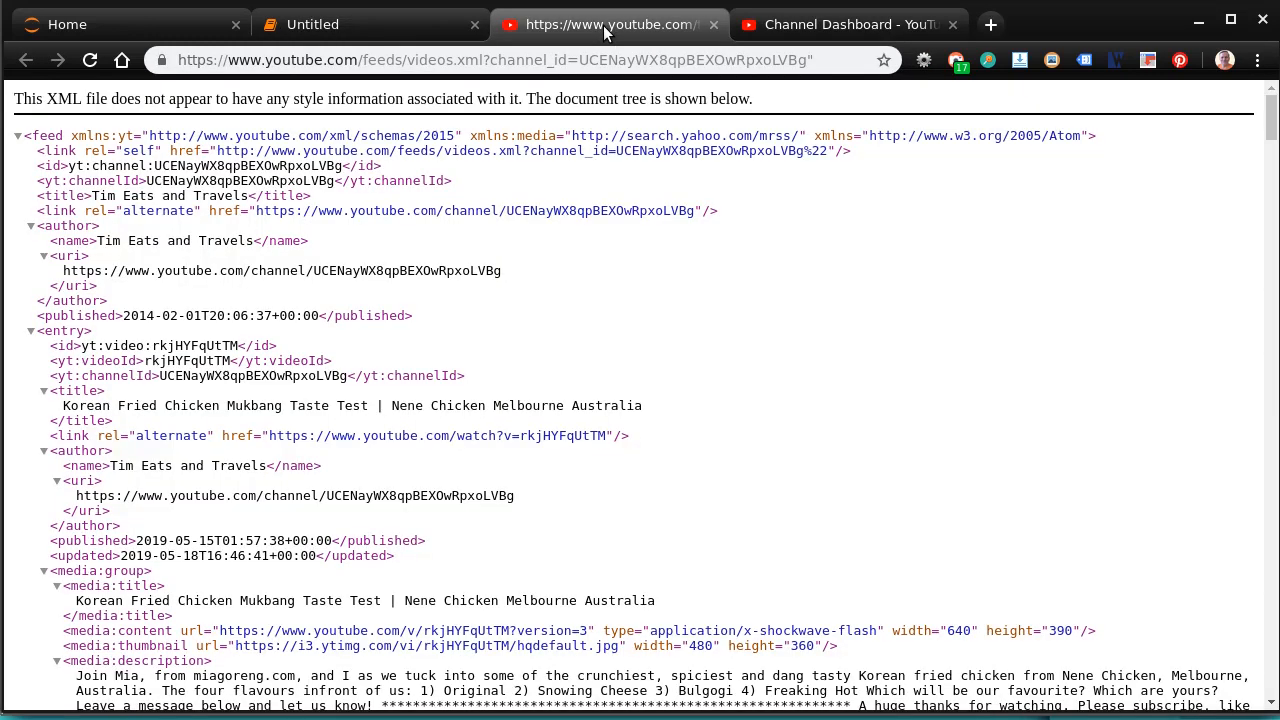
mouse_move(524, 130)
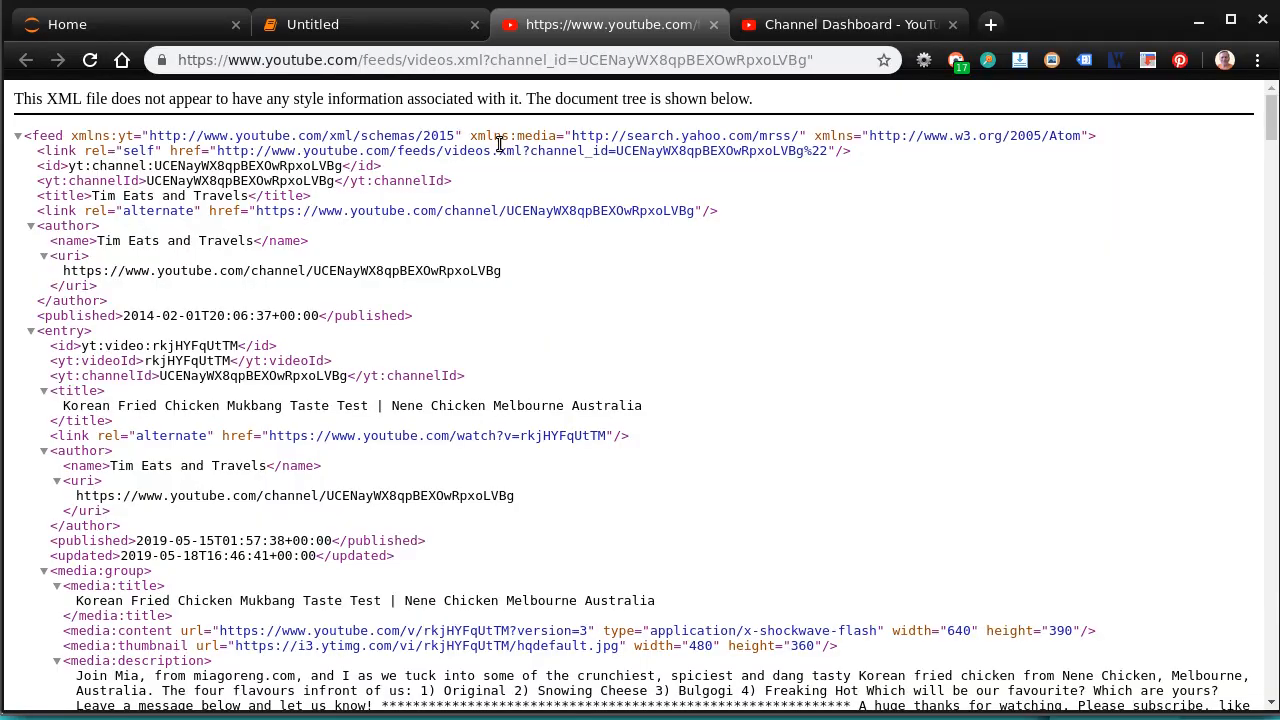
scroll(down, 3)
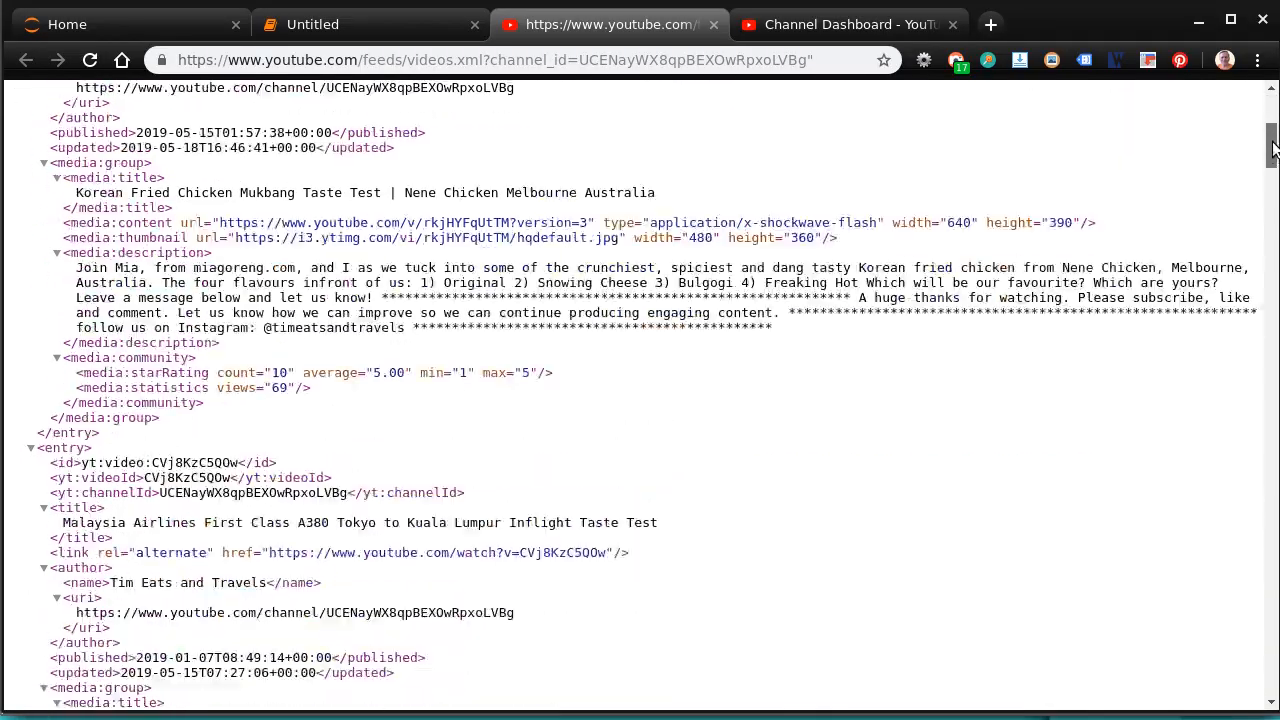
scroll(down, 3)
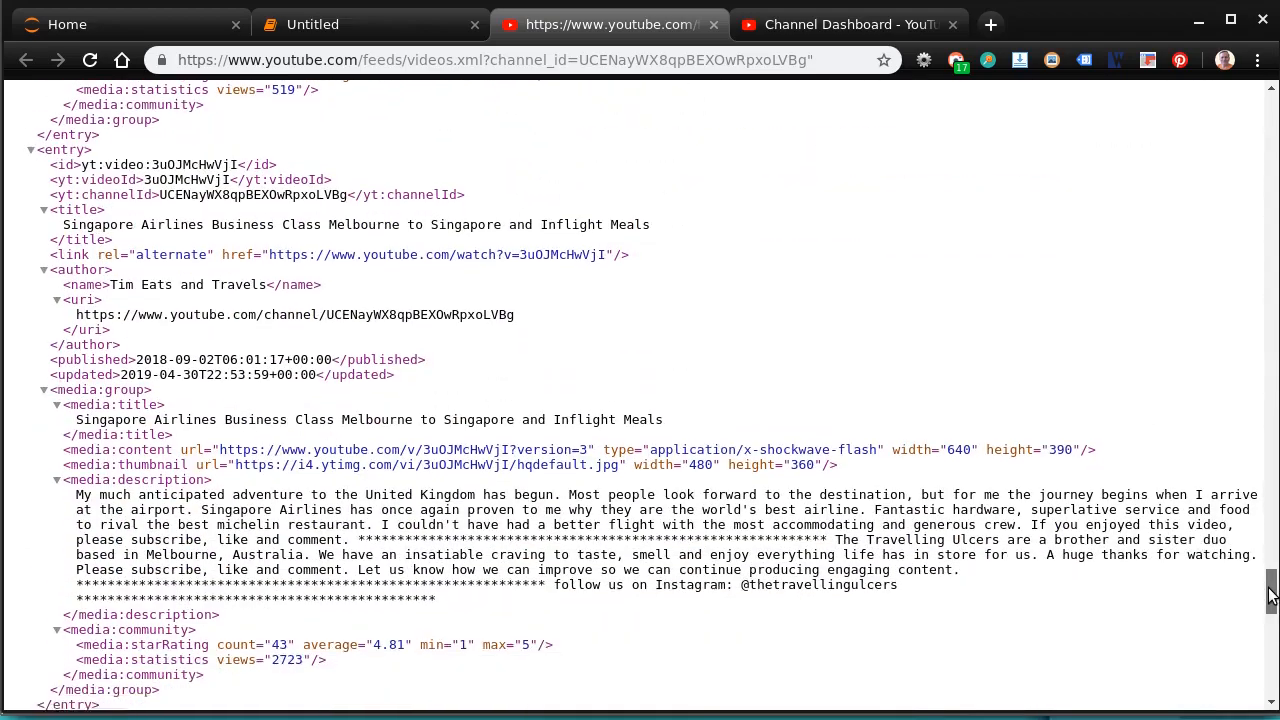
scroll(down, 3)
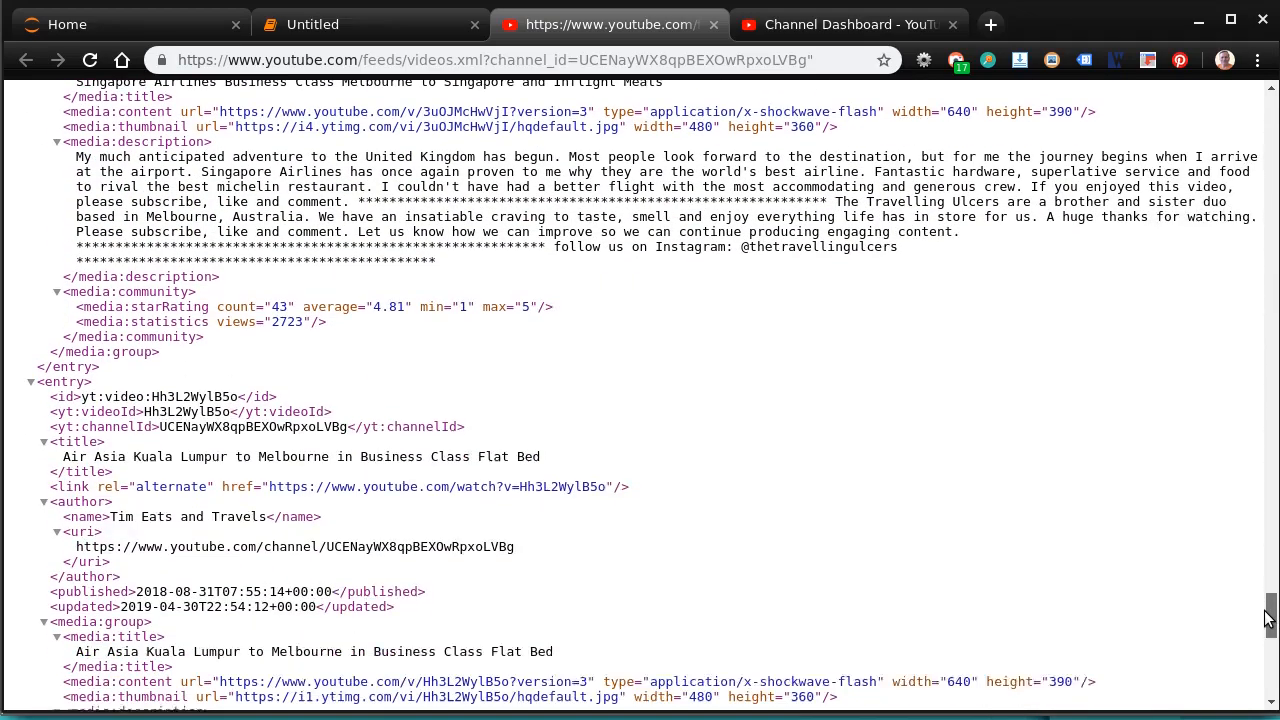
scroll(up, 3)
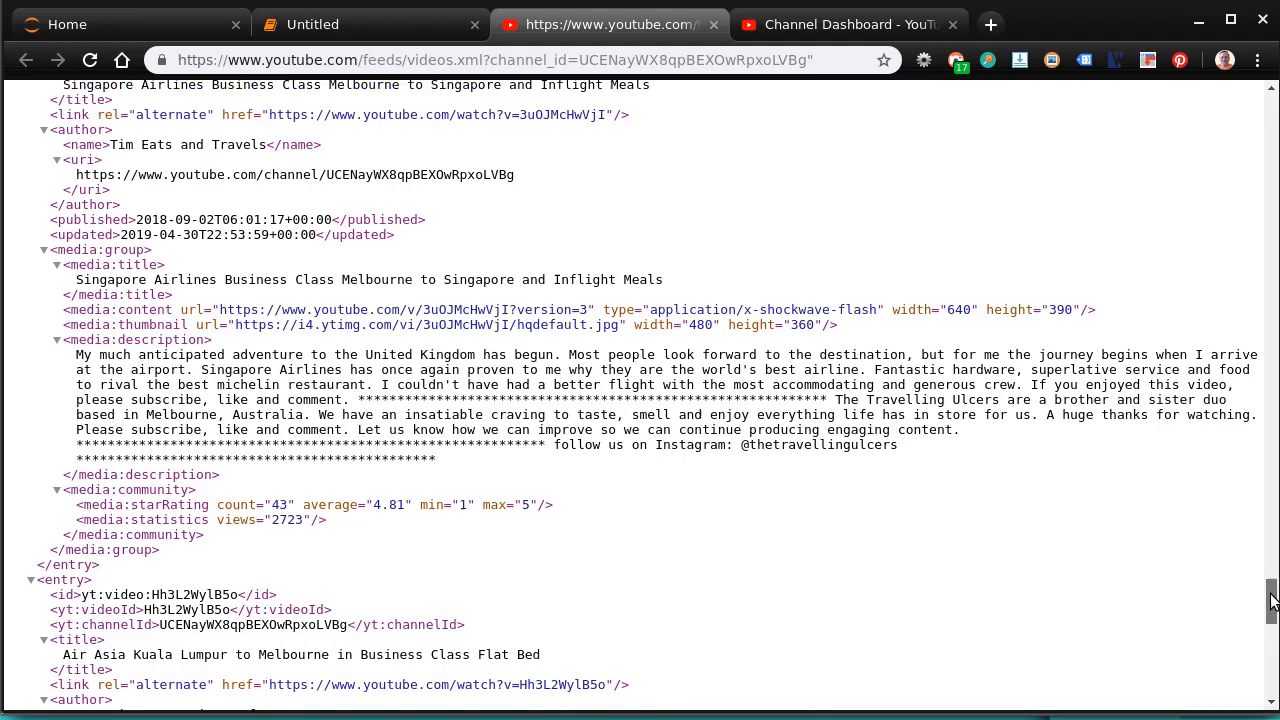
scroll(down, 3)
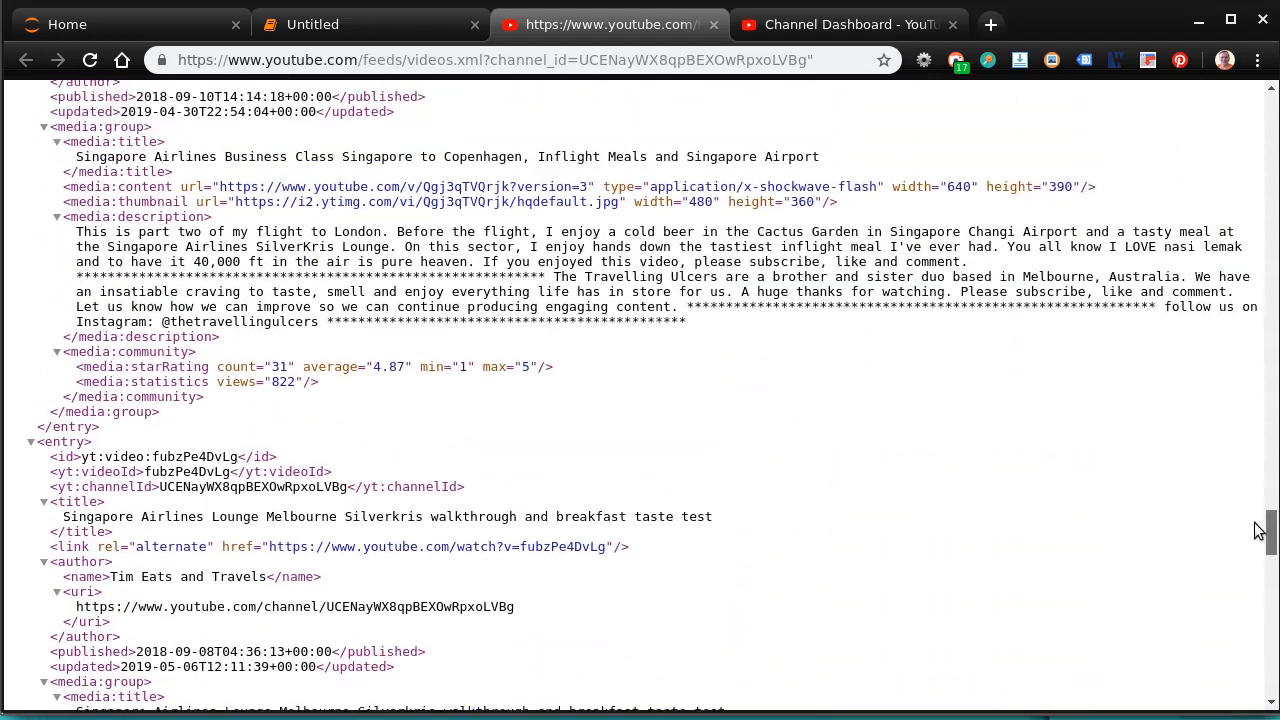
scroll(up, 3)
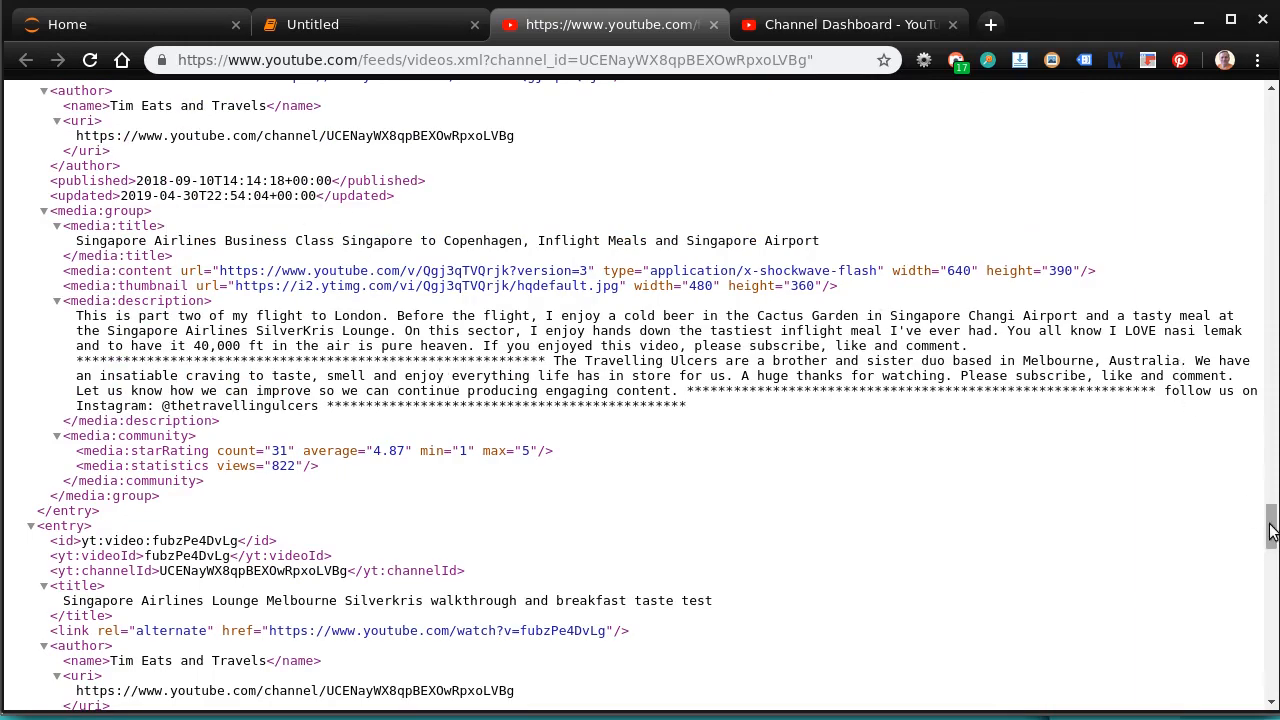
scroll(down, 3)
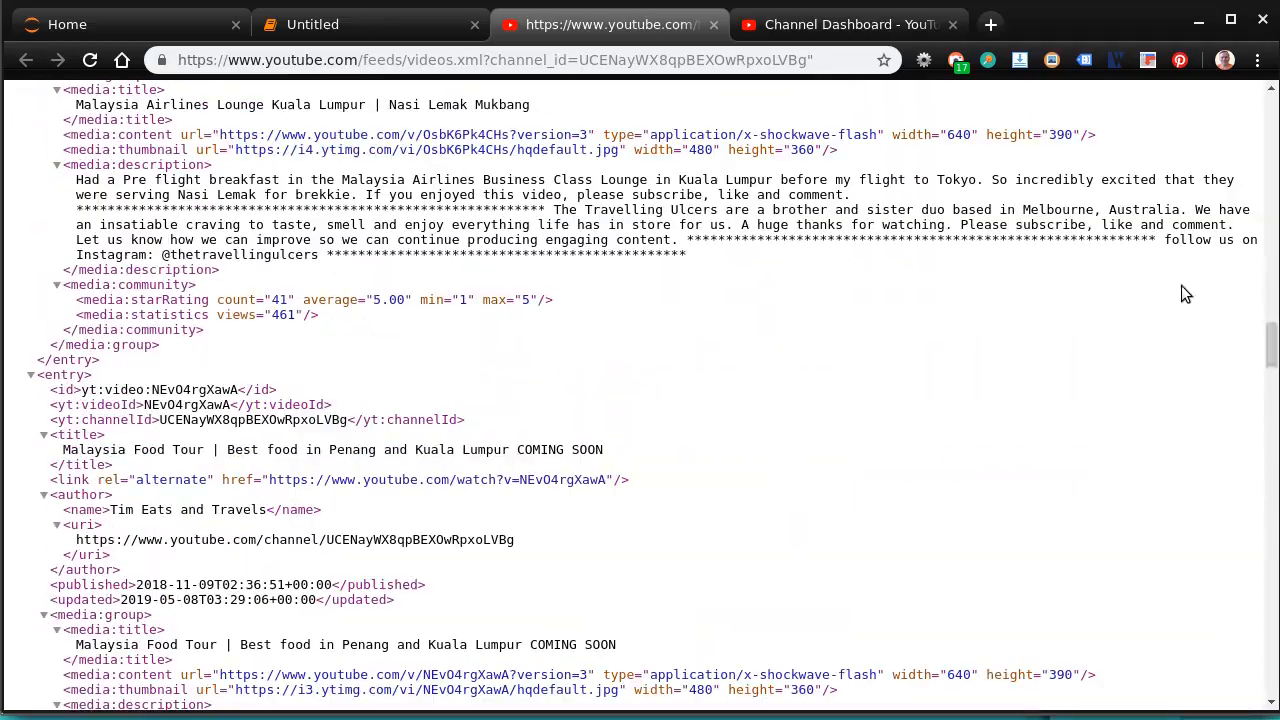
click(312, 24)
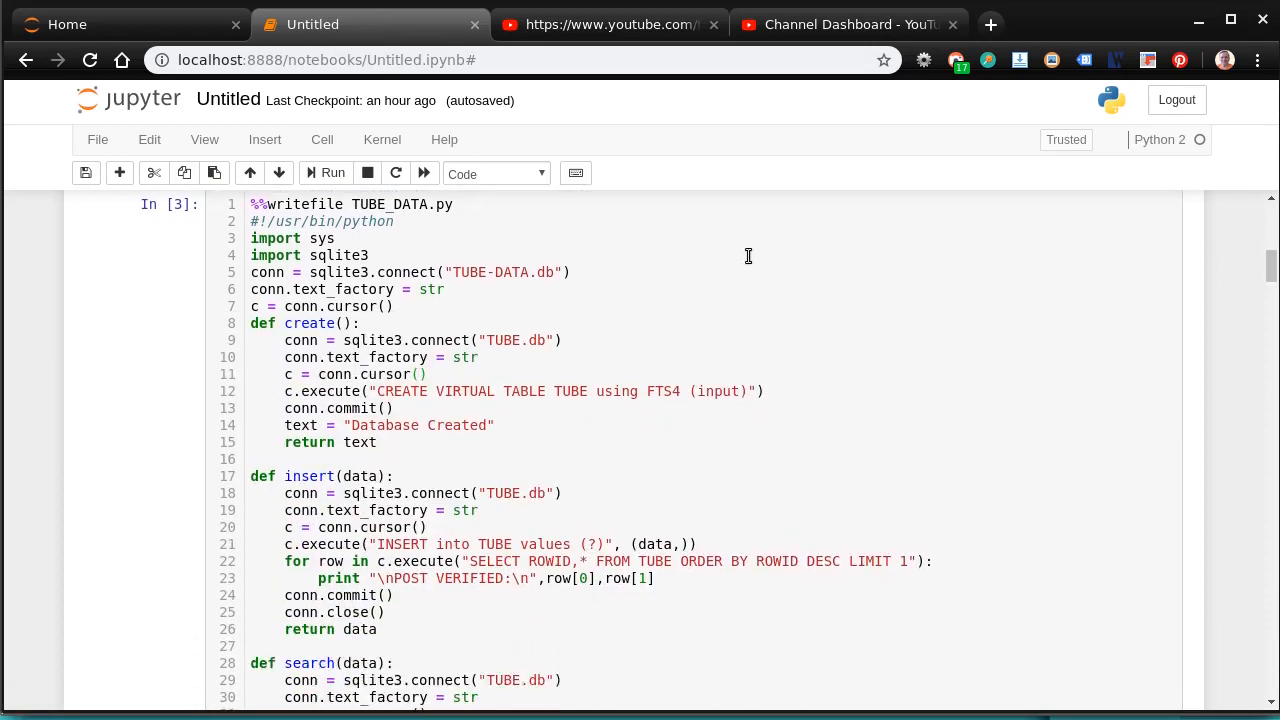
mouse_move(370, 302)
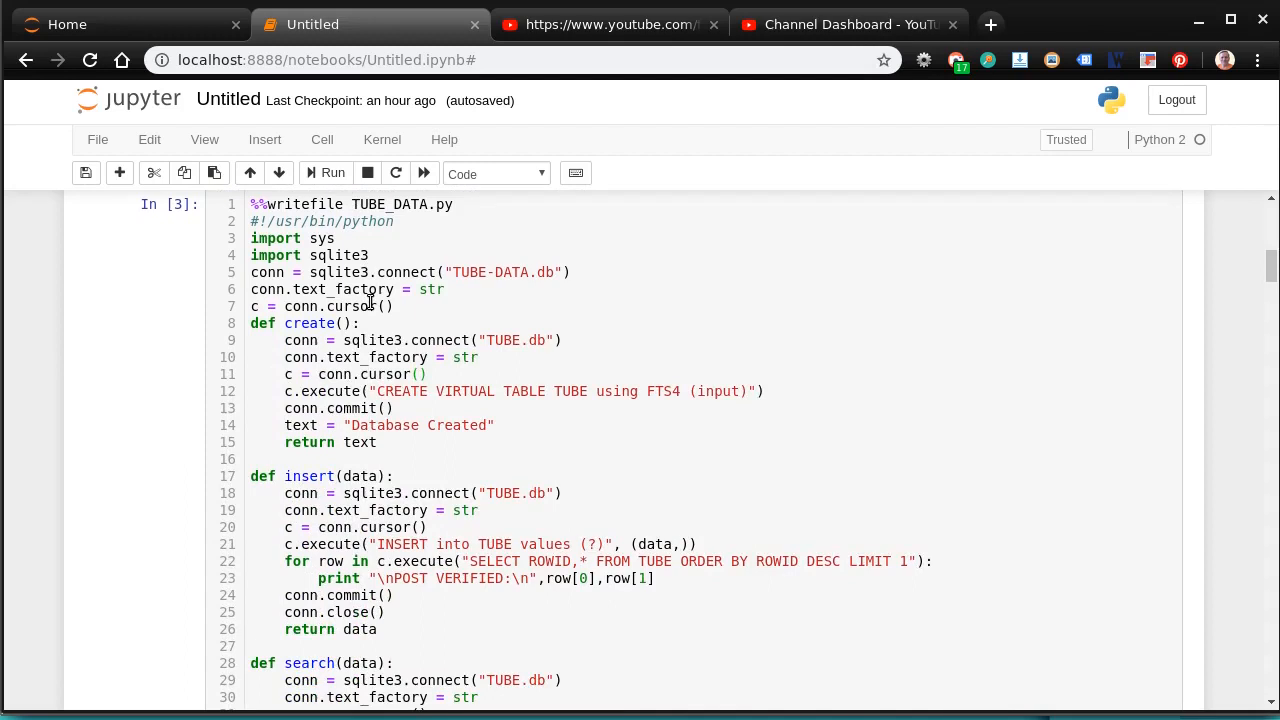
mouse_move(544, 348)
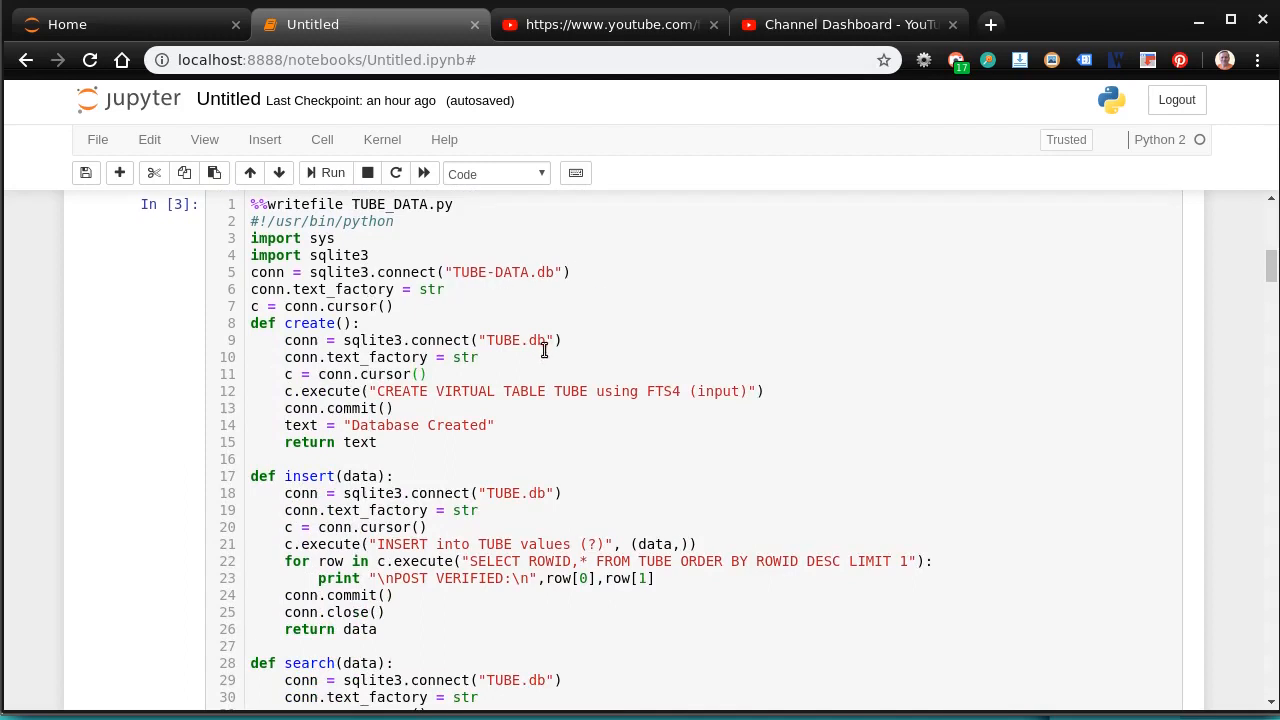
mouse_move(340, 262)
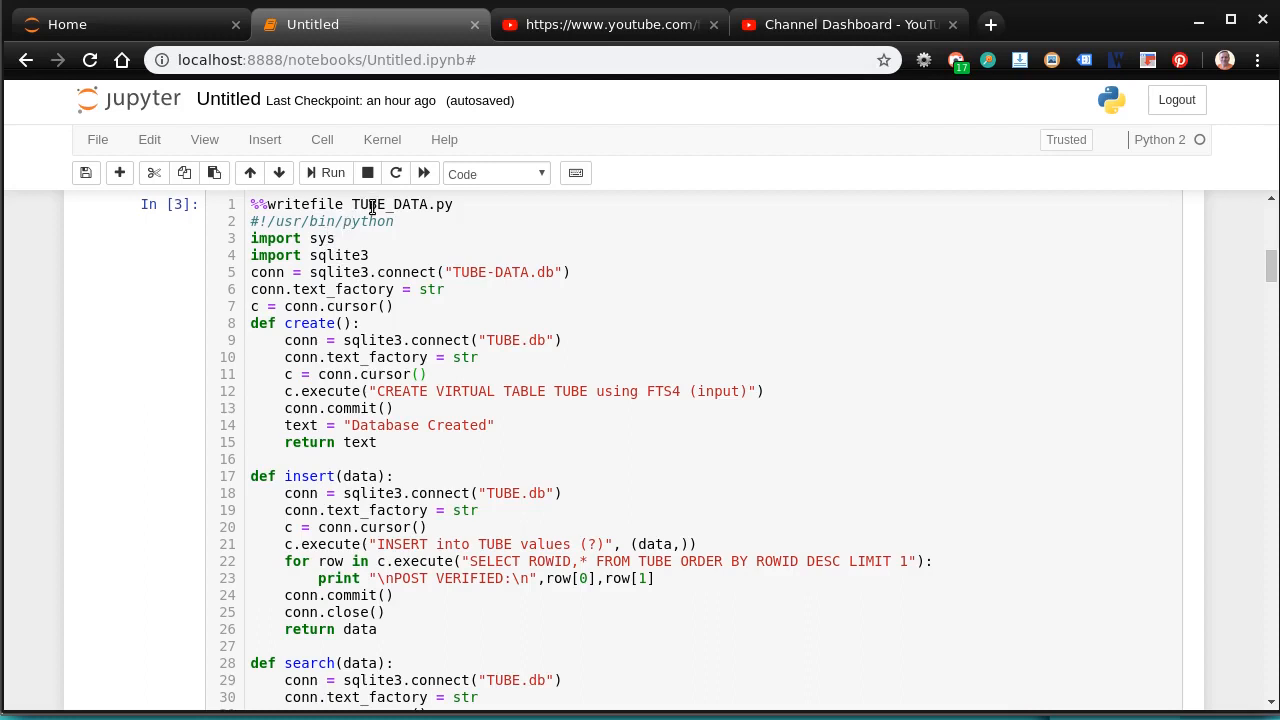
mouse_move(1270, 310)
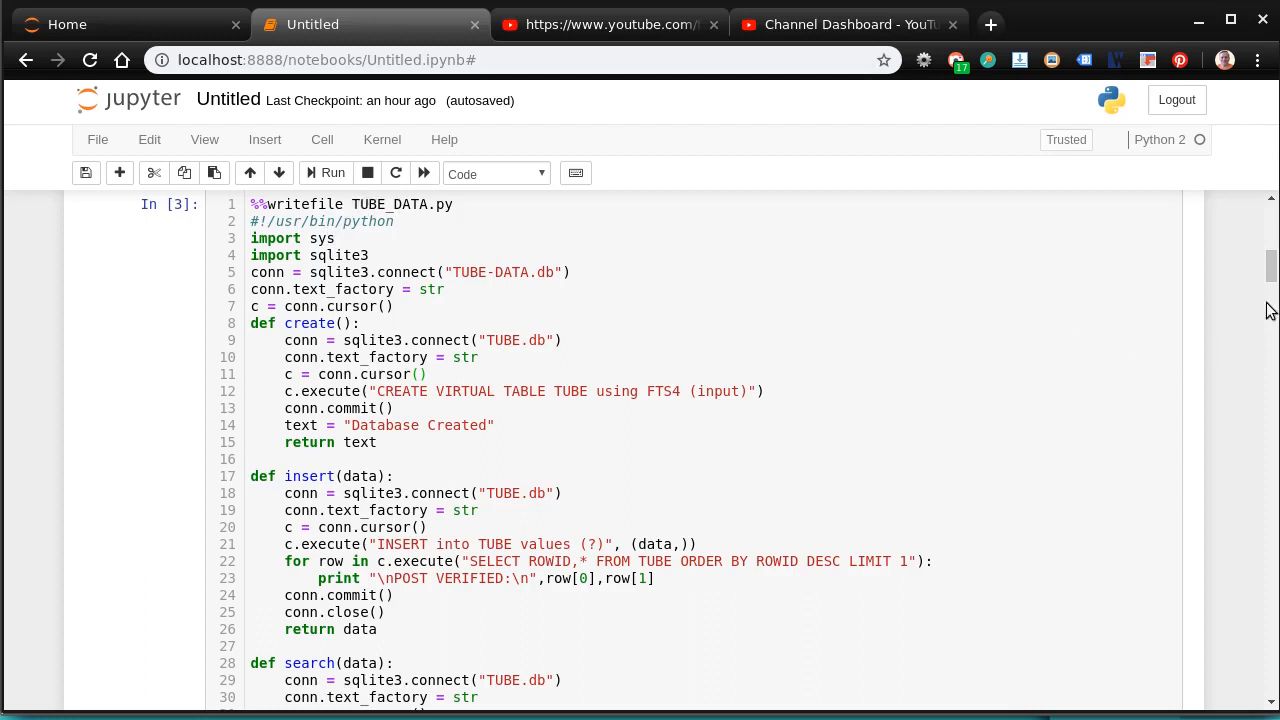
scroll(down, 3)
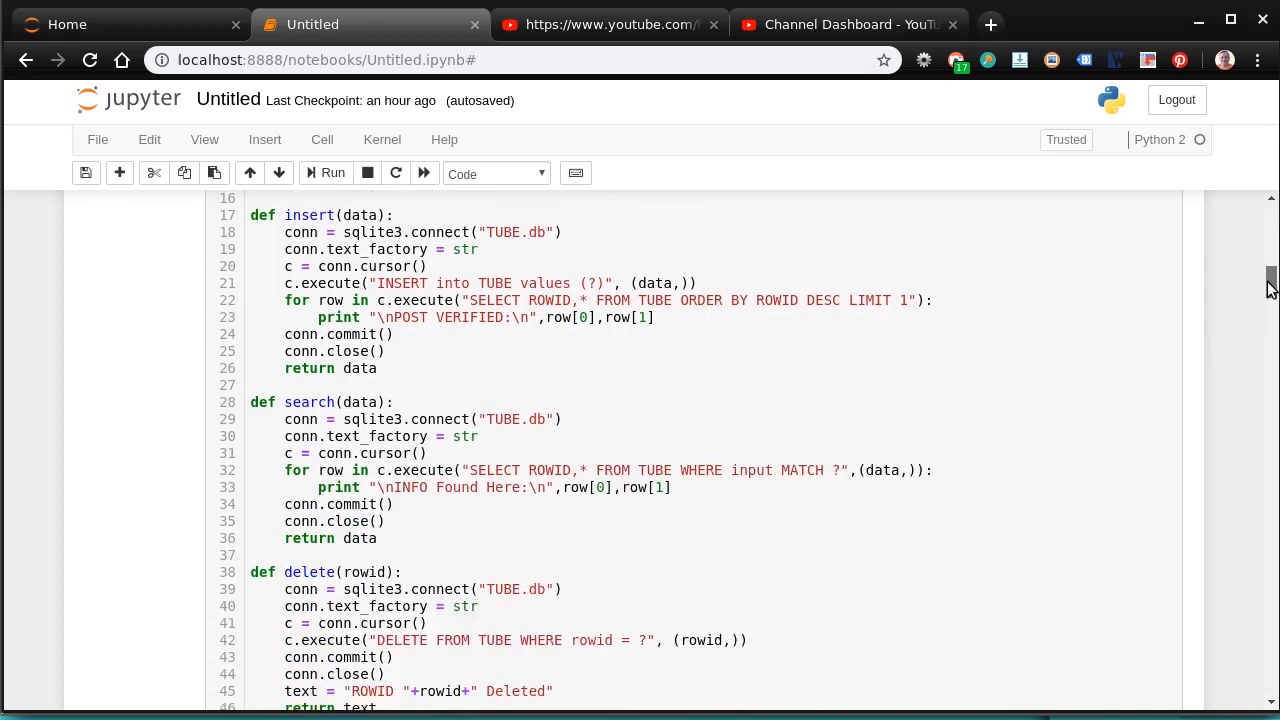
scroll(down, 3)
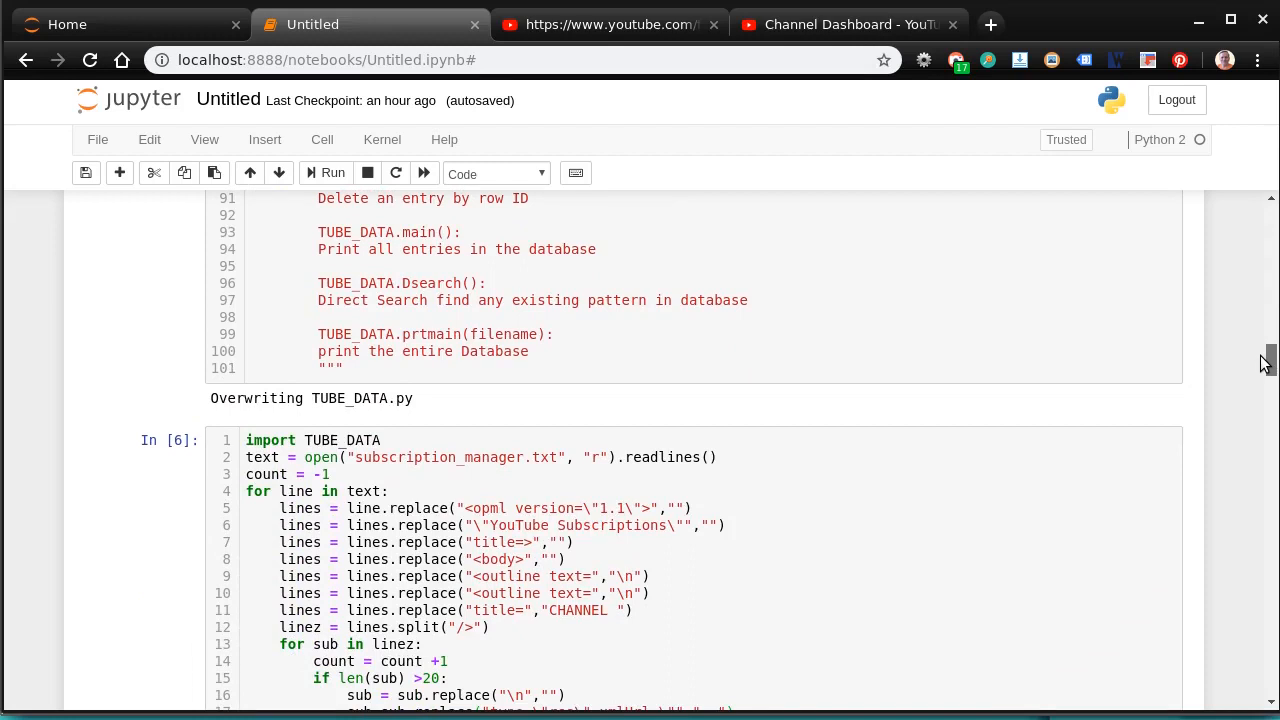
scroll(down, 3)
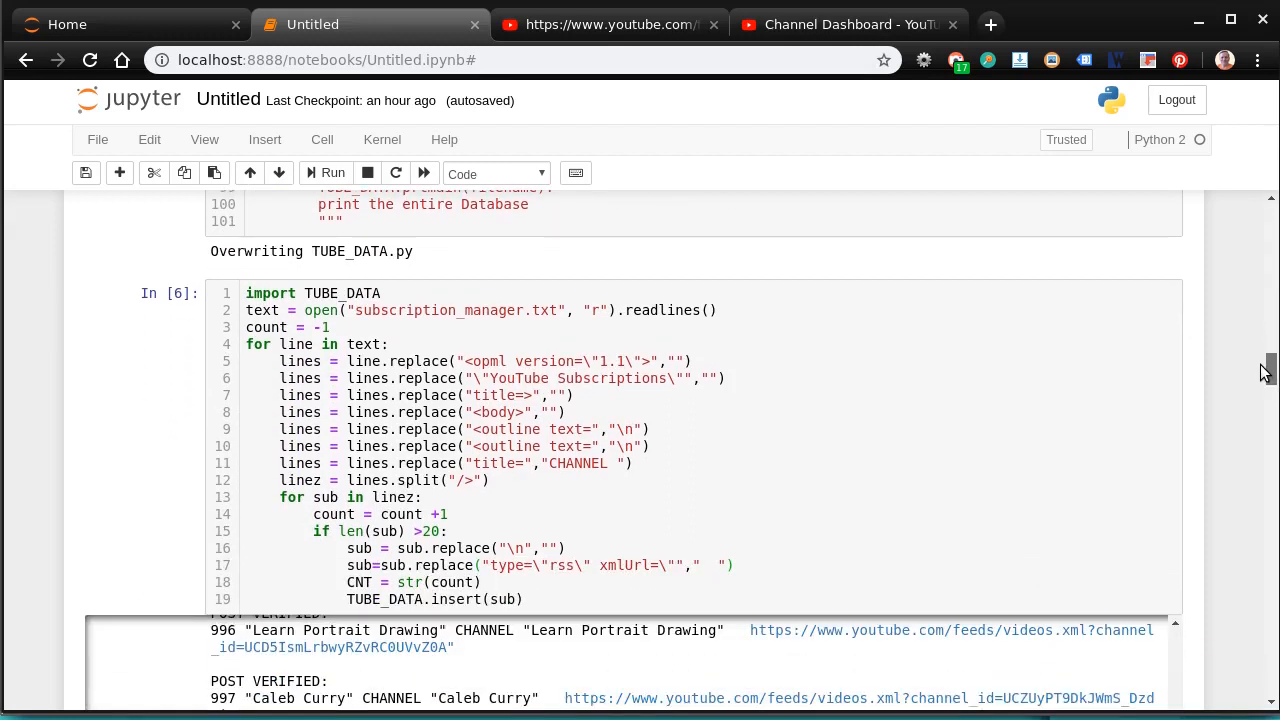
scroll(down, 3)
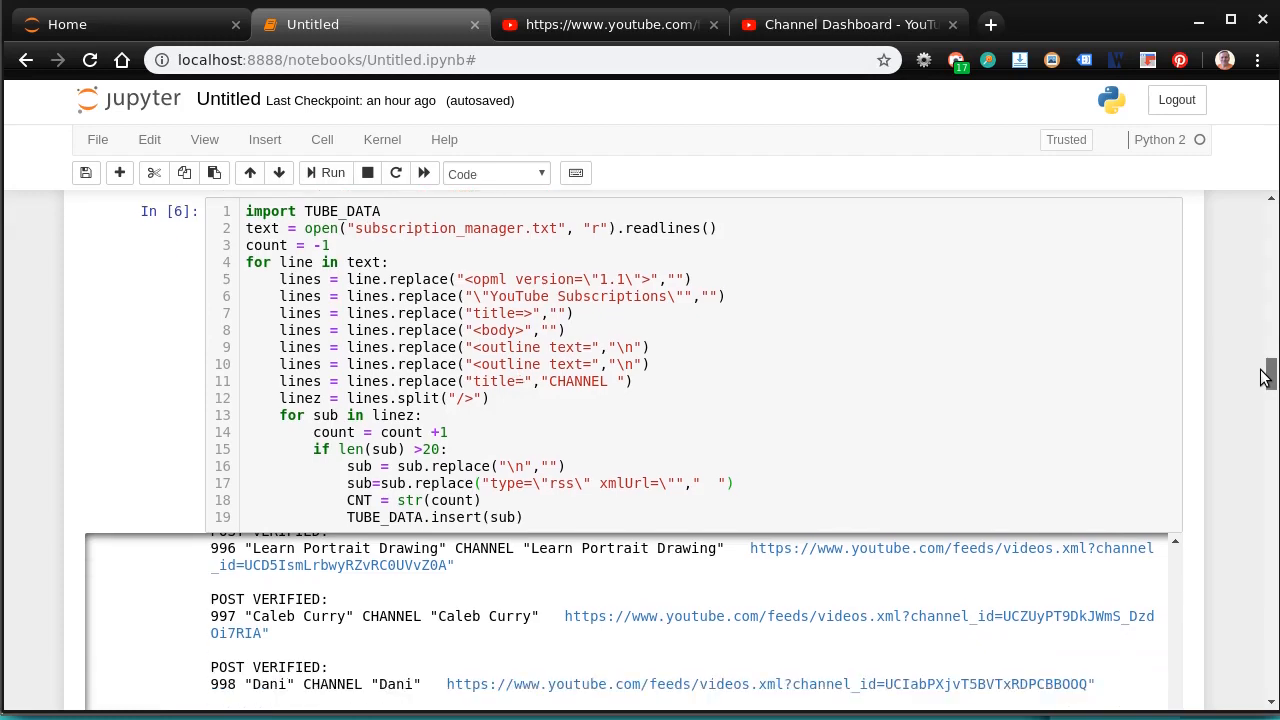
scroll(down, 3)
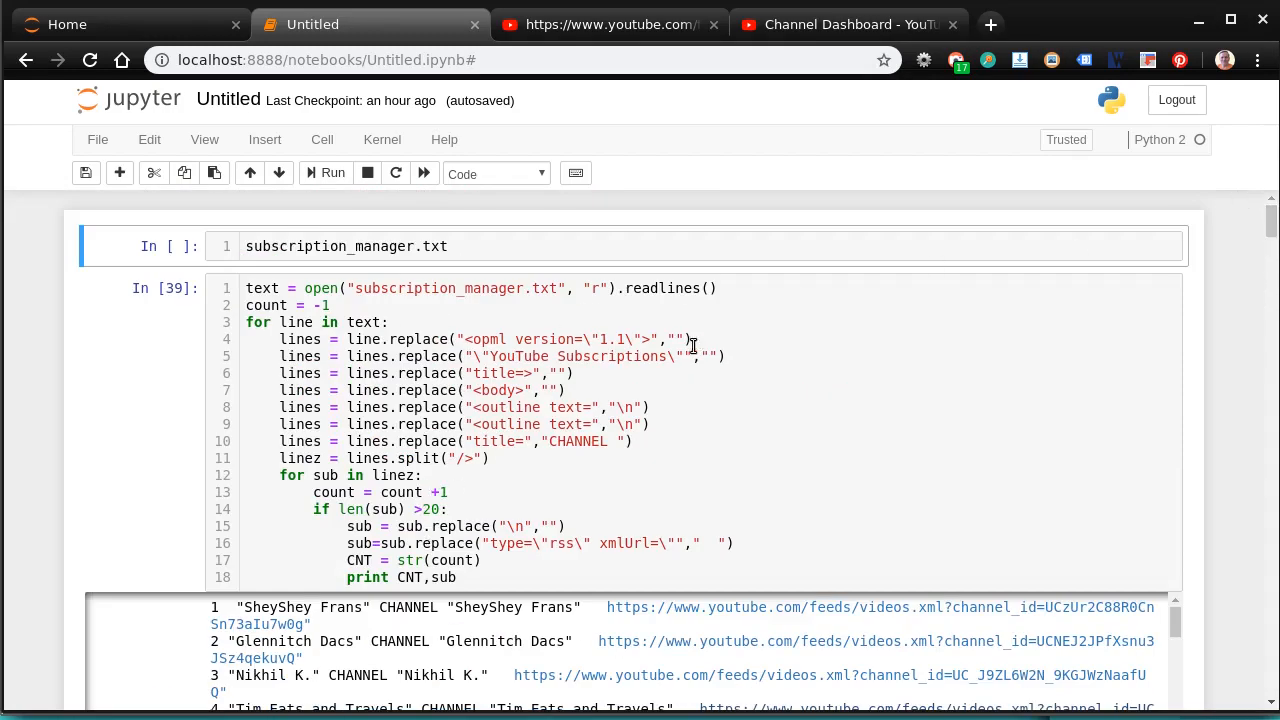
scroll(down, 3)
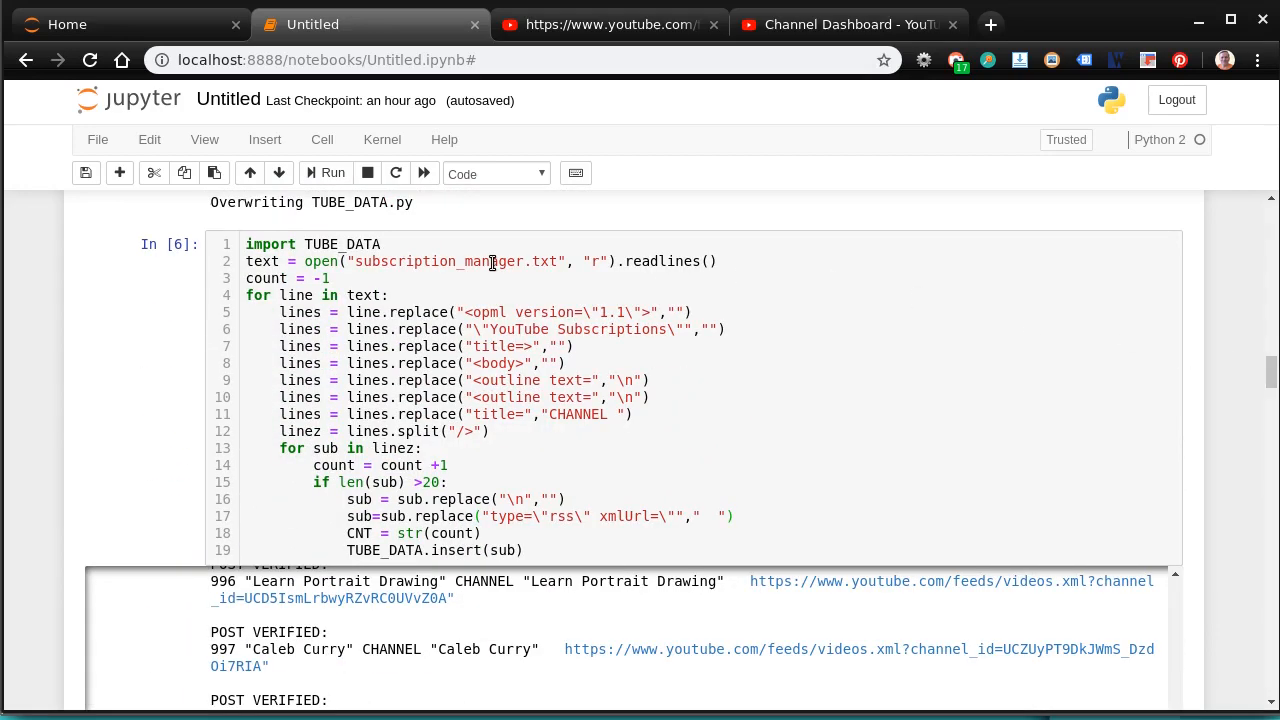
mouse_move(444, 442)
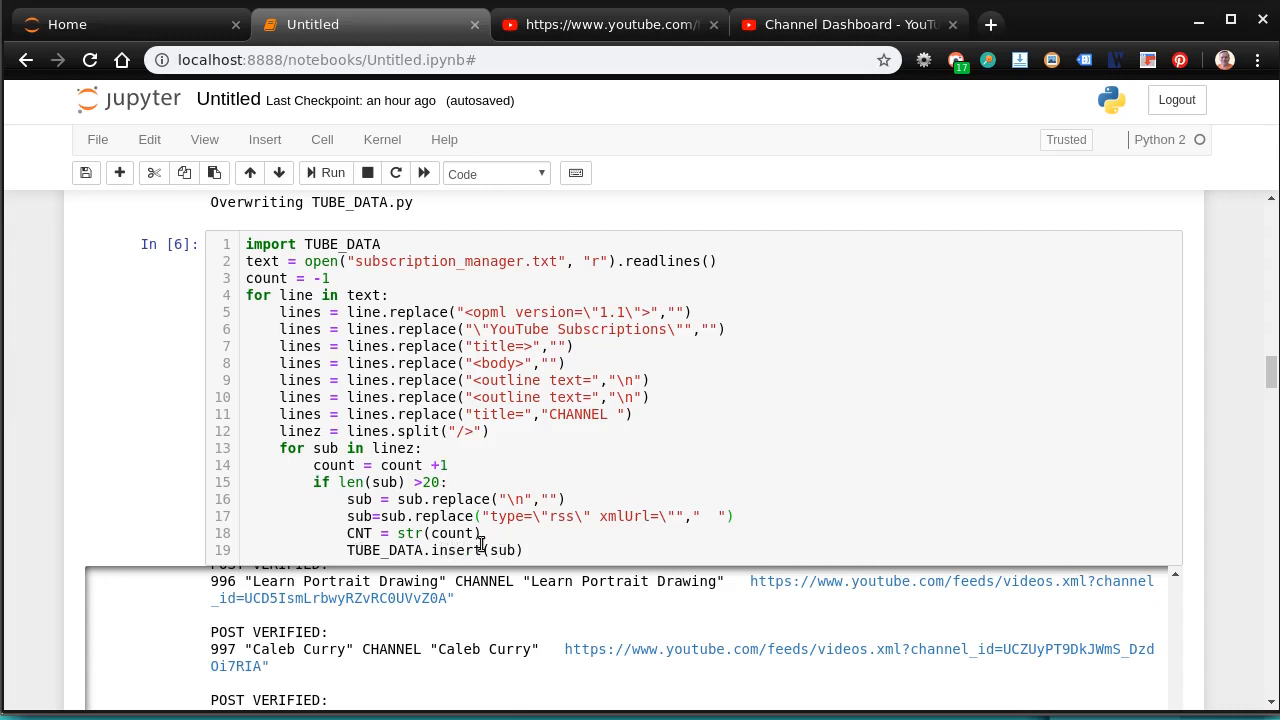
scroll(up, 3)
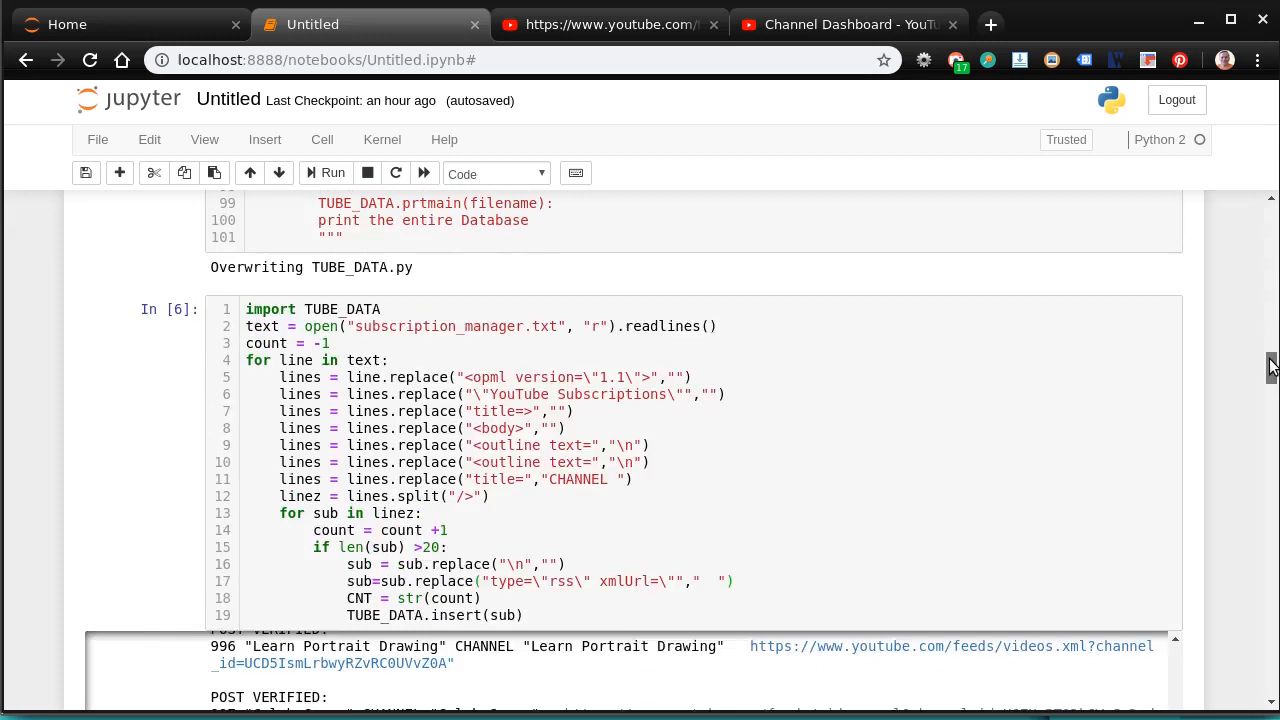
scroll(down, 3)
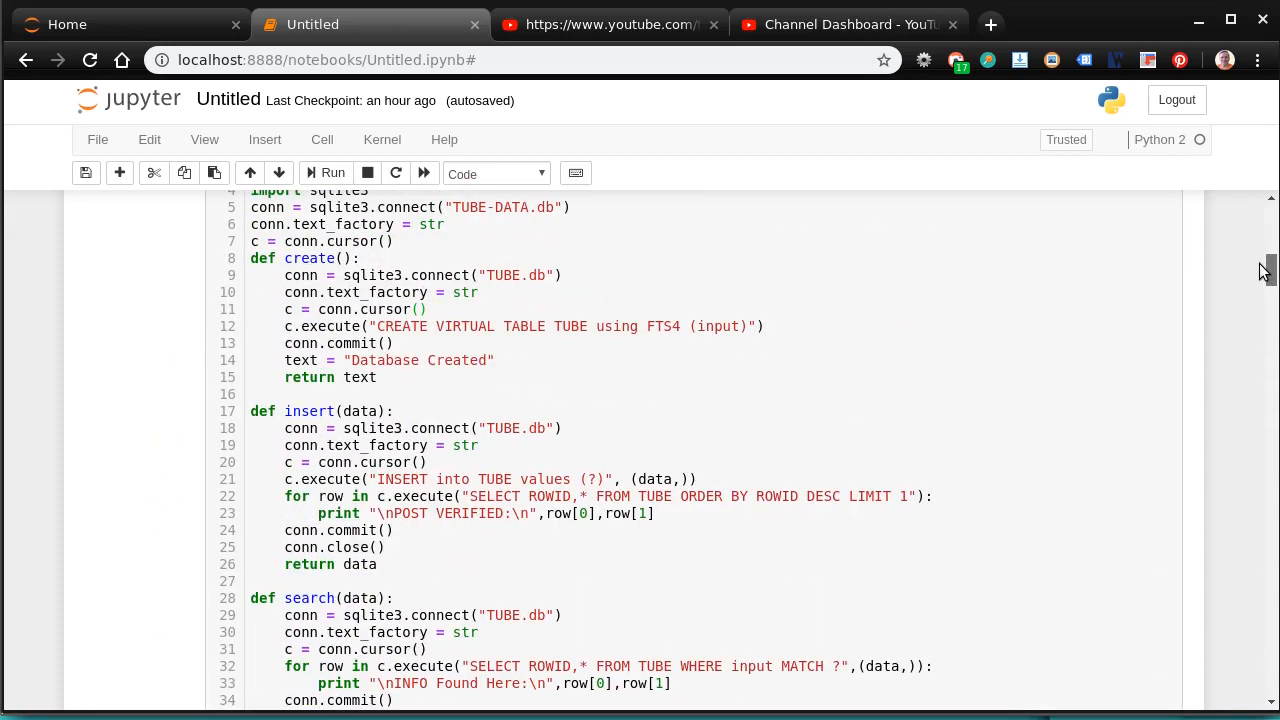
scroll(down, 3)
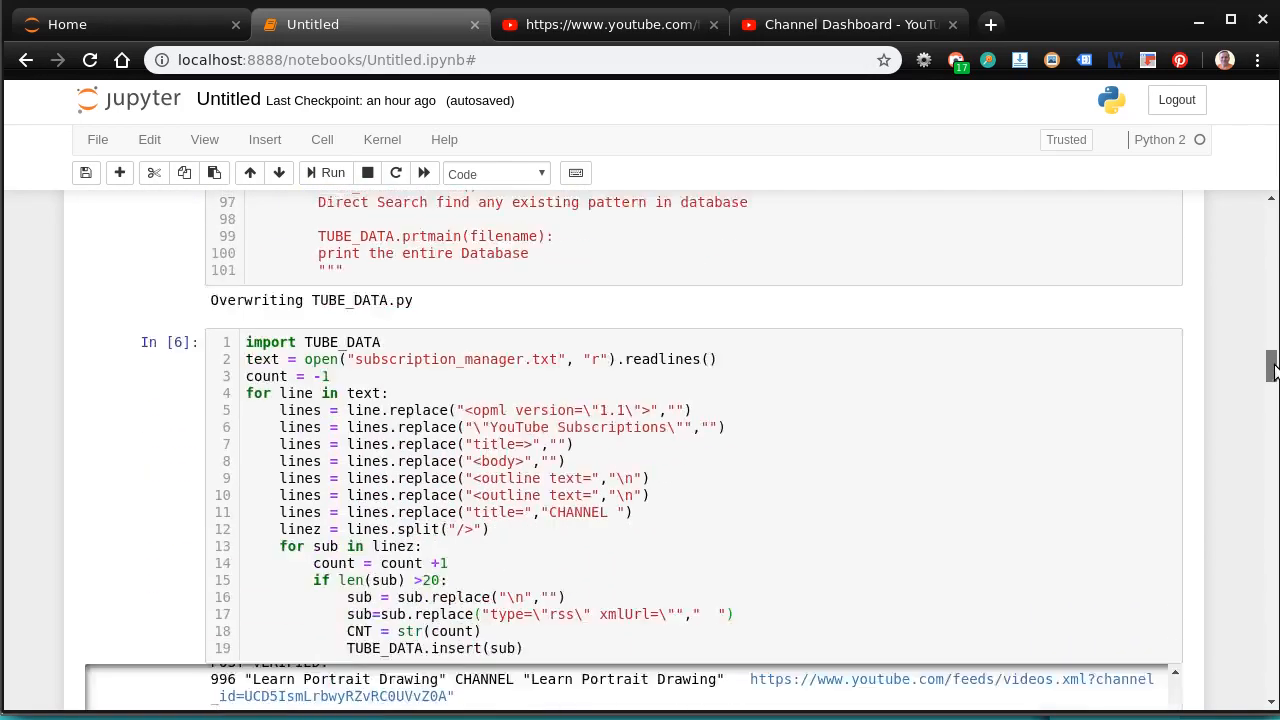
scroll(down, 3)
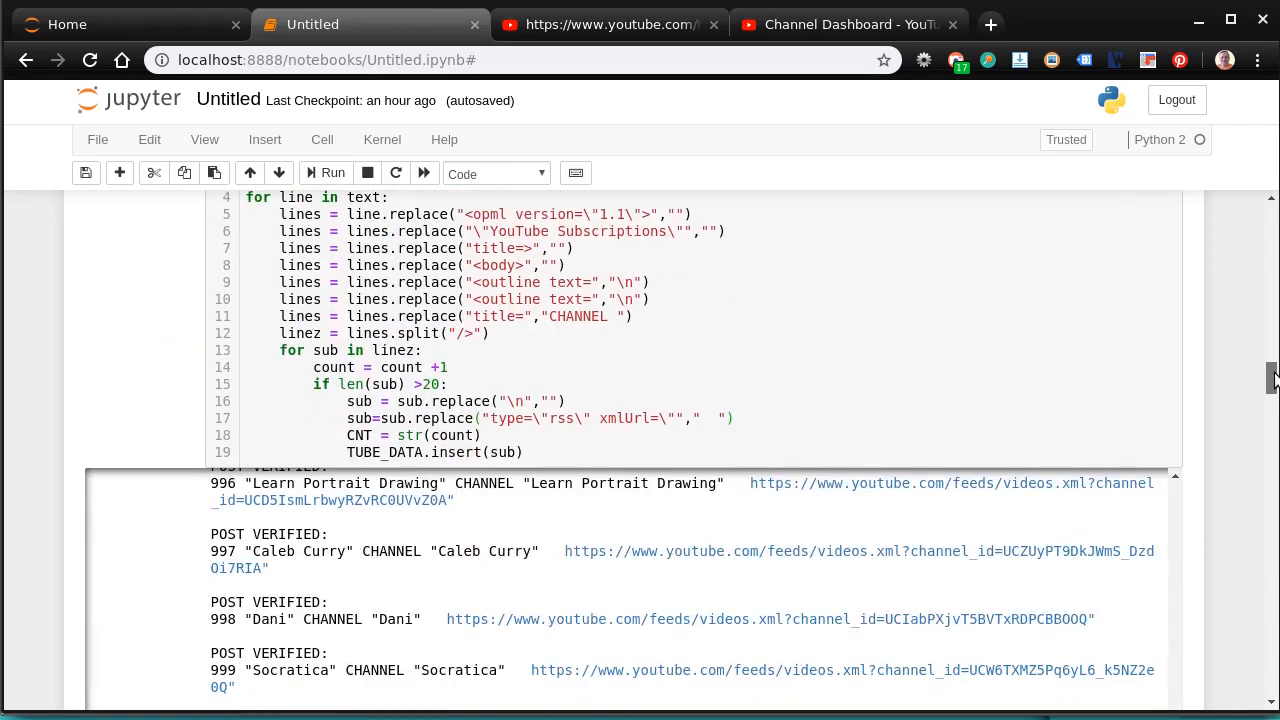
scroll(down, 3)
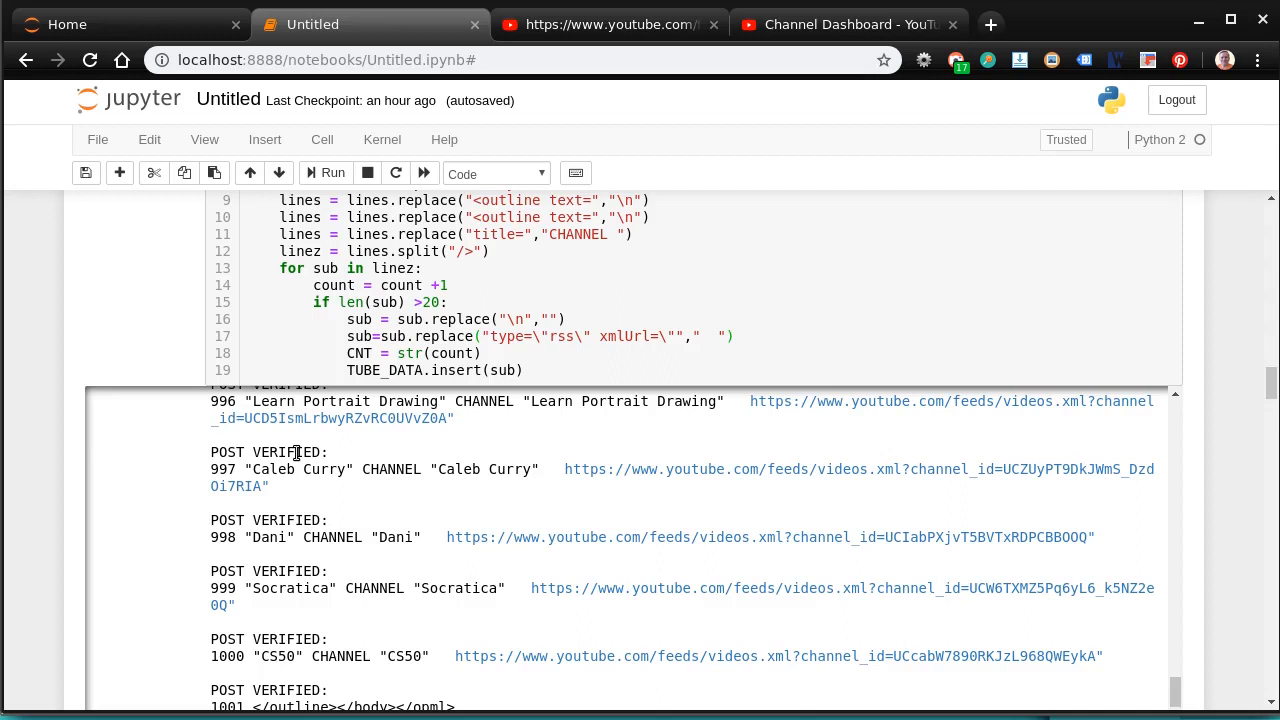
mouse_move(1216, 448)
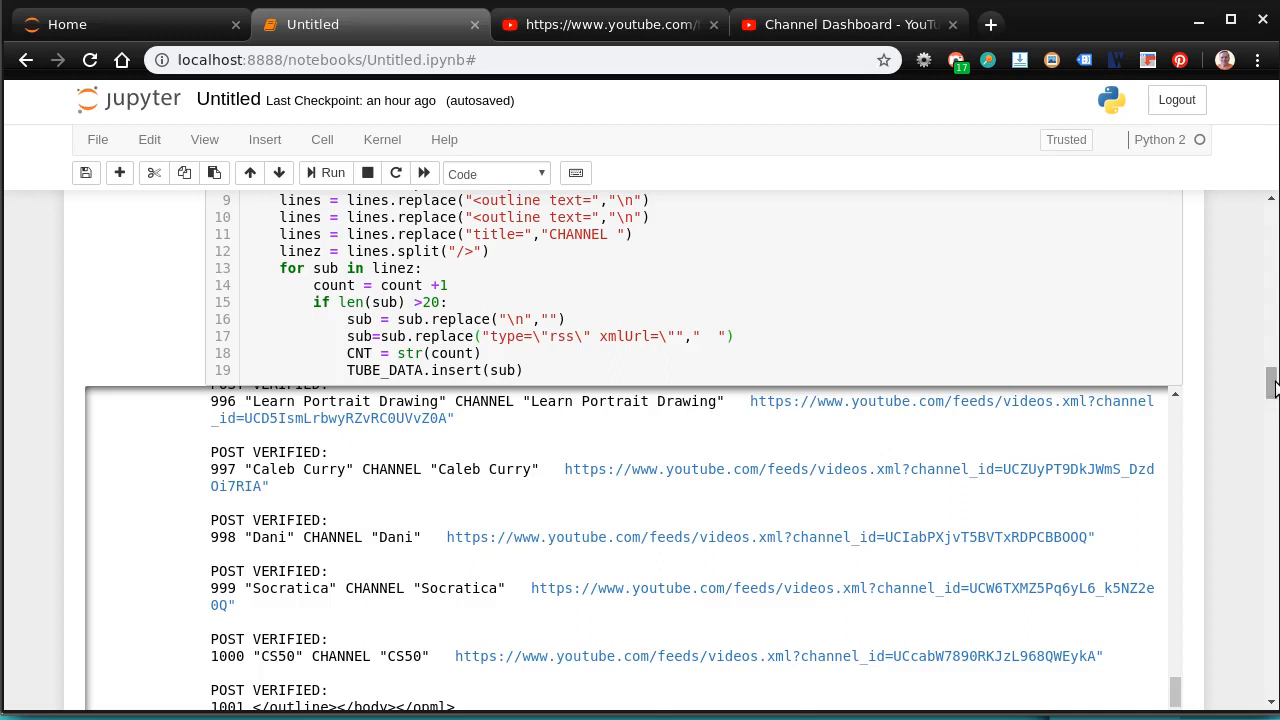
scroll(down, 3)
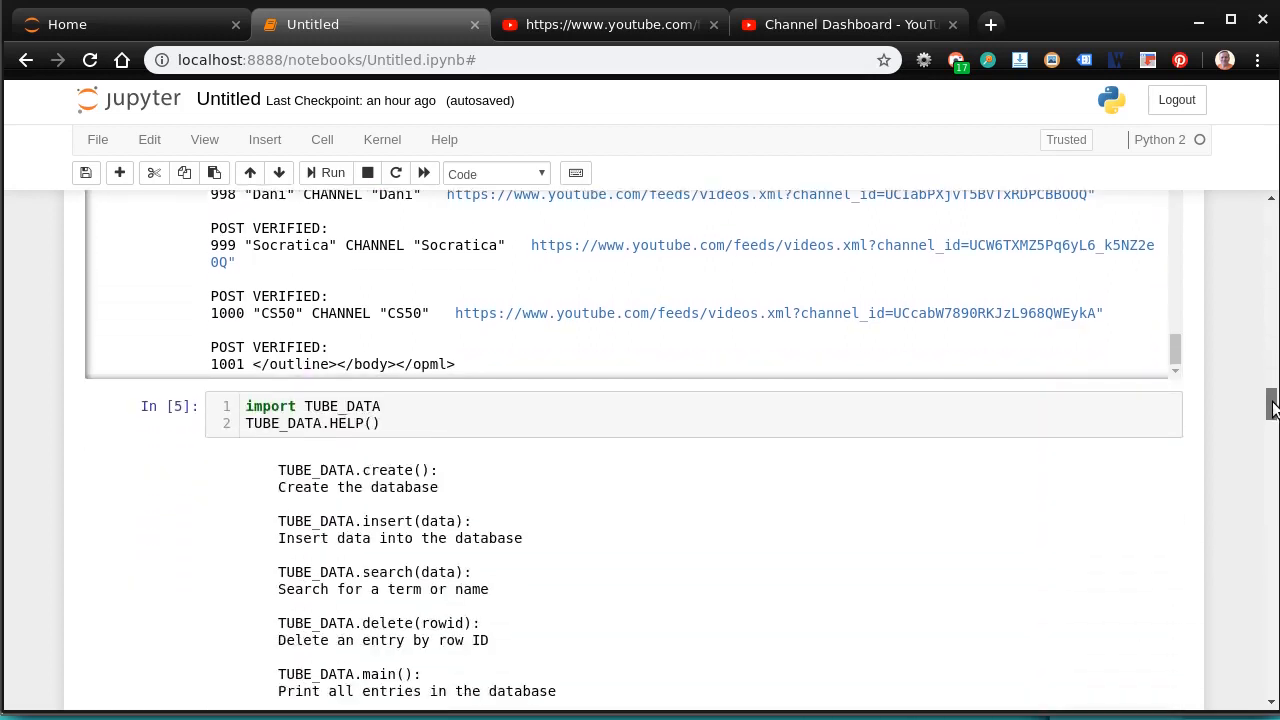
Move from the TUBE_DATA.HELP() cell down to the TUBE_DATA.Dsearch() cell and run it
scroll(down, 3)
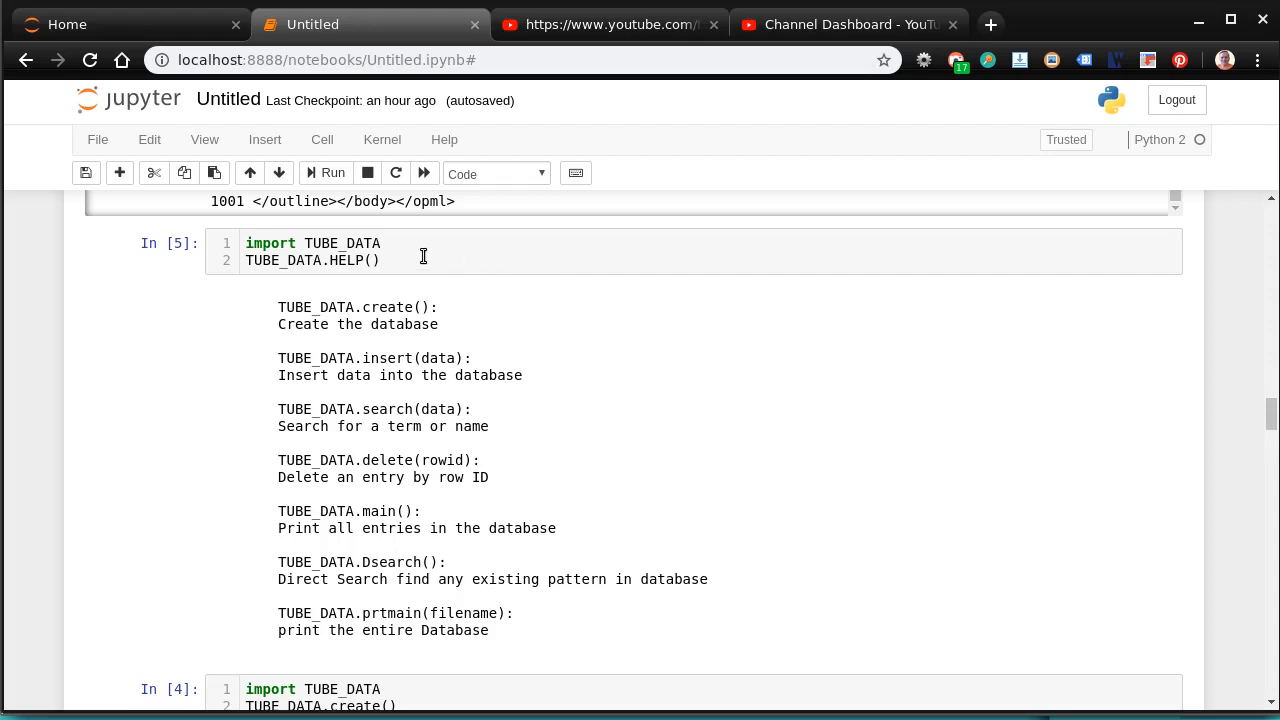
click(380, 260)
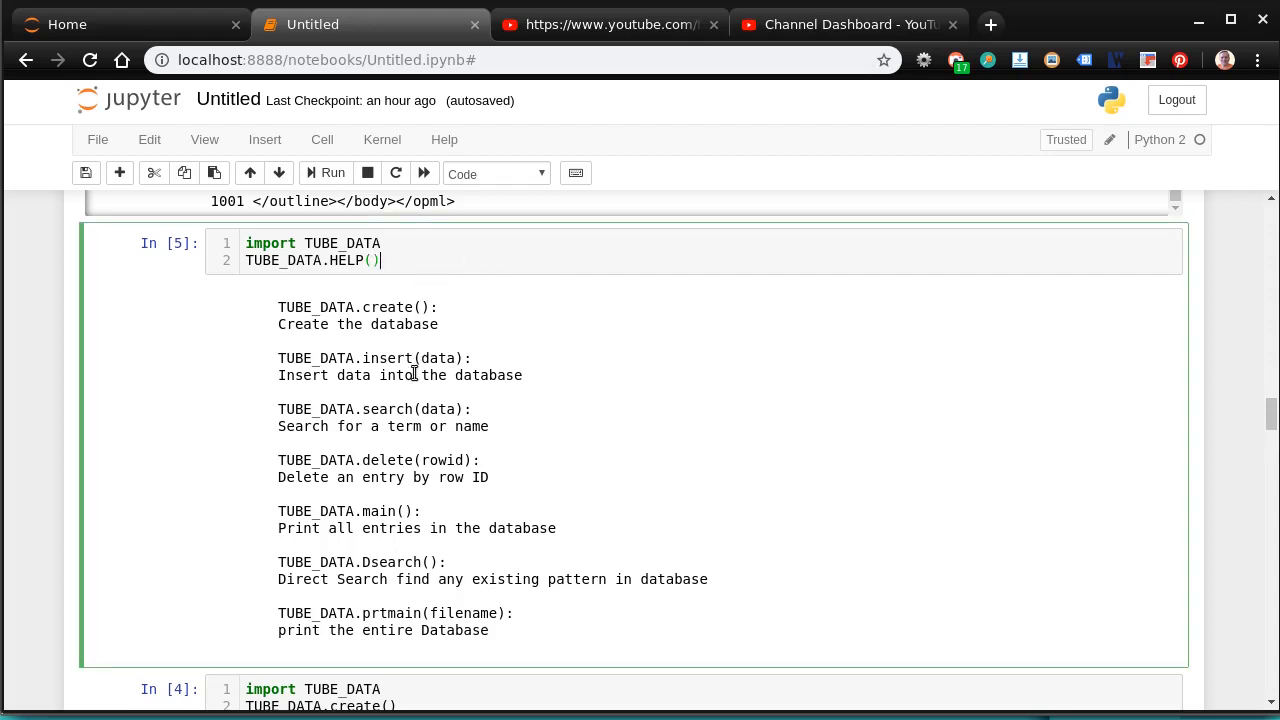
scroll(down, 3)
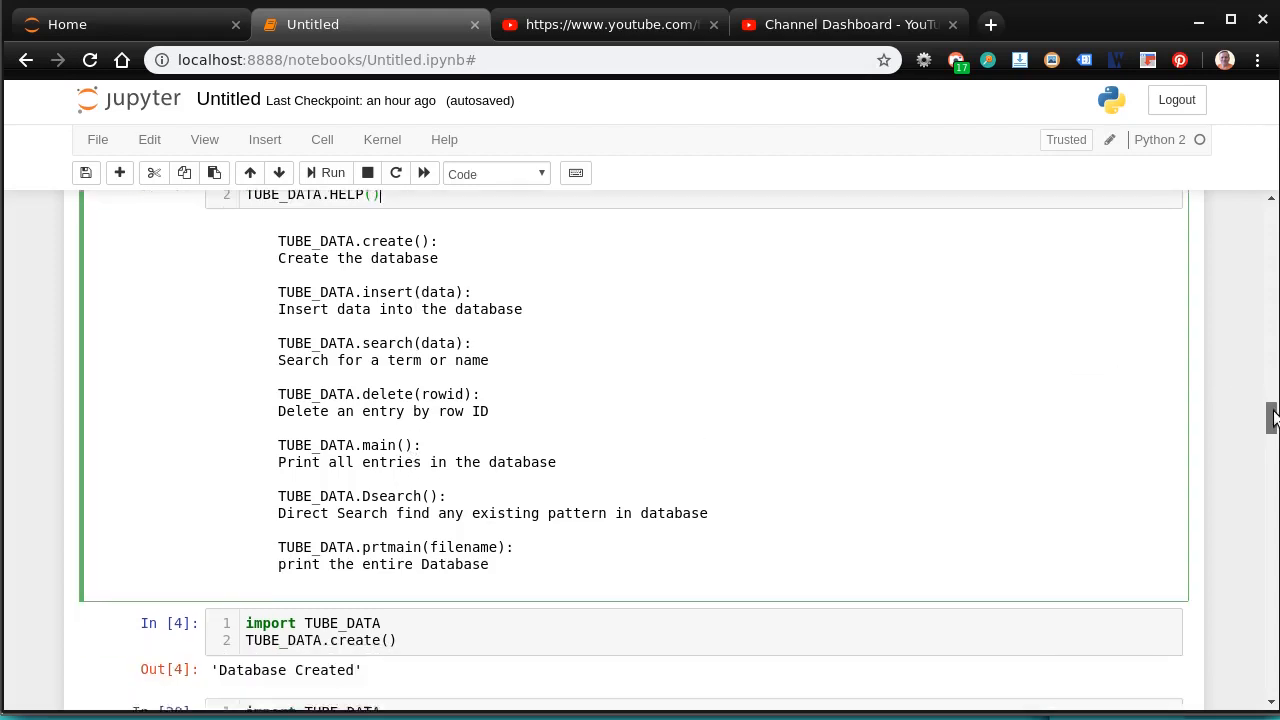
scroll(down, 3)
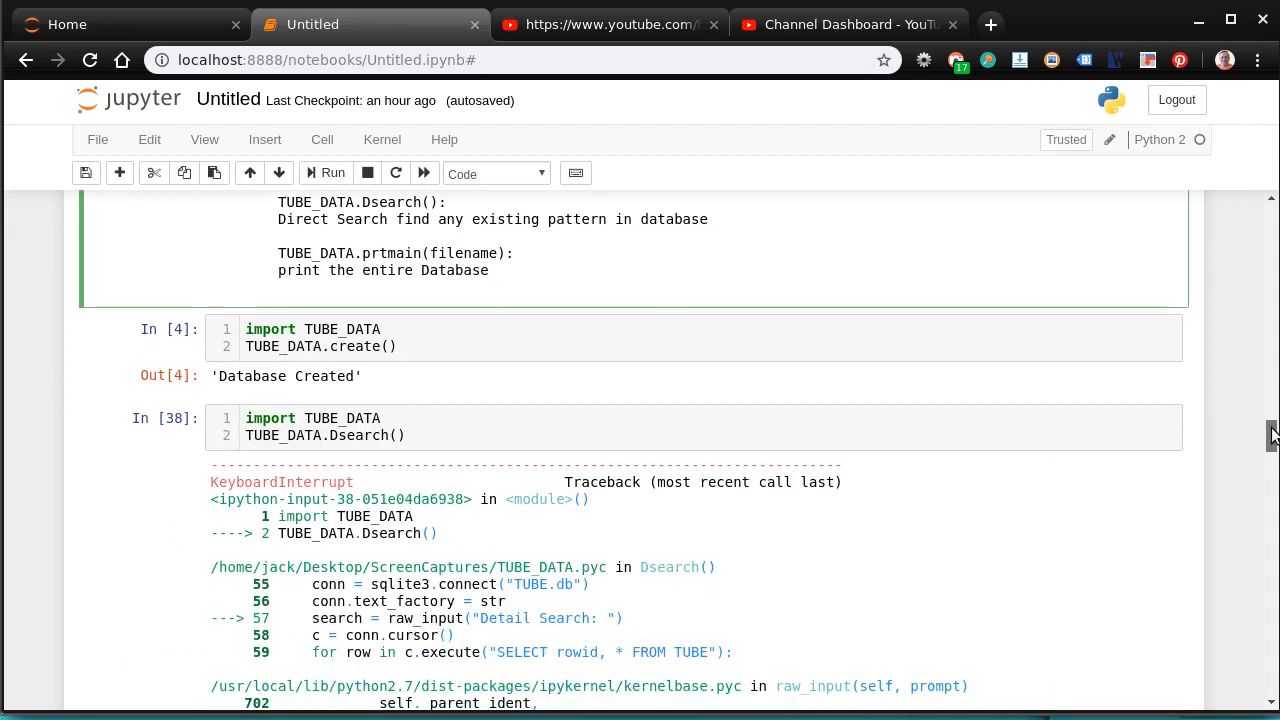
scroll(down, 3)
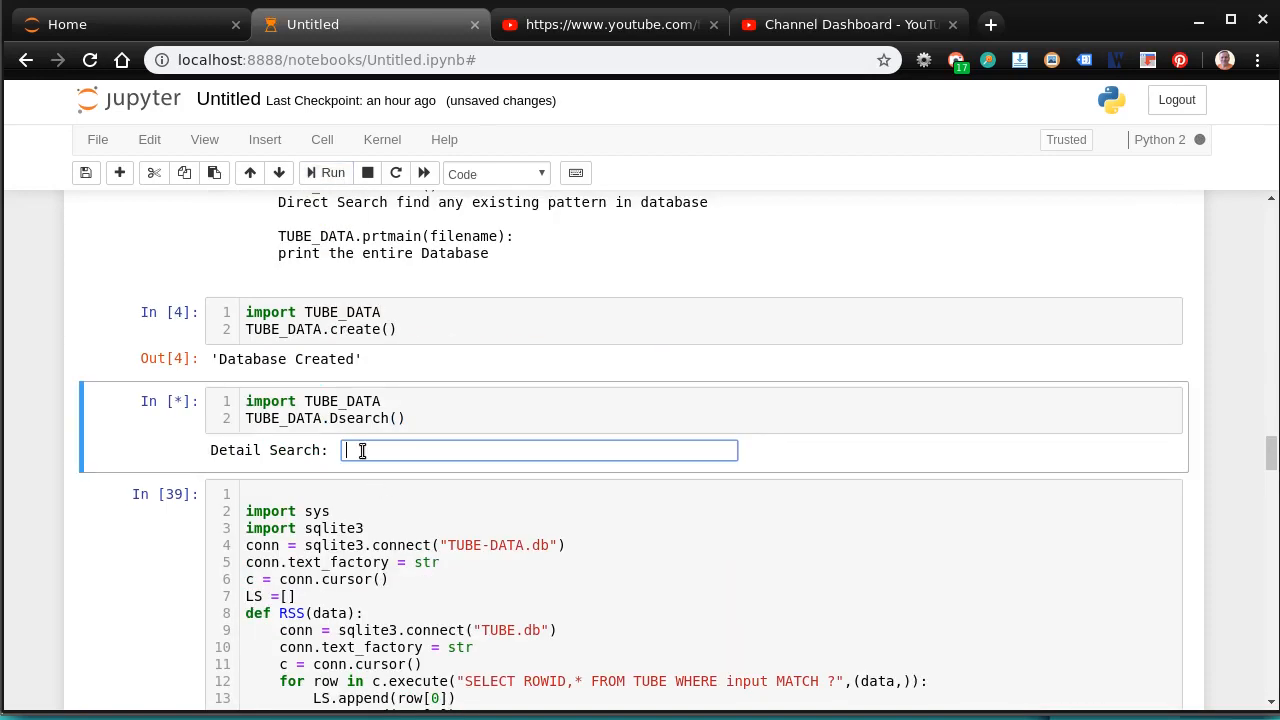
text(Bethany)
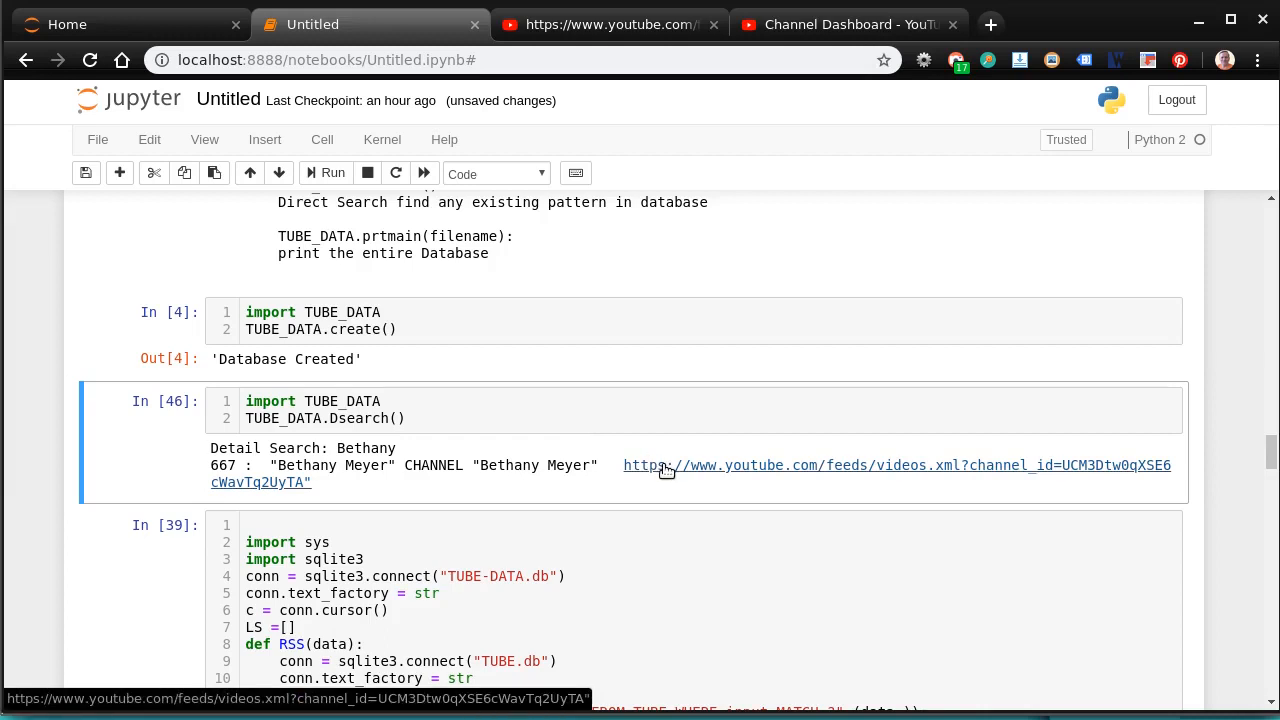
click(896, 464)
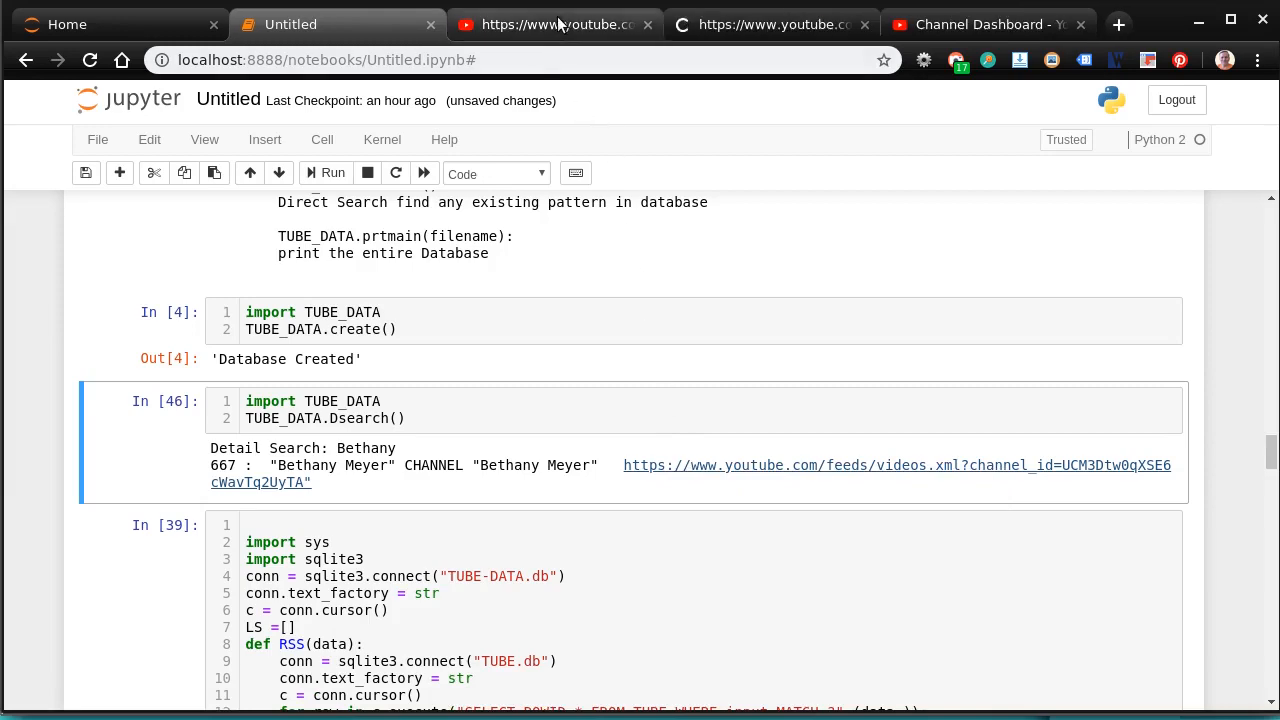
click(552, 24)
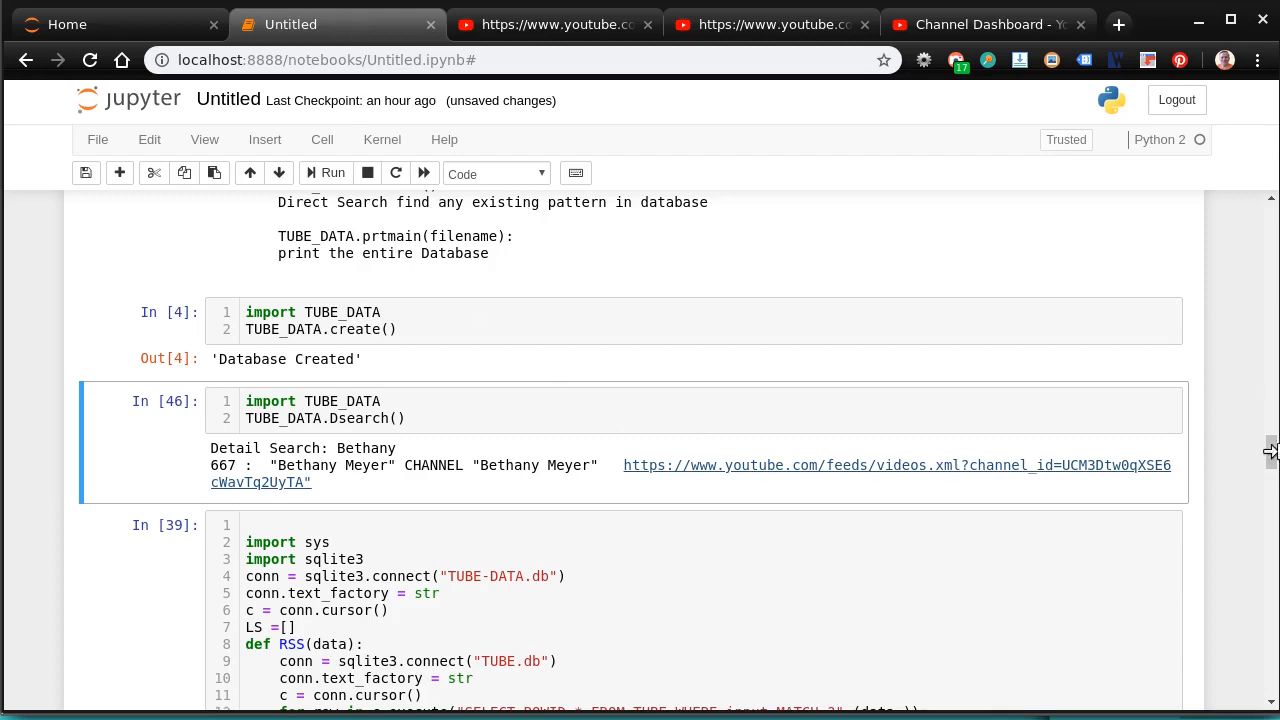
Review cells 39 and 41 showing the same feed URL and channel ID 667
scroll(down, 3)
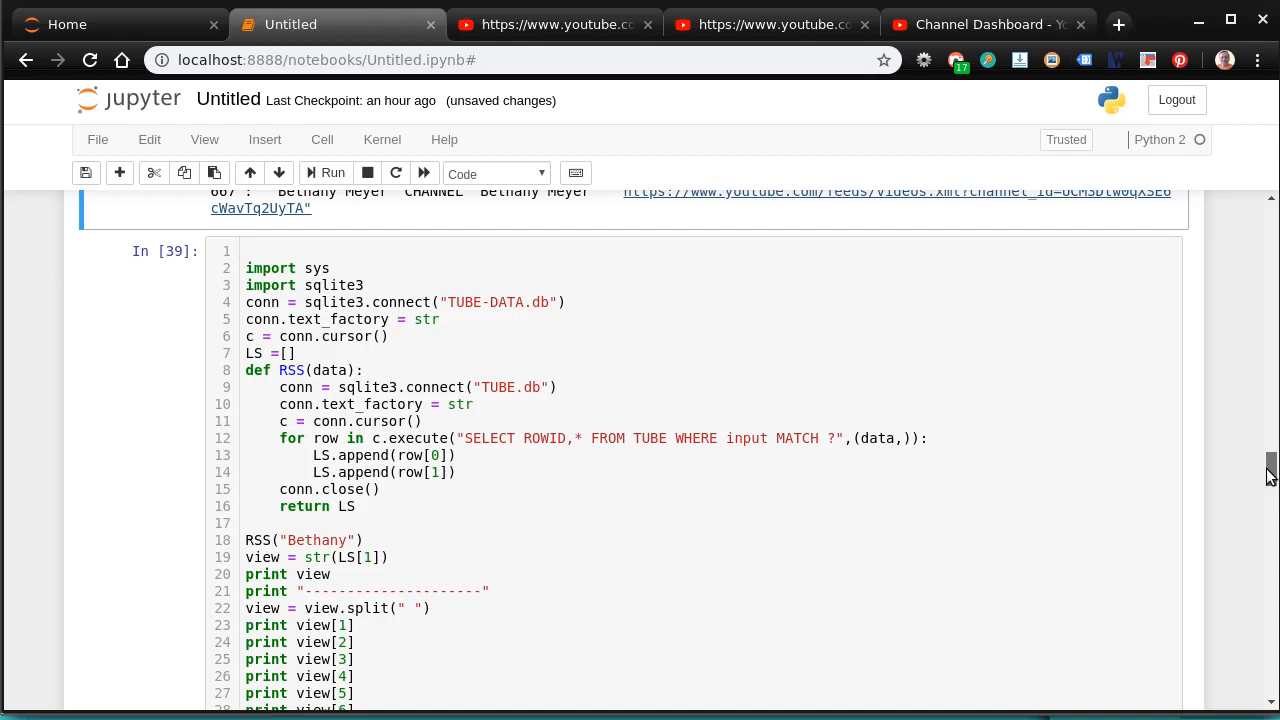
scroll(down, 3)
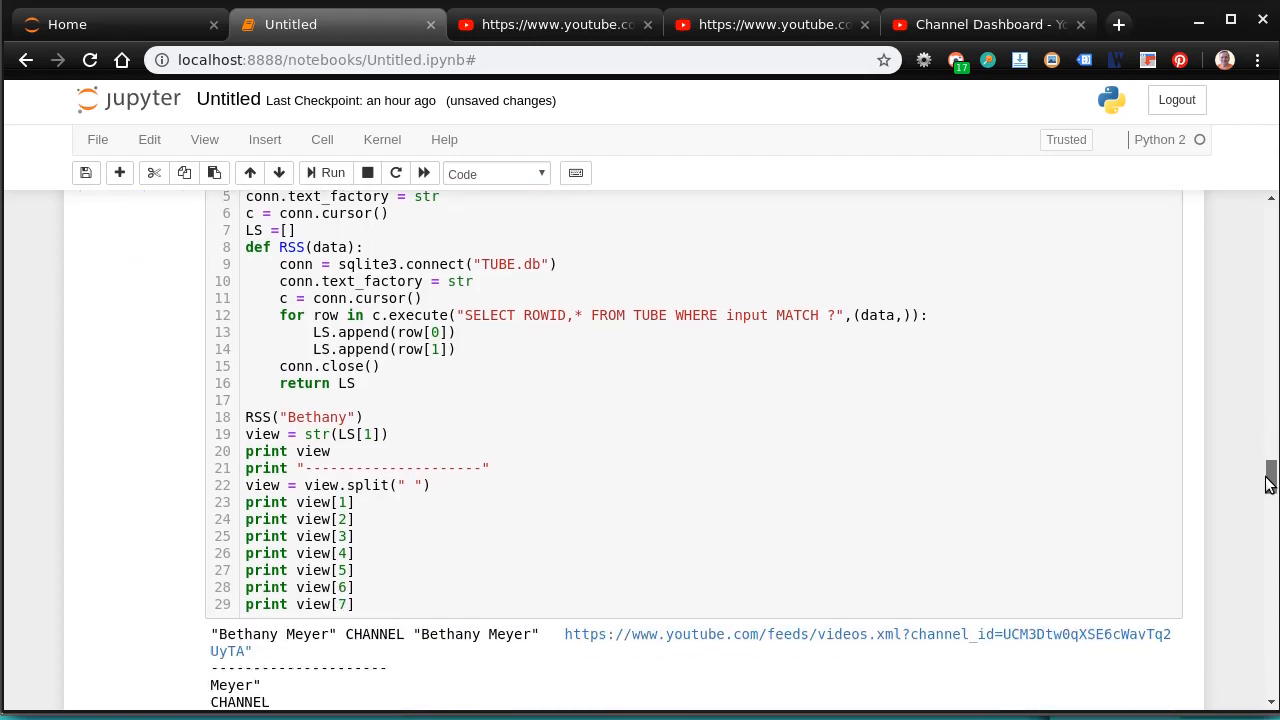
scroll(down, 3)
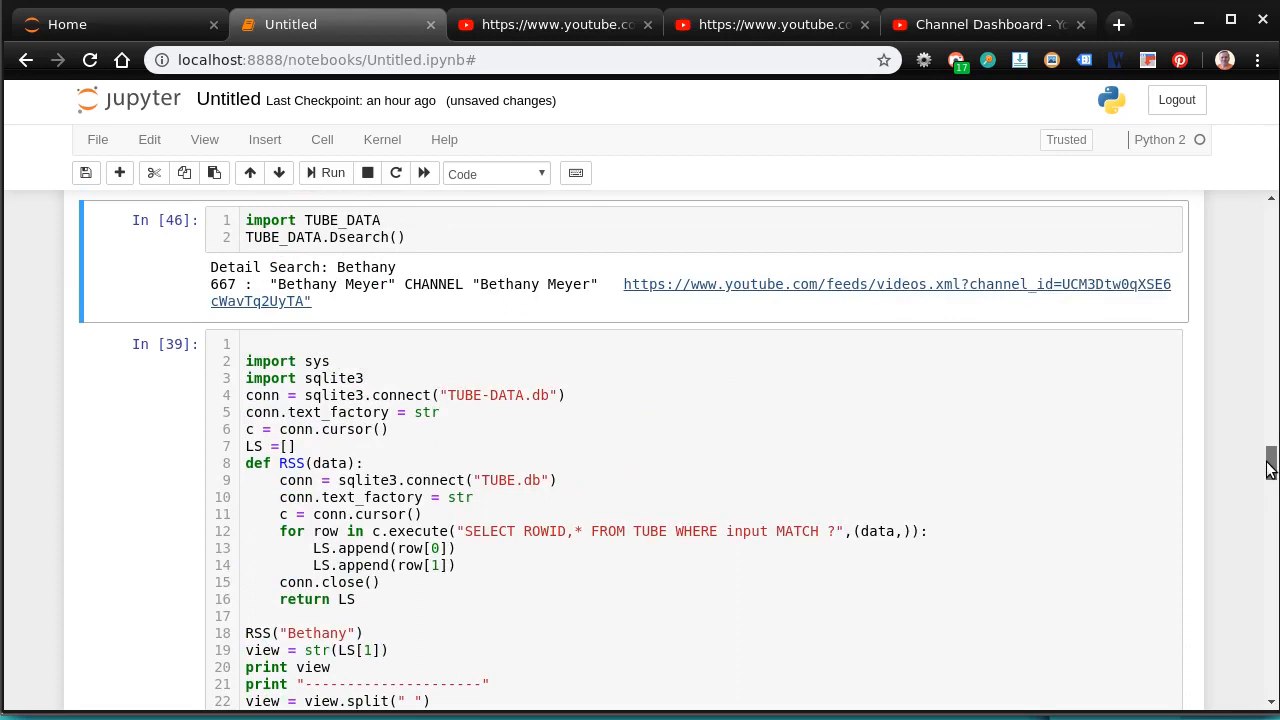
scroll(down, 3)
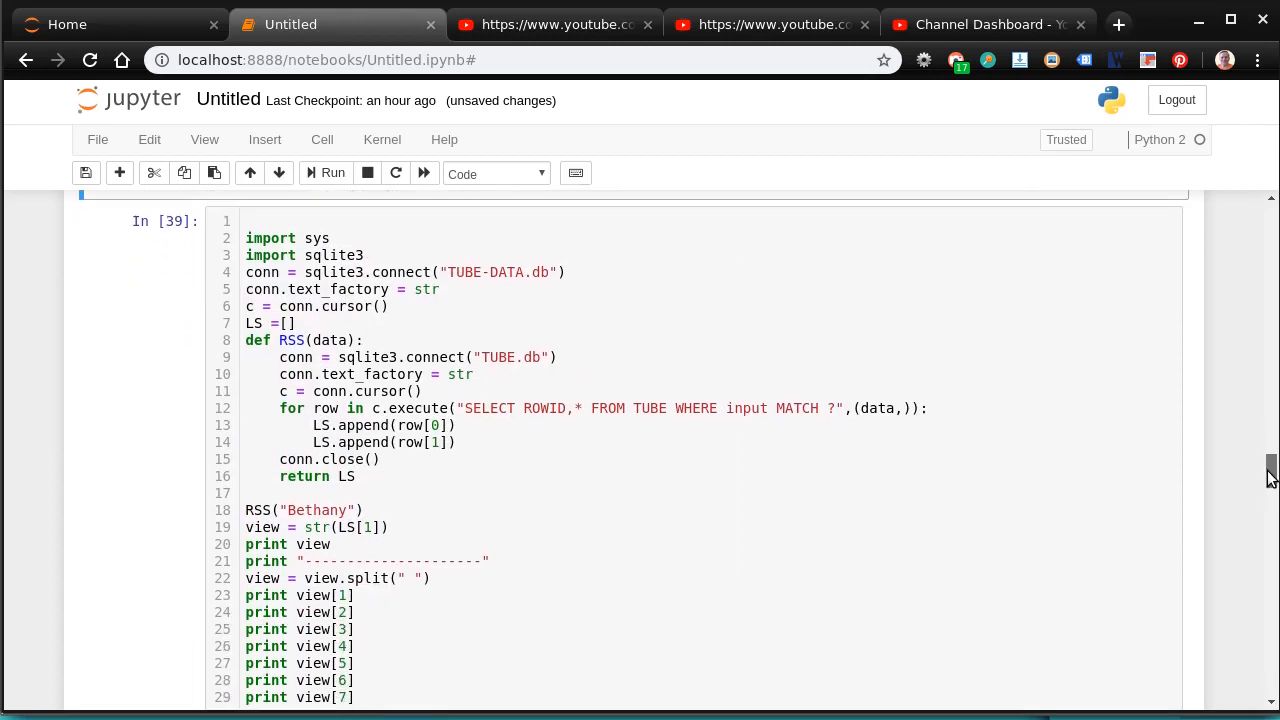
click(332, 172)
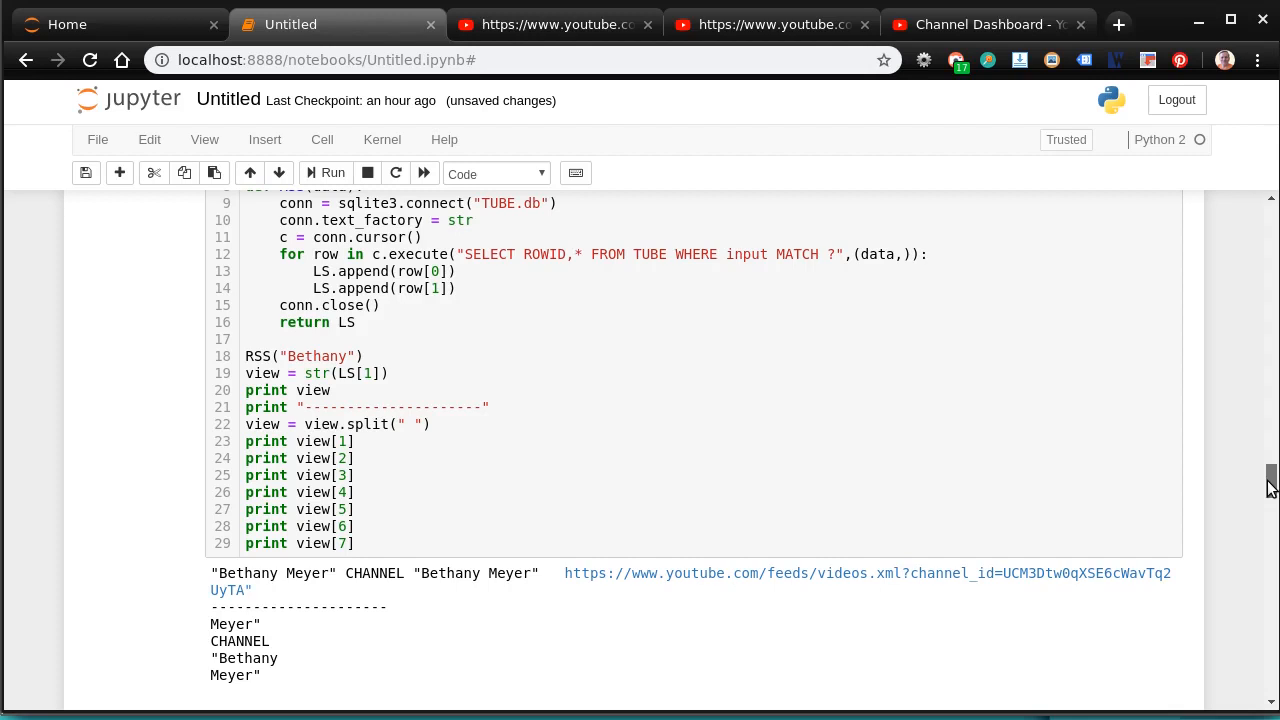
scroll(down, 3)
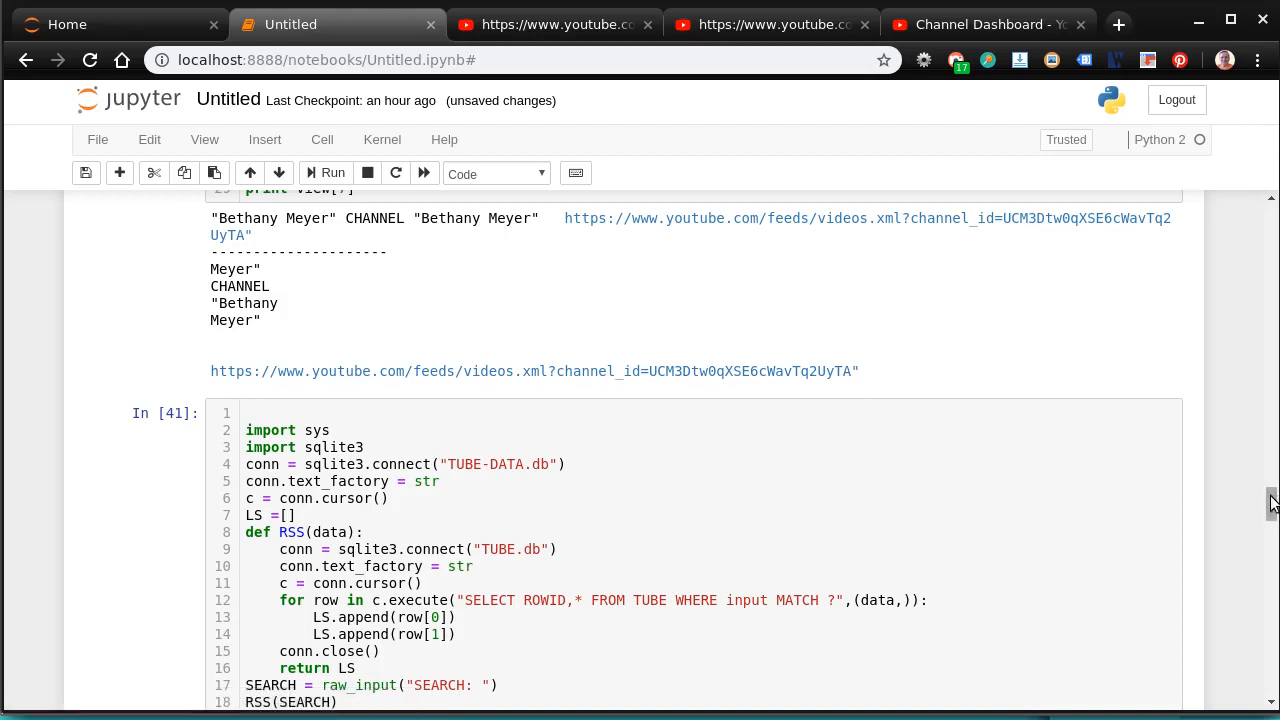
scroll(down, 3)
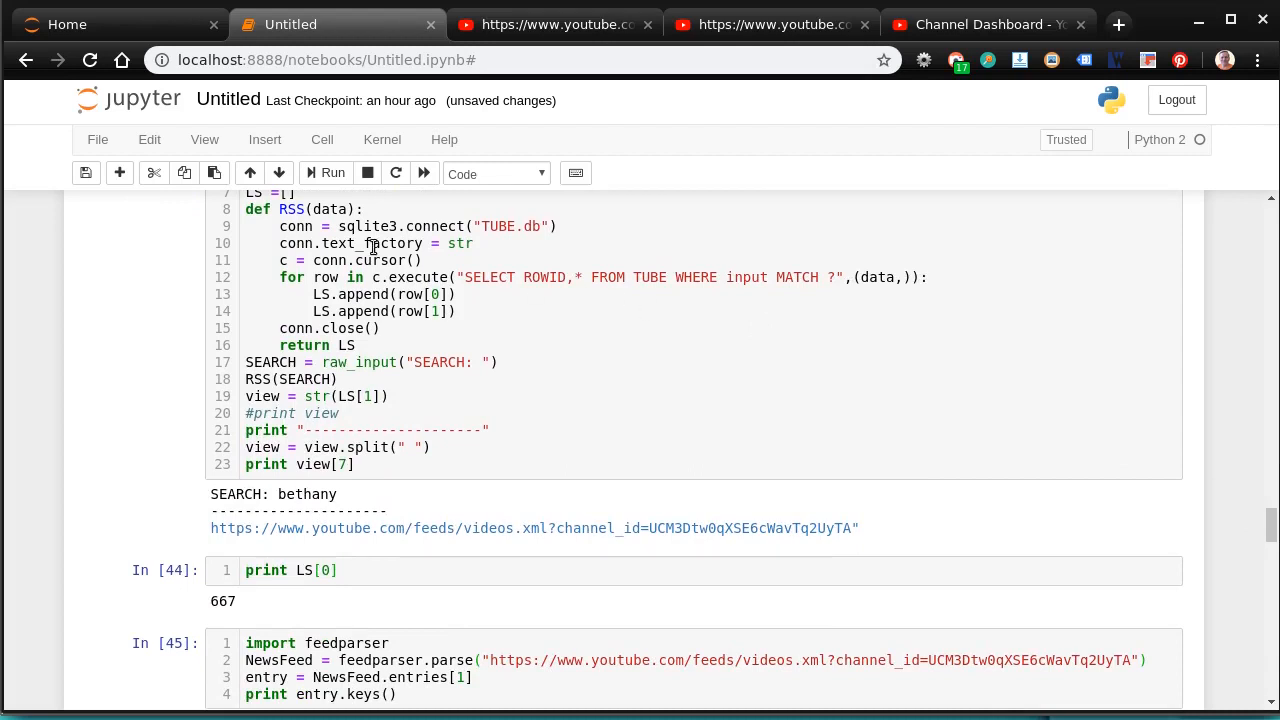
mouse_move(970, 556)
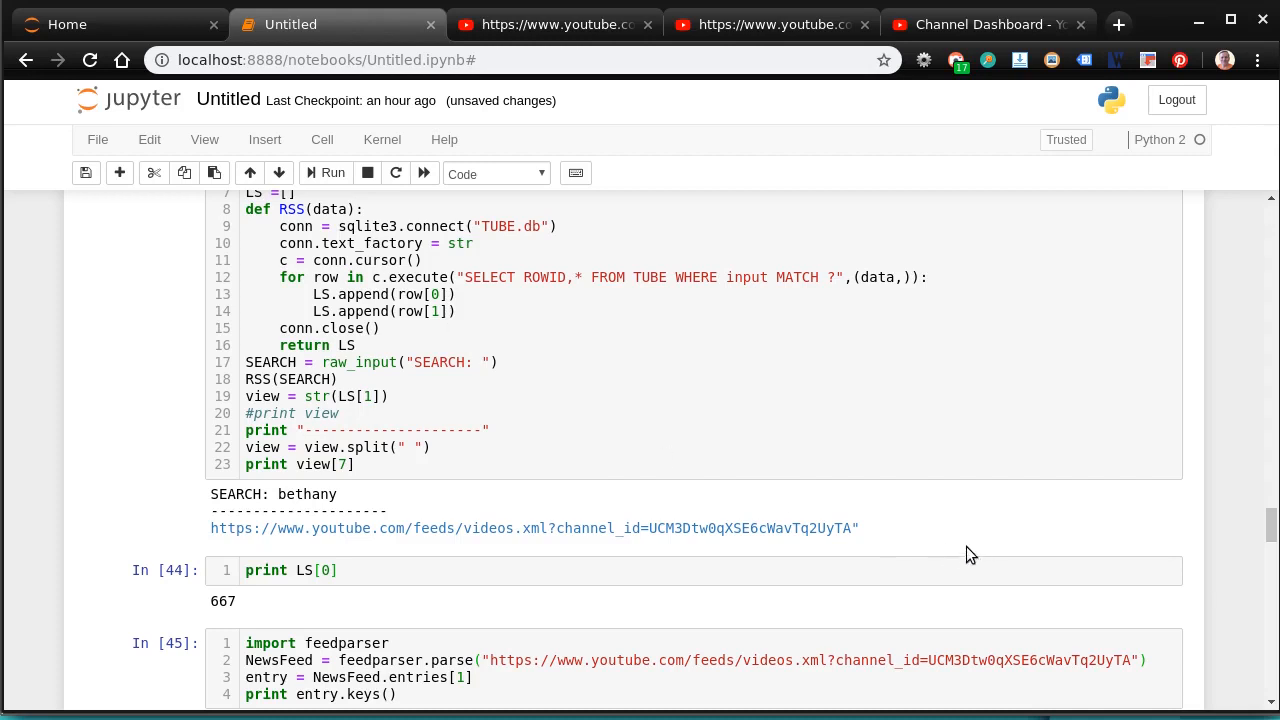
click(326, 172)
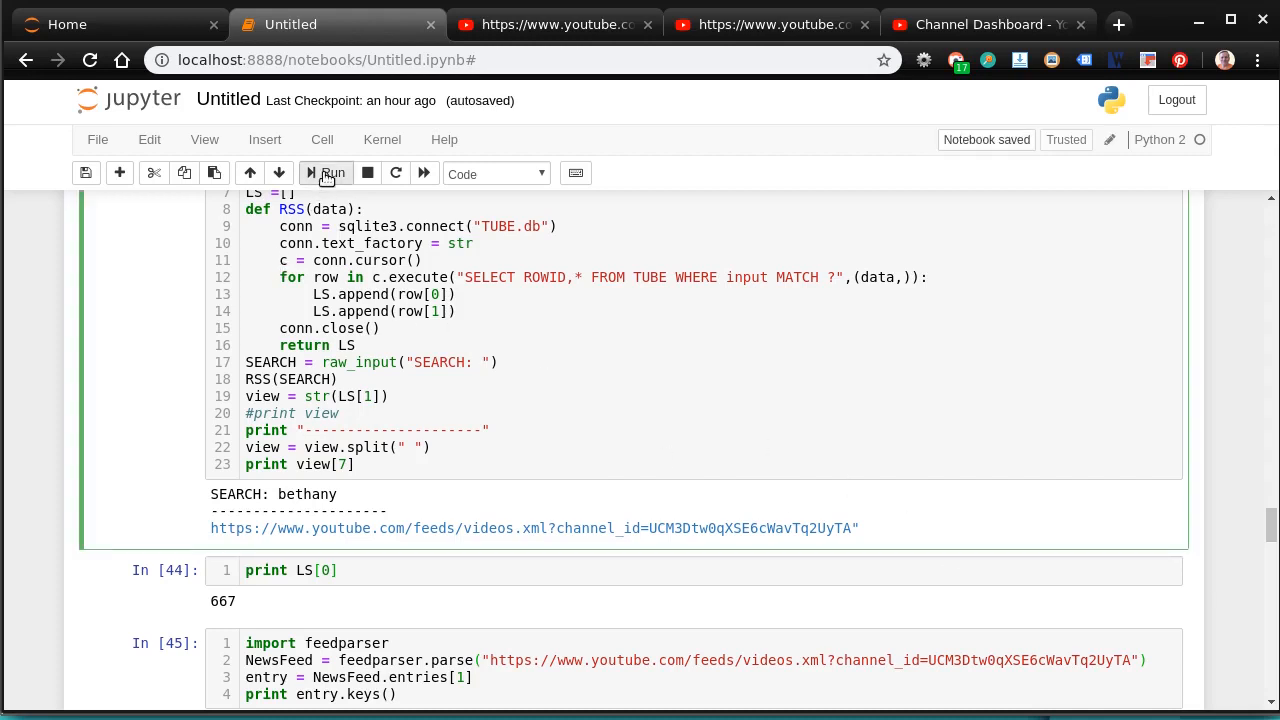
click(326, 172)
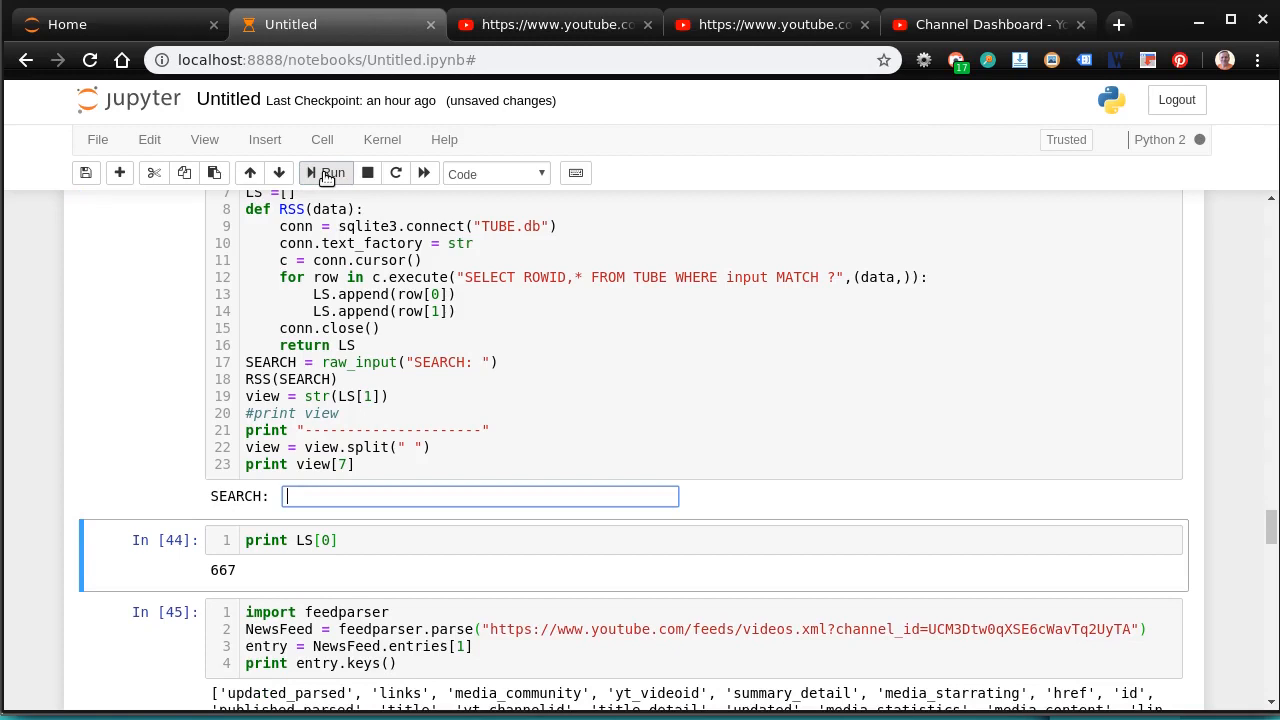
text(bethany)
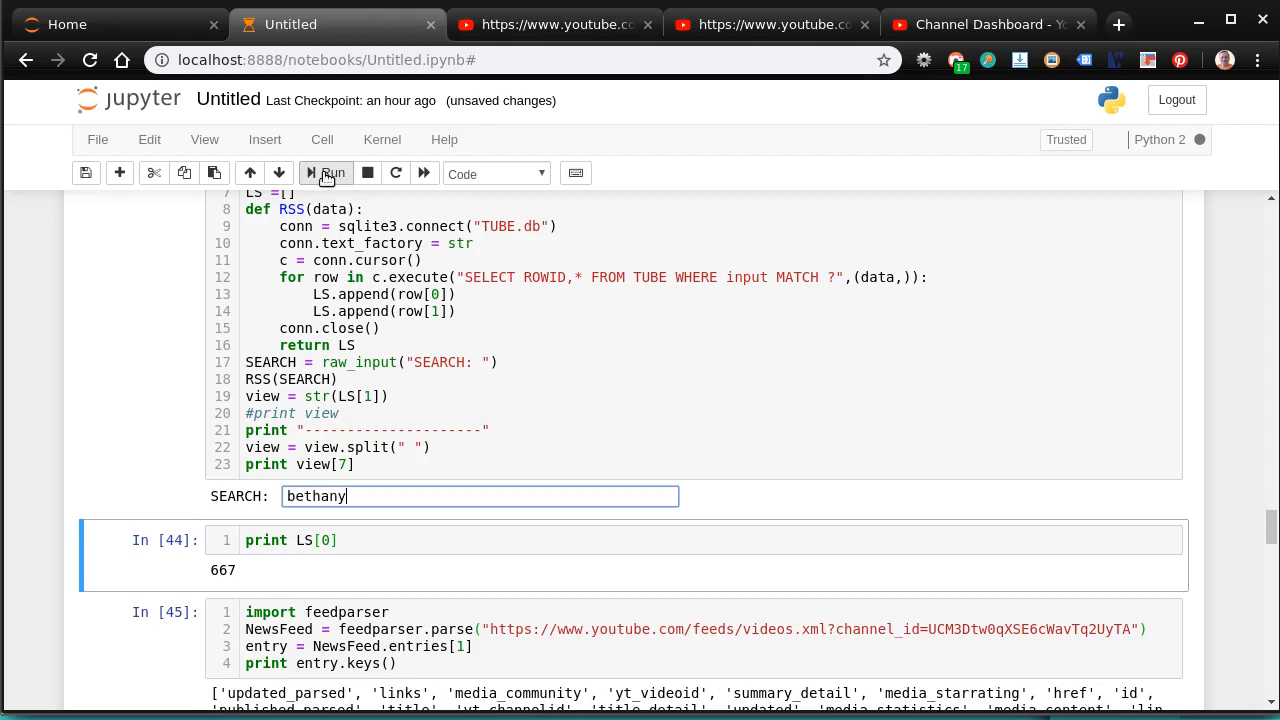
click(328, 172)
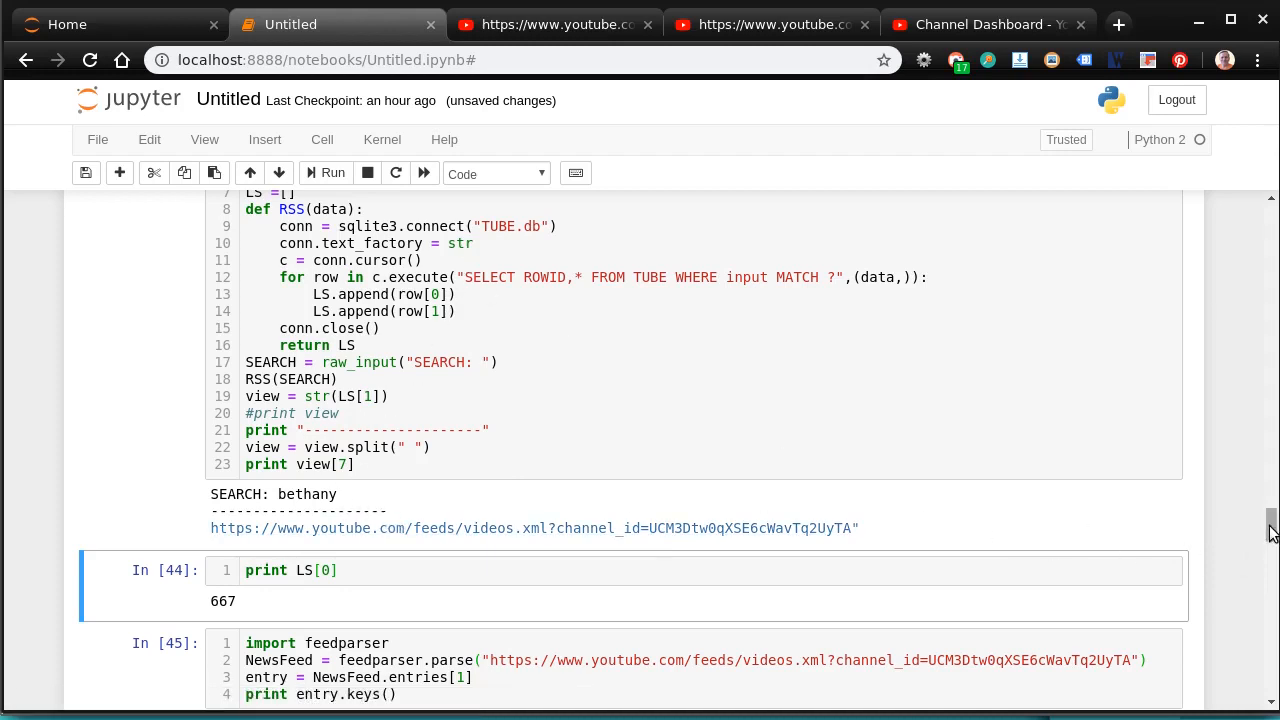
Rerun the print LS[0] cell outputting 667 and select the feedparser entry-keys cell
scroll(down, 3)
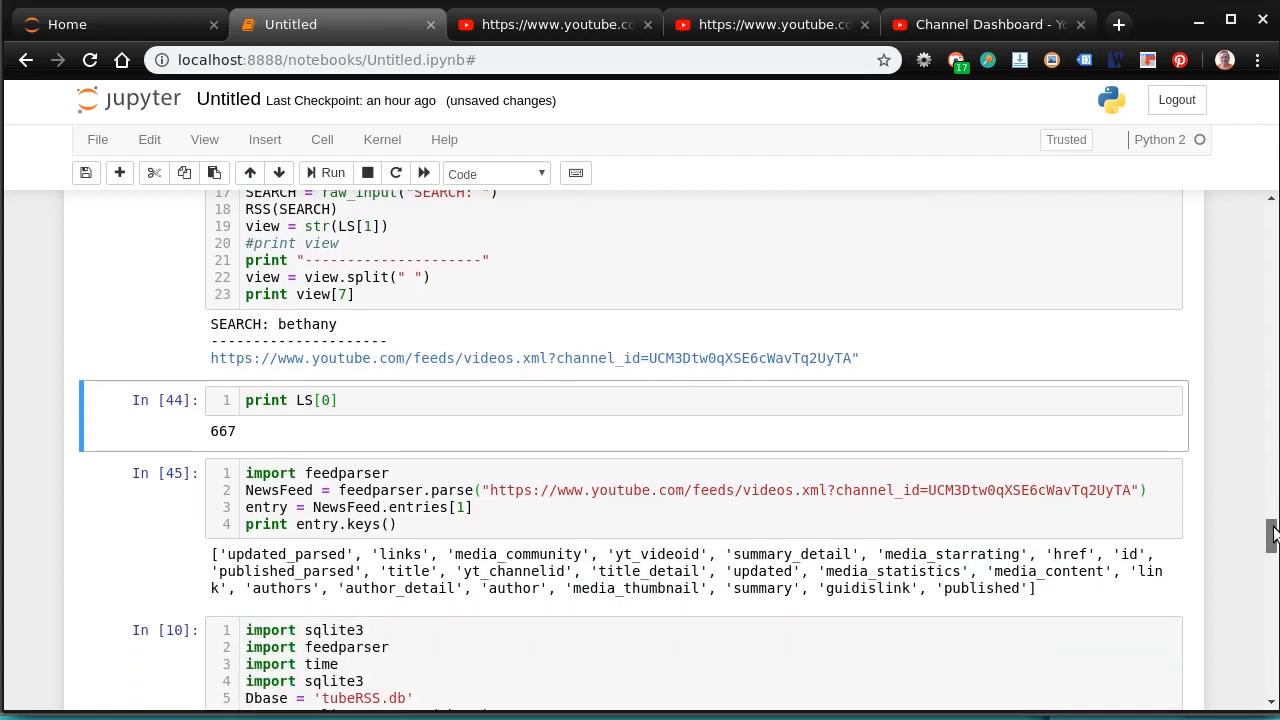
scroll(down, 3)
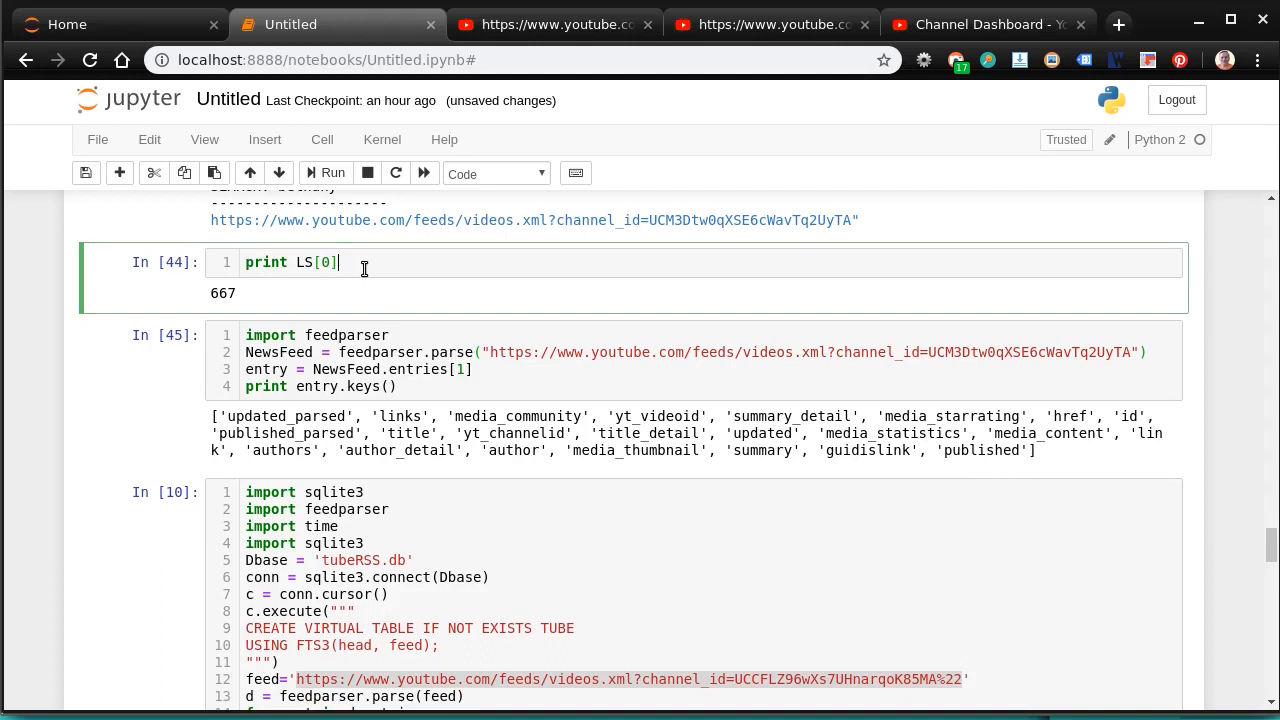
click(326, 172)
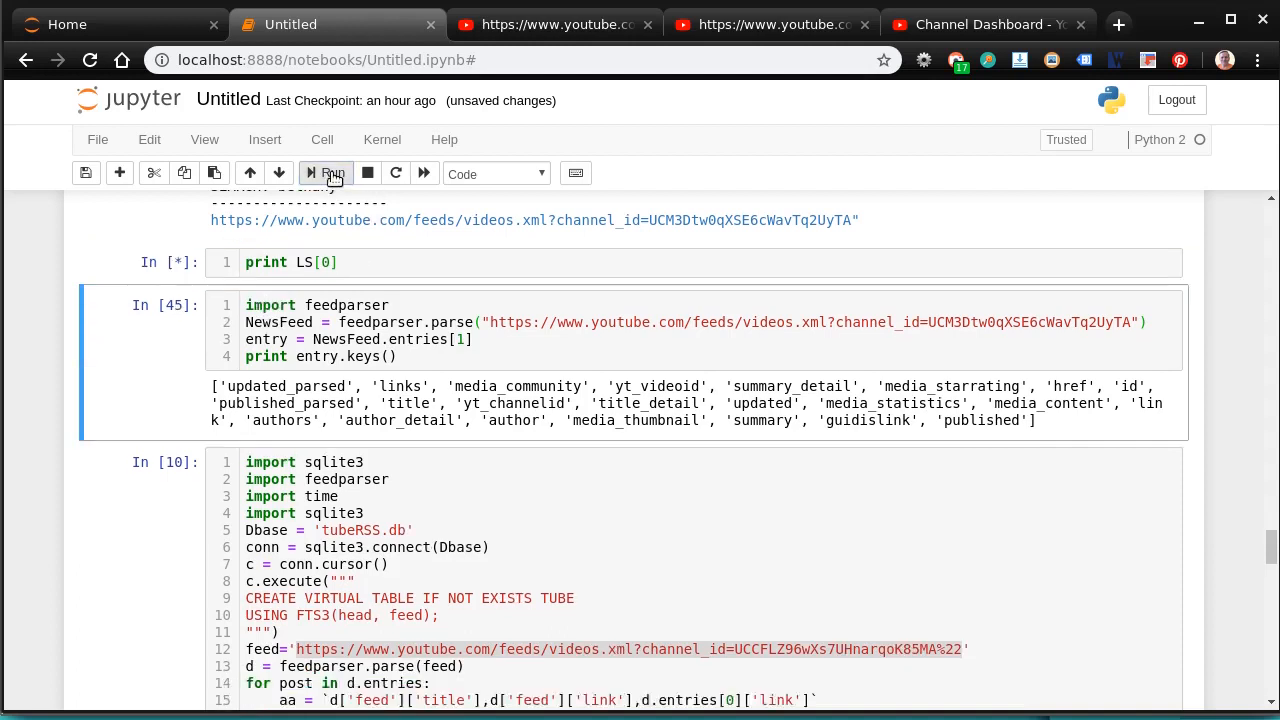
click(326, 172)
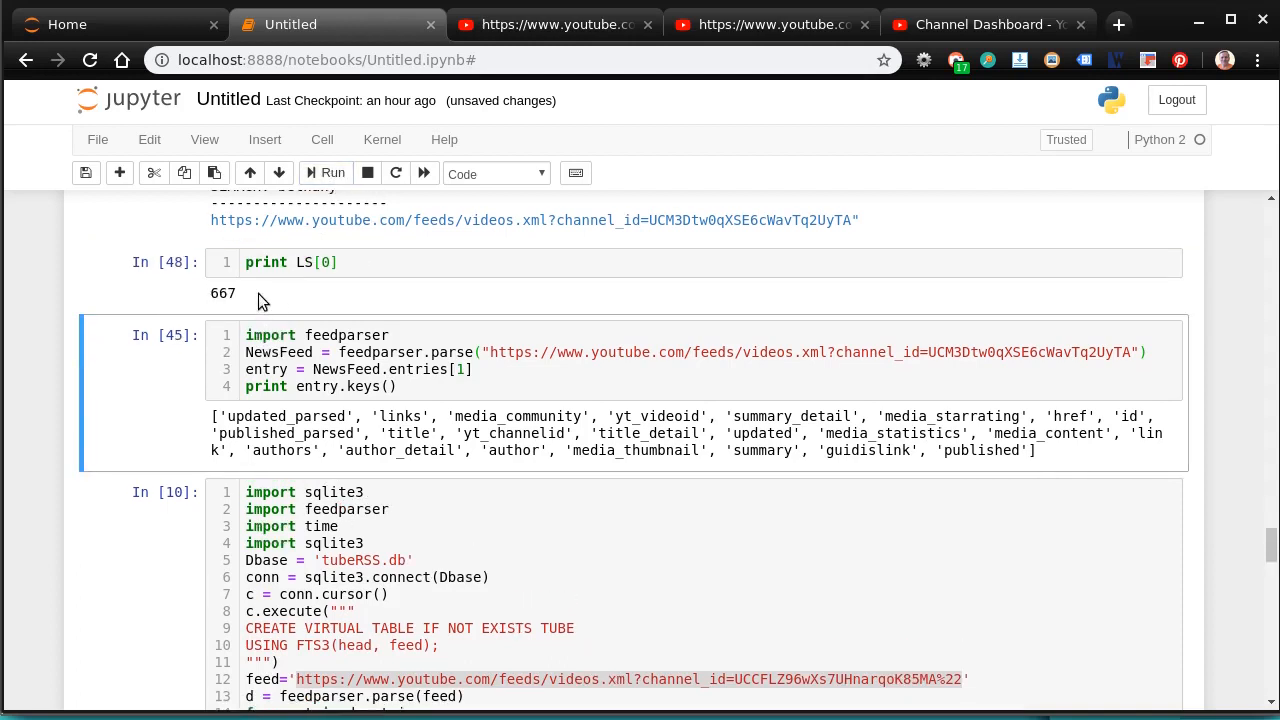
mouse_move(410, 376)
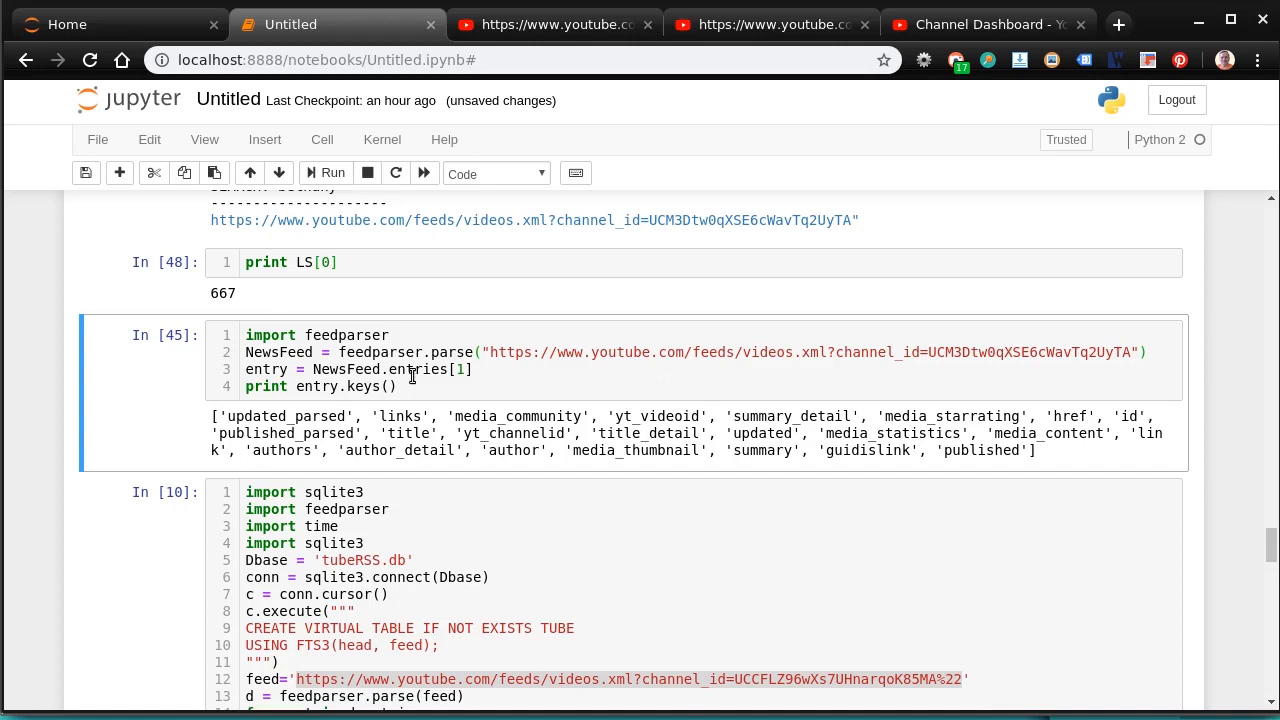
click(412, 352)
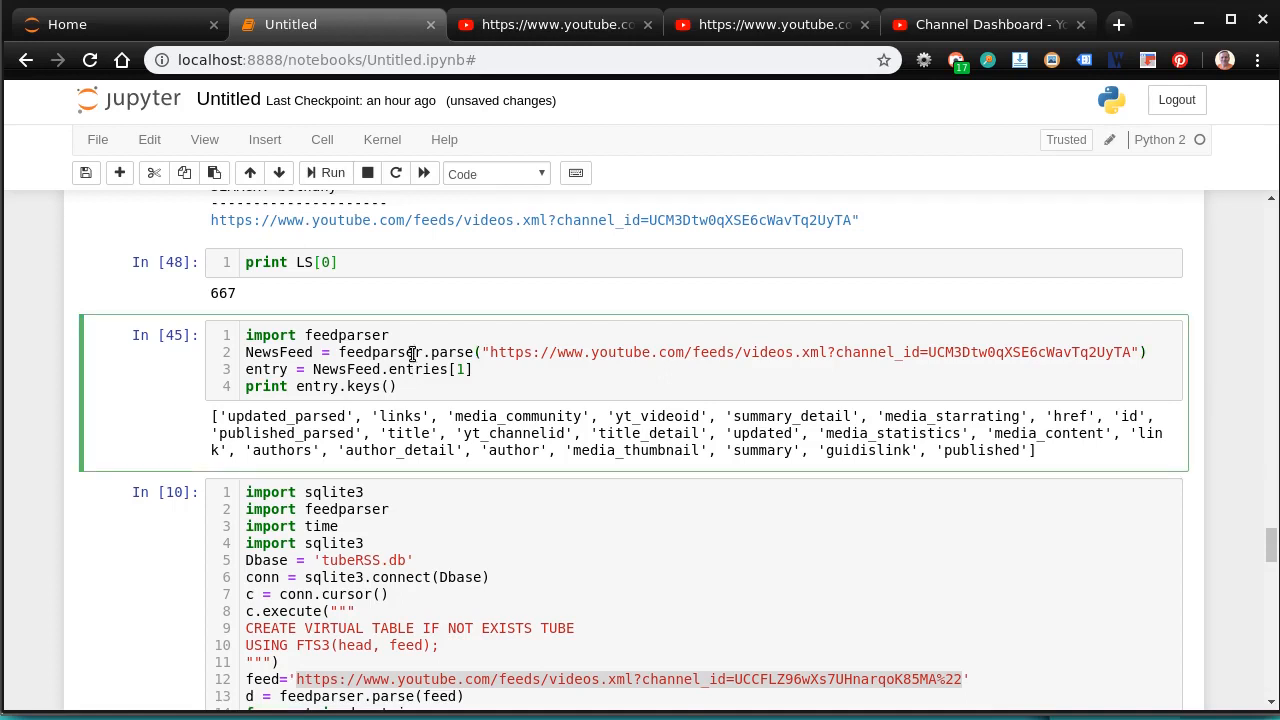
mouse_move(792, 364)
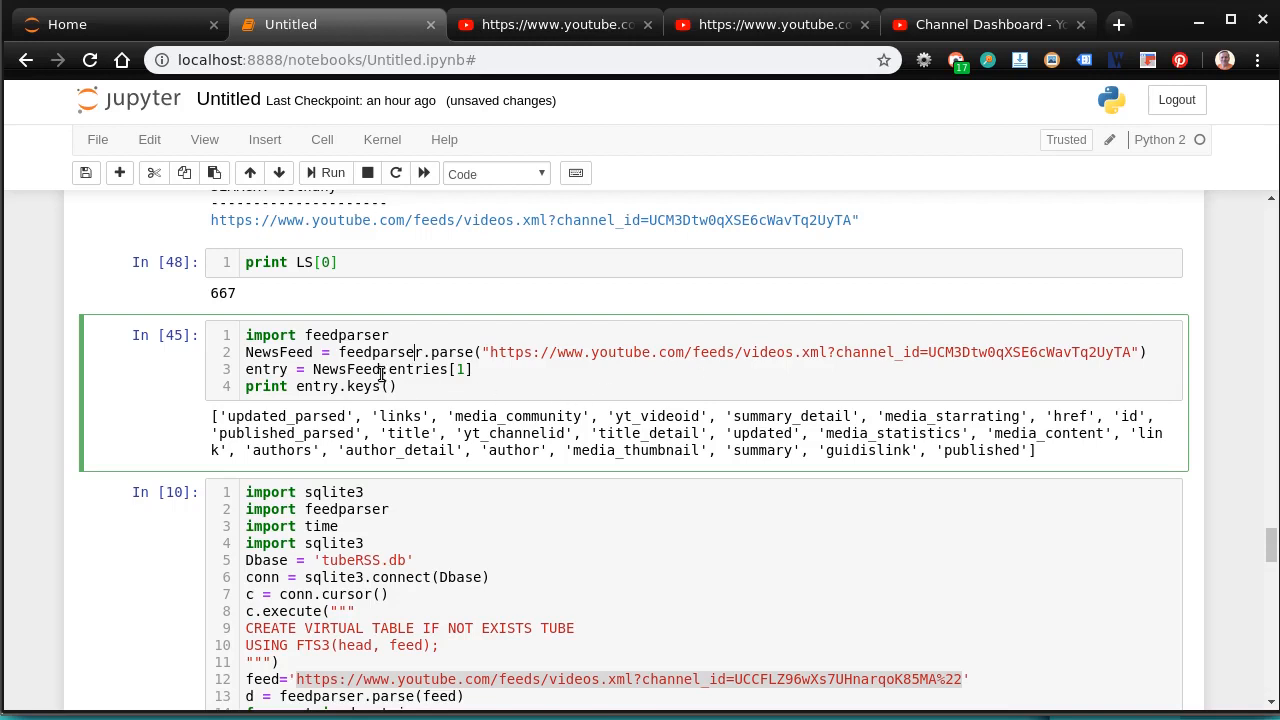
mouse_move(324, 172)
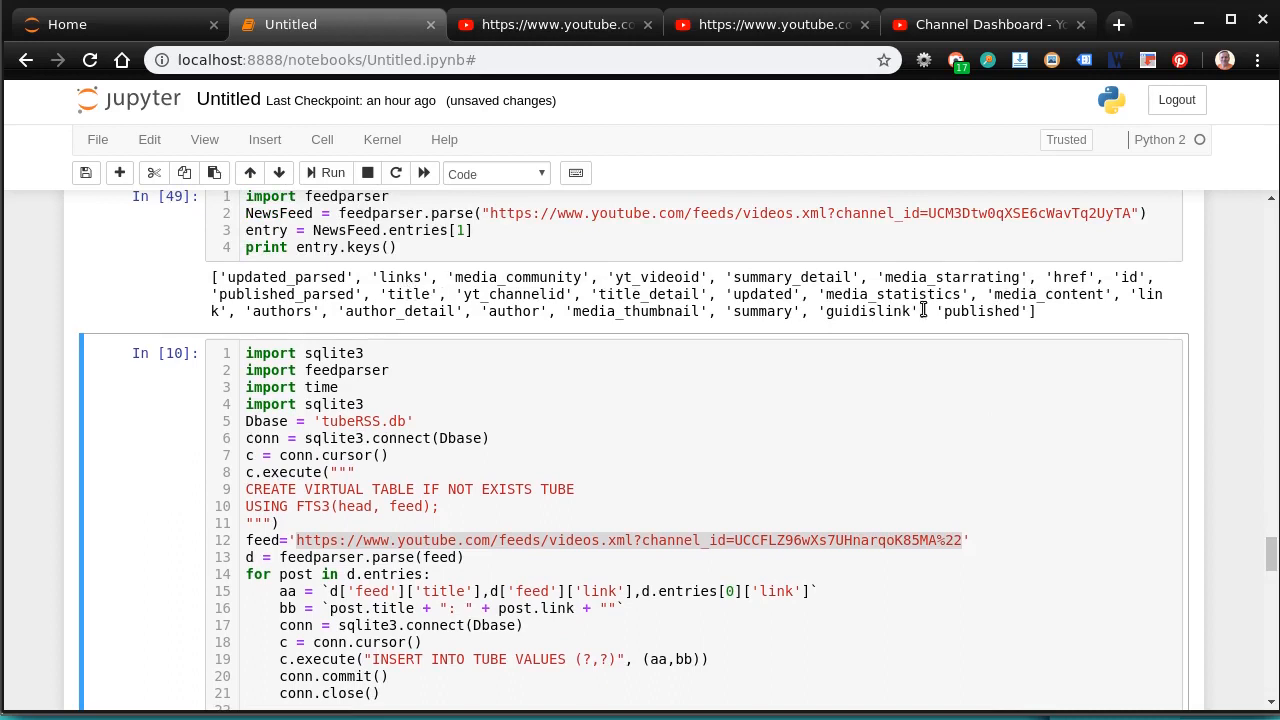
click(440, 506)
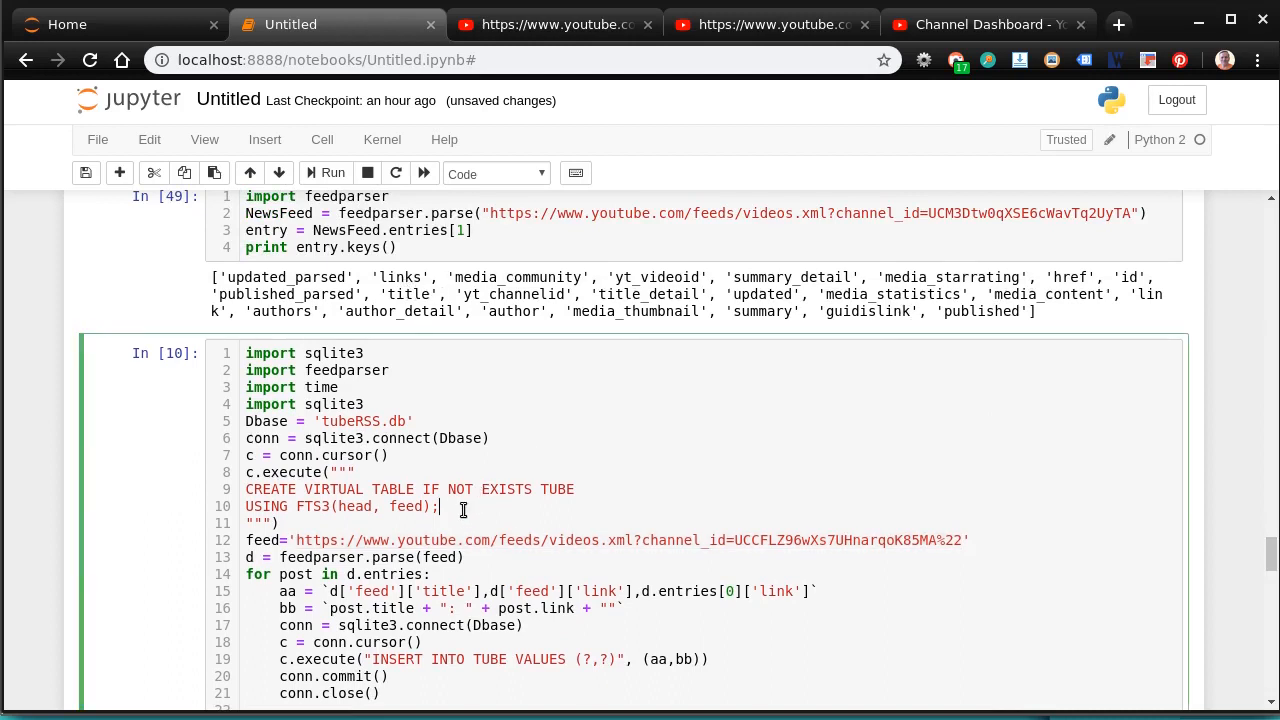
scroll(down, 3)
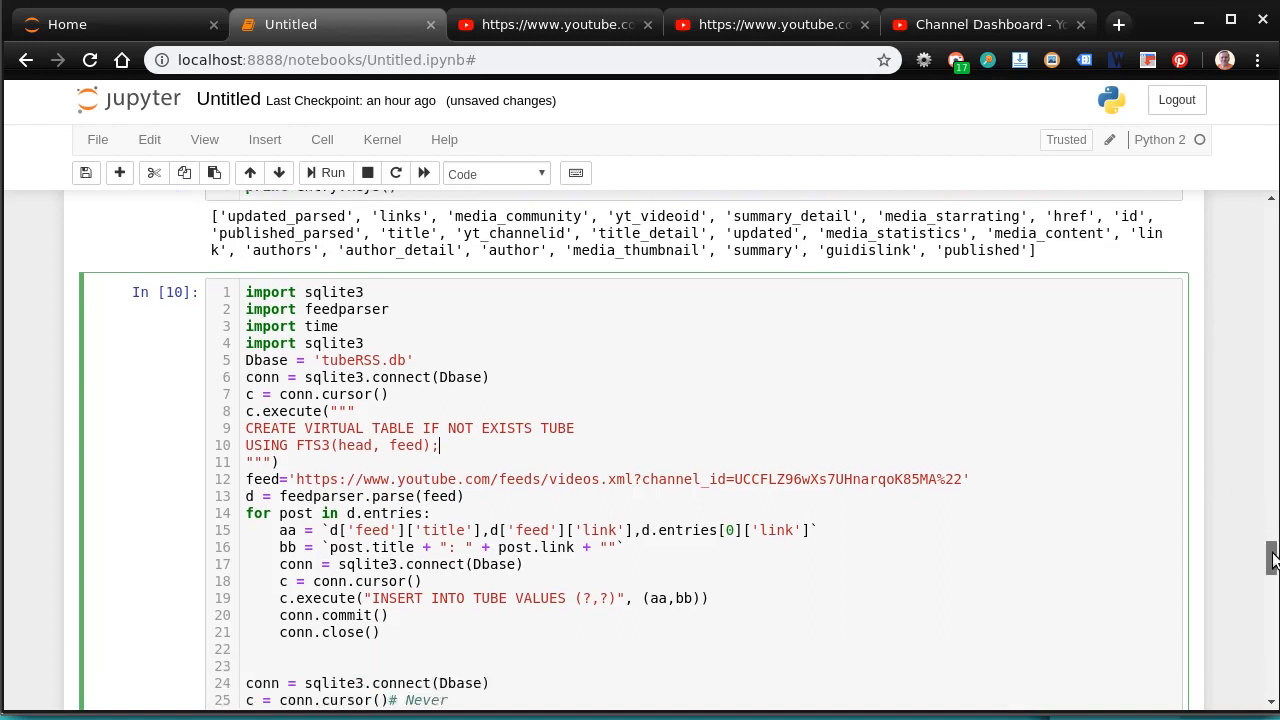
scroll(down, 3)
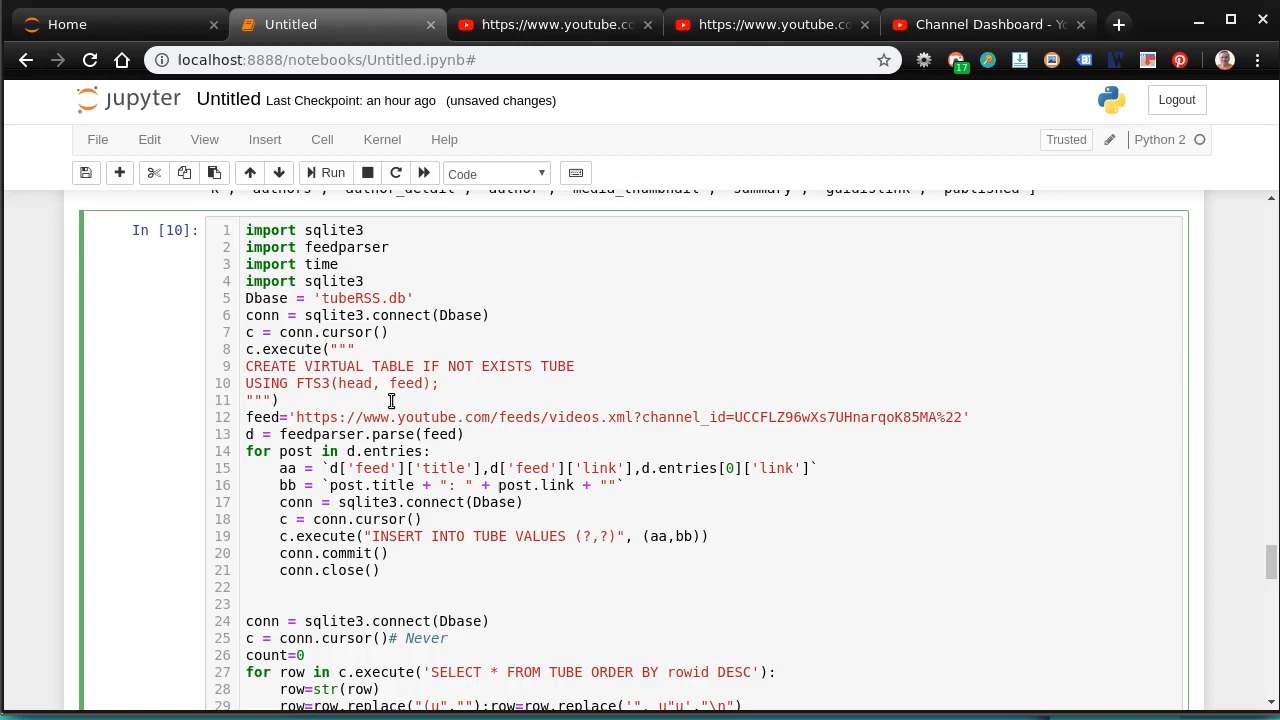
mouse_move(546, 52)
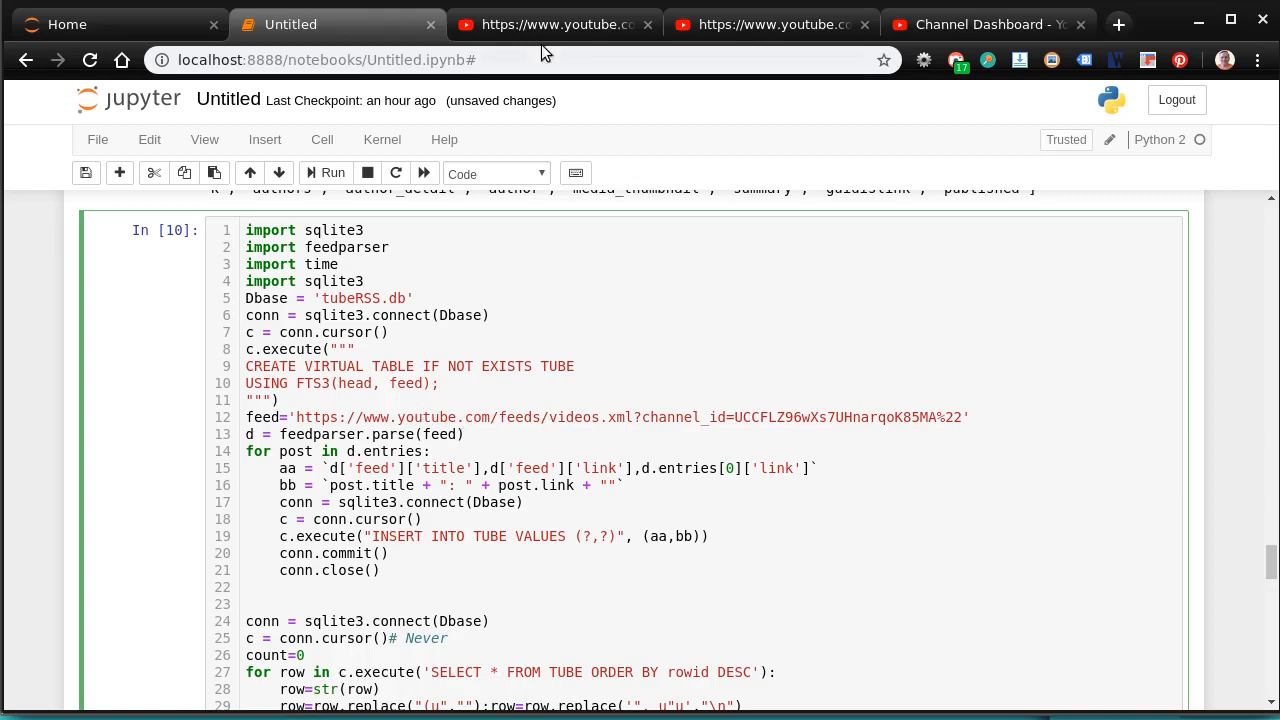
click(556, 24)
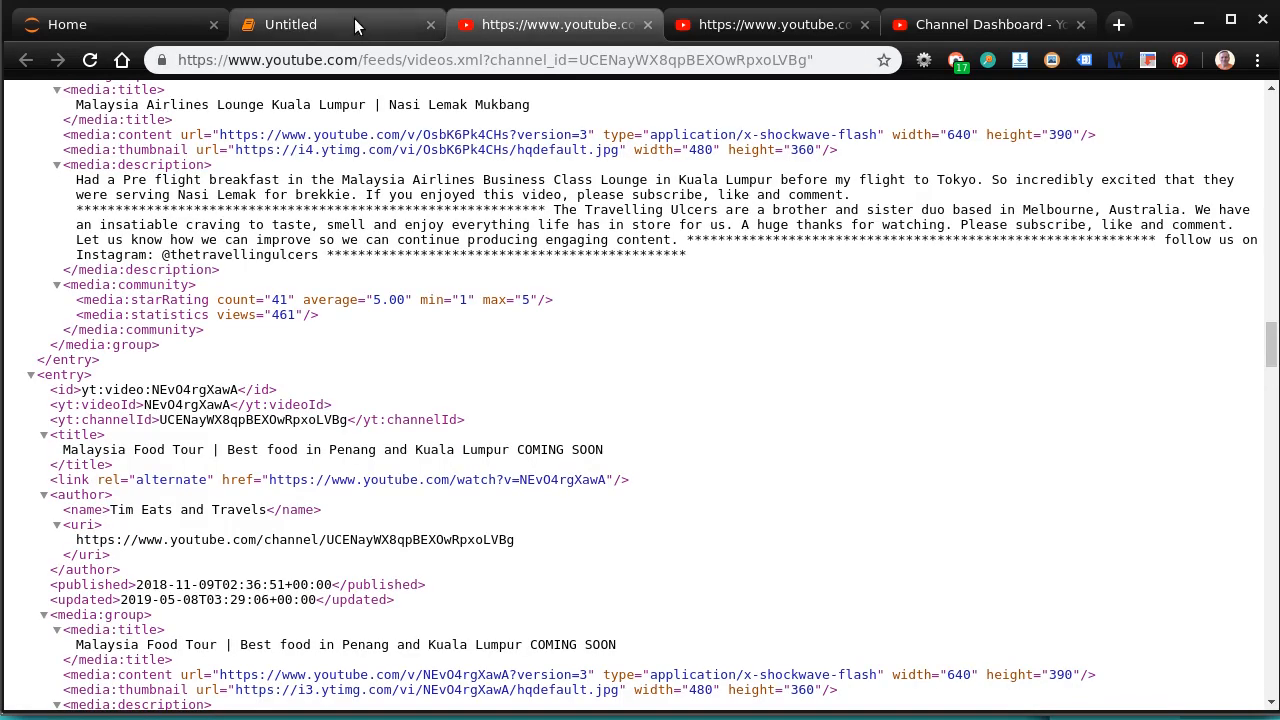
click(290, 24)
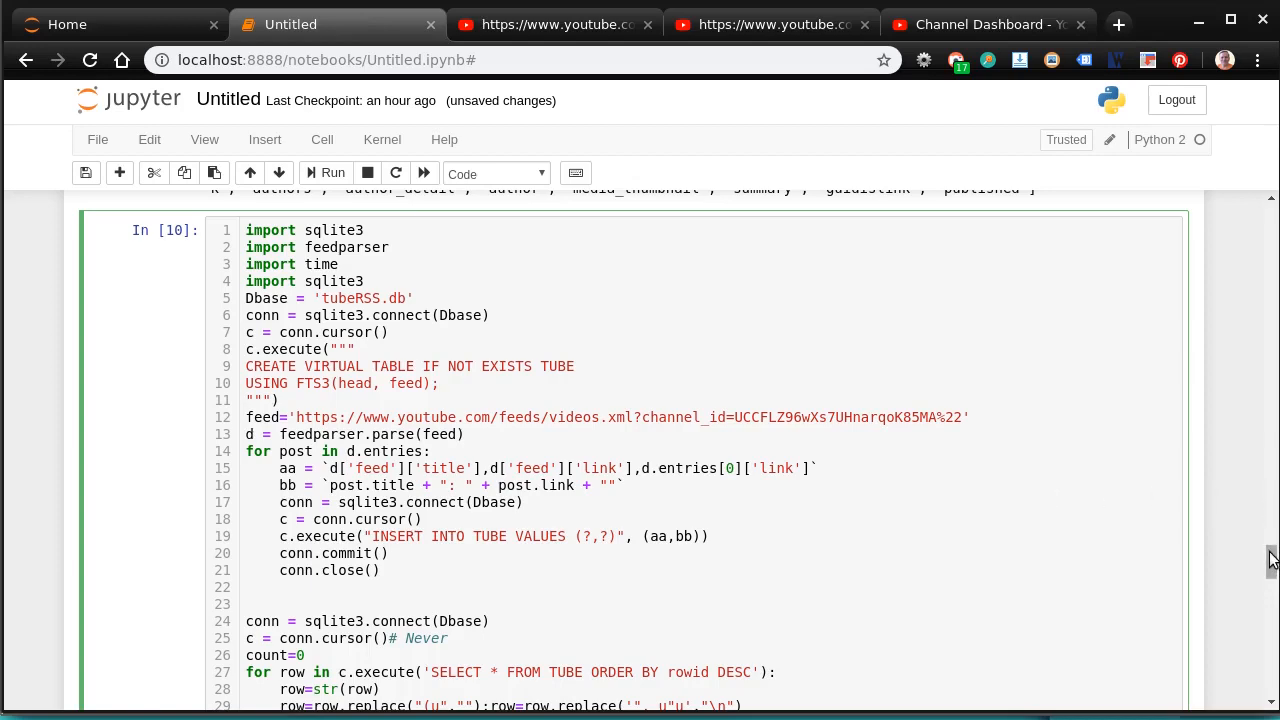
scroll(down, 3)
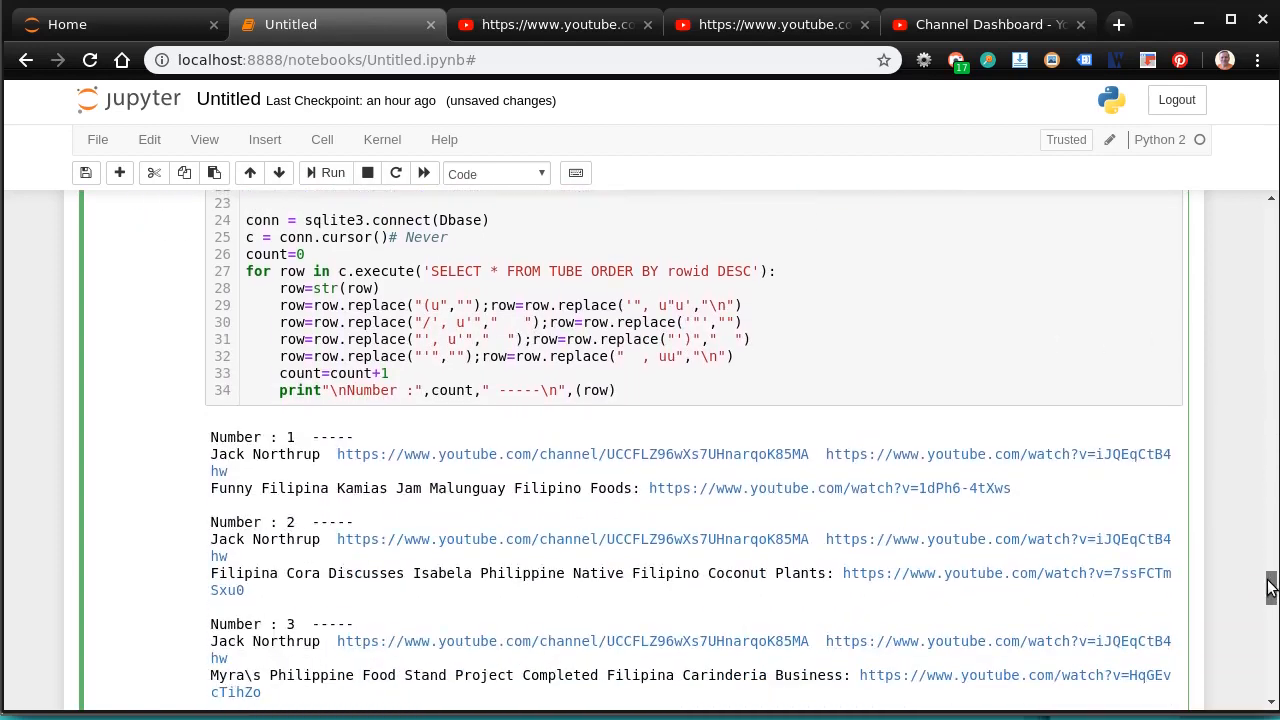
scroll(down, 3)
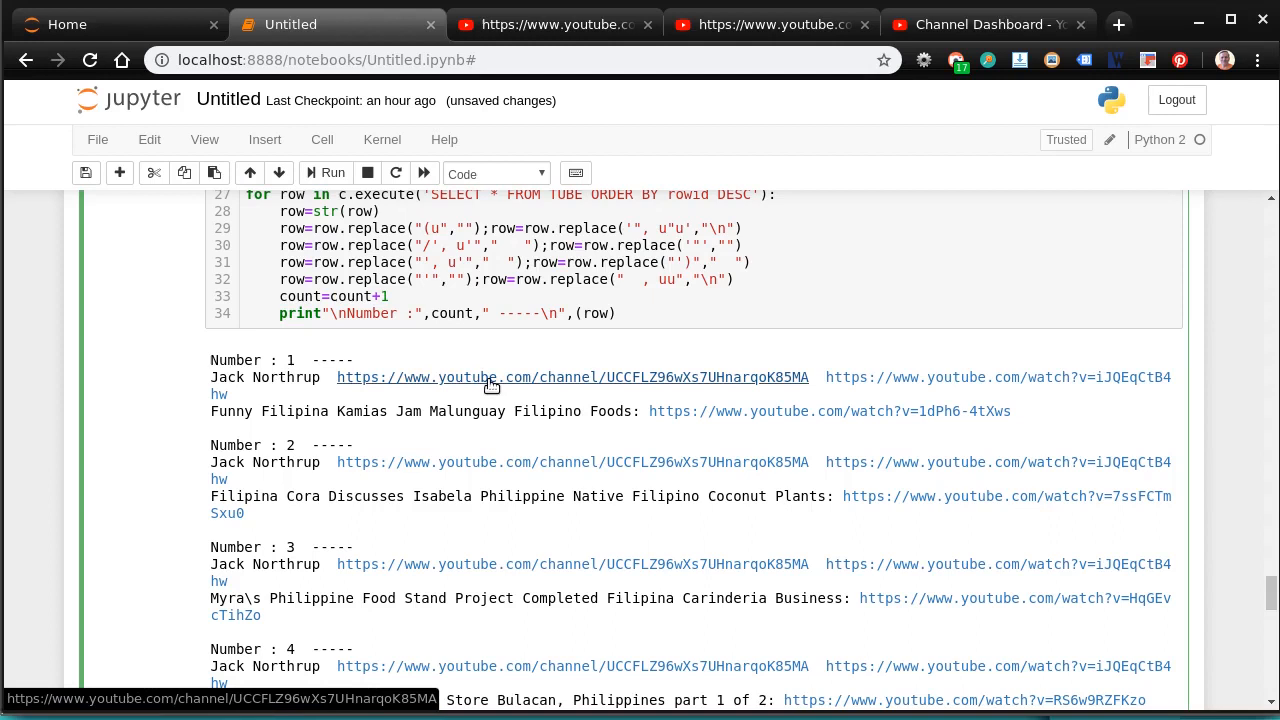
mouse_move(384, 418)
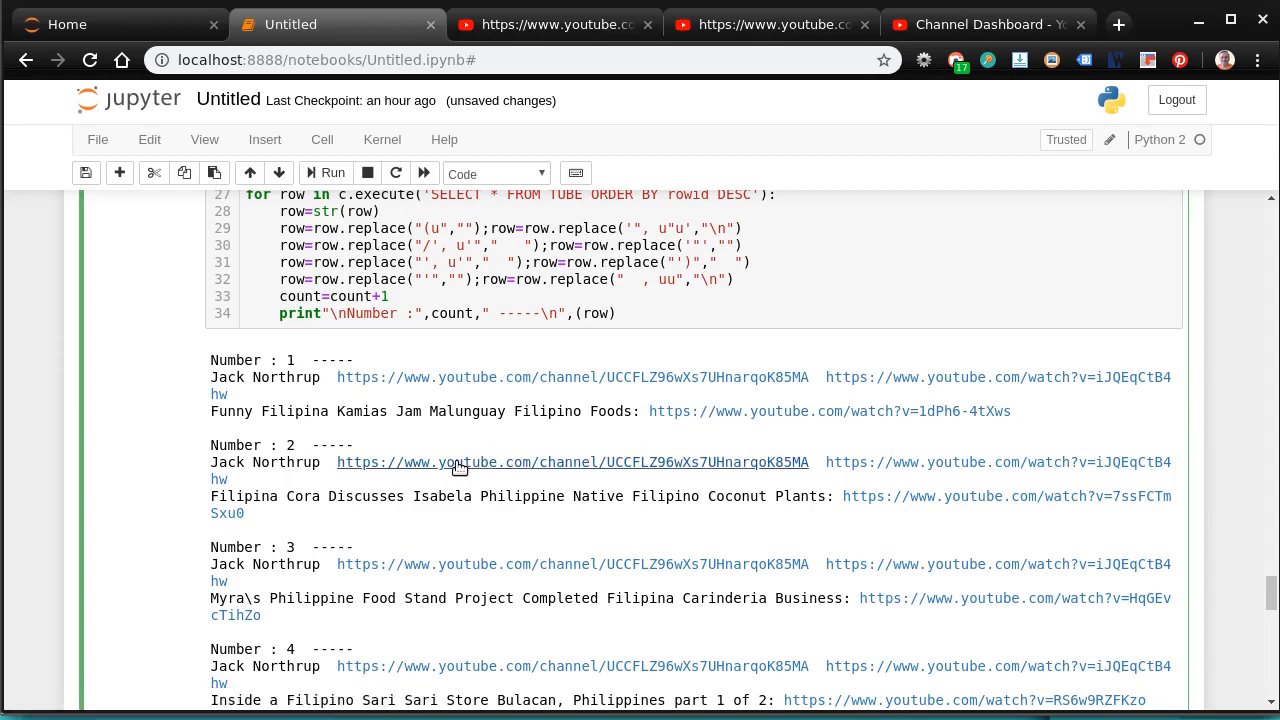
mouse_move(444, 504)
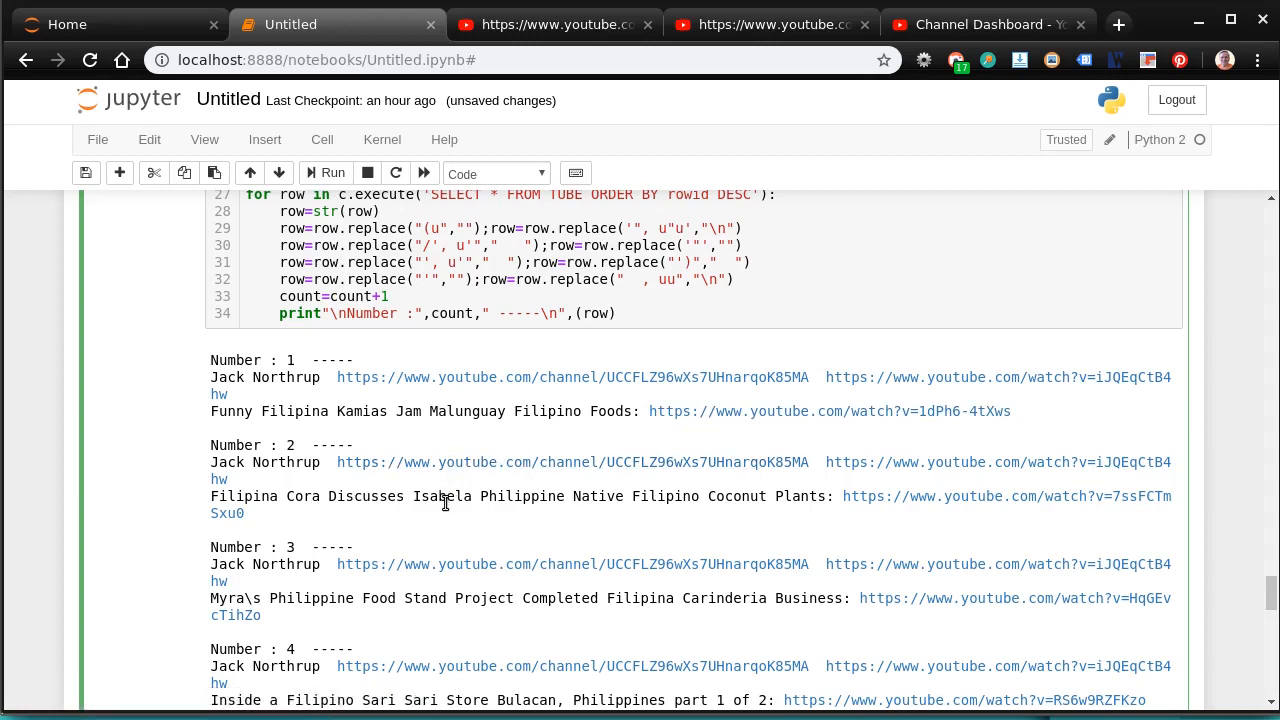
mouse_move(1272, 592)
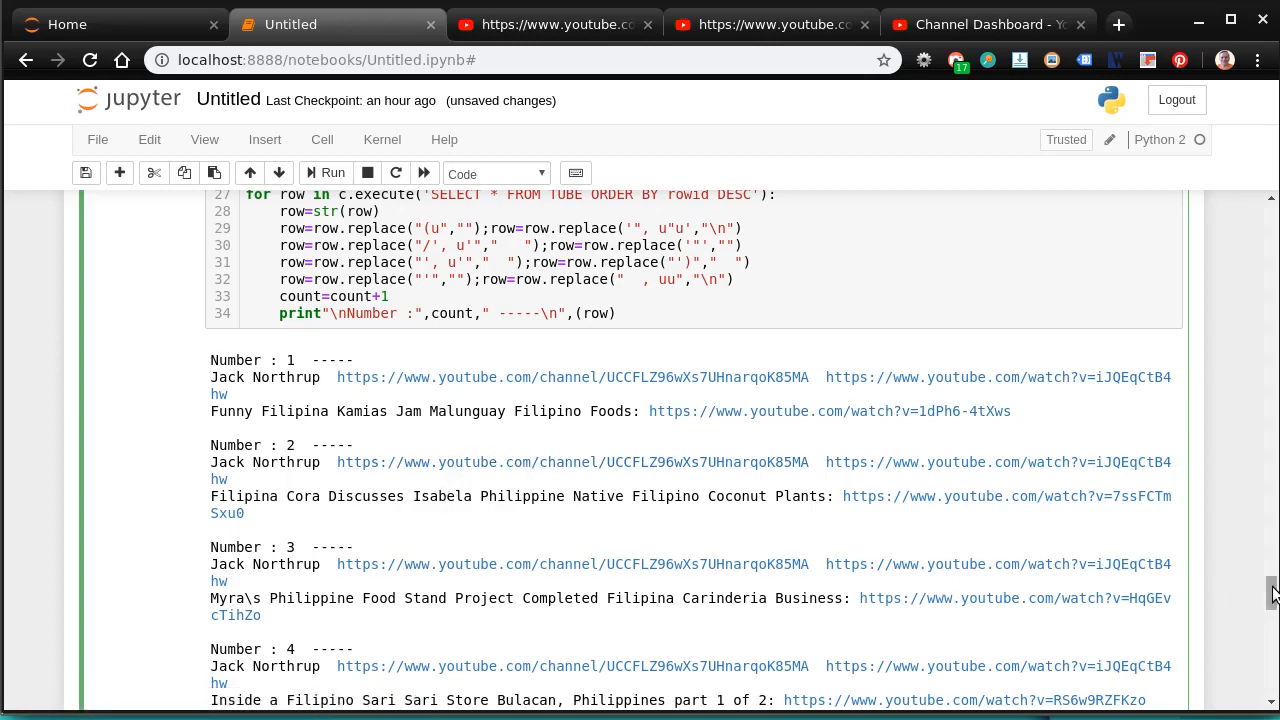
scroll(down, 3)
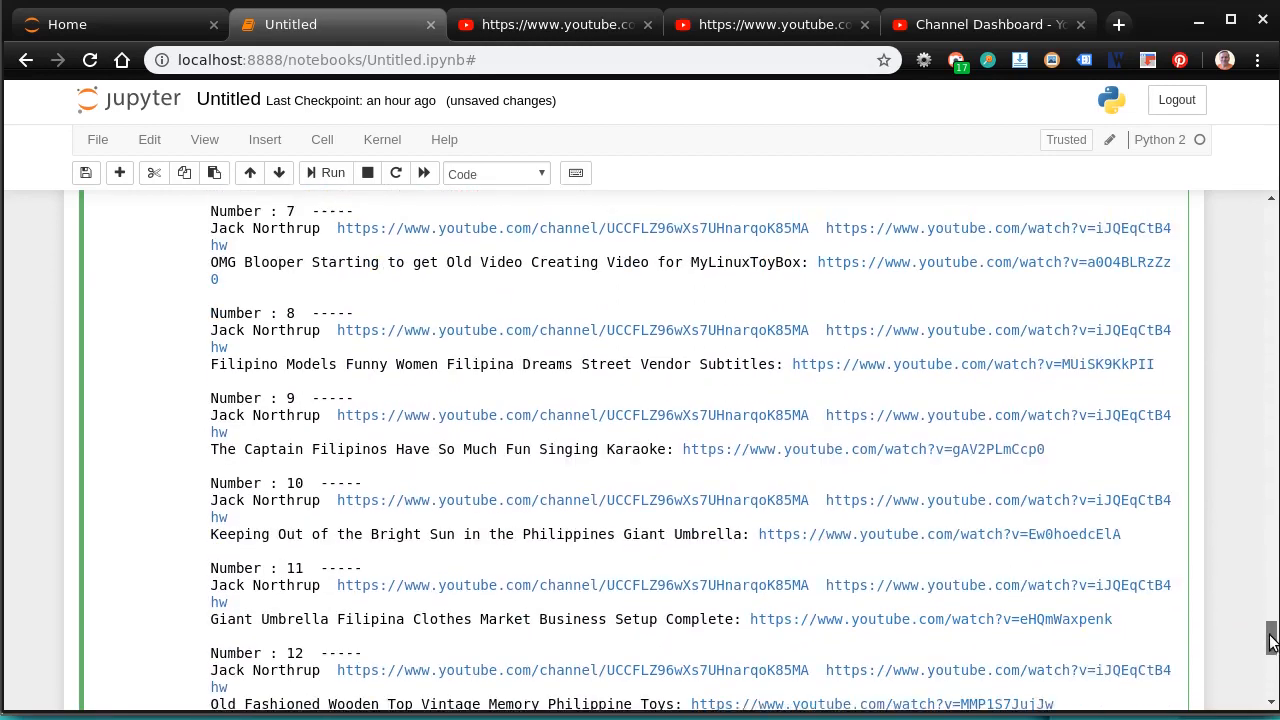
scroll(down, 3)
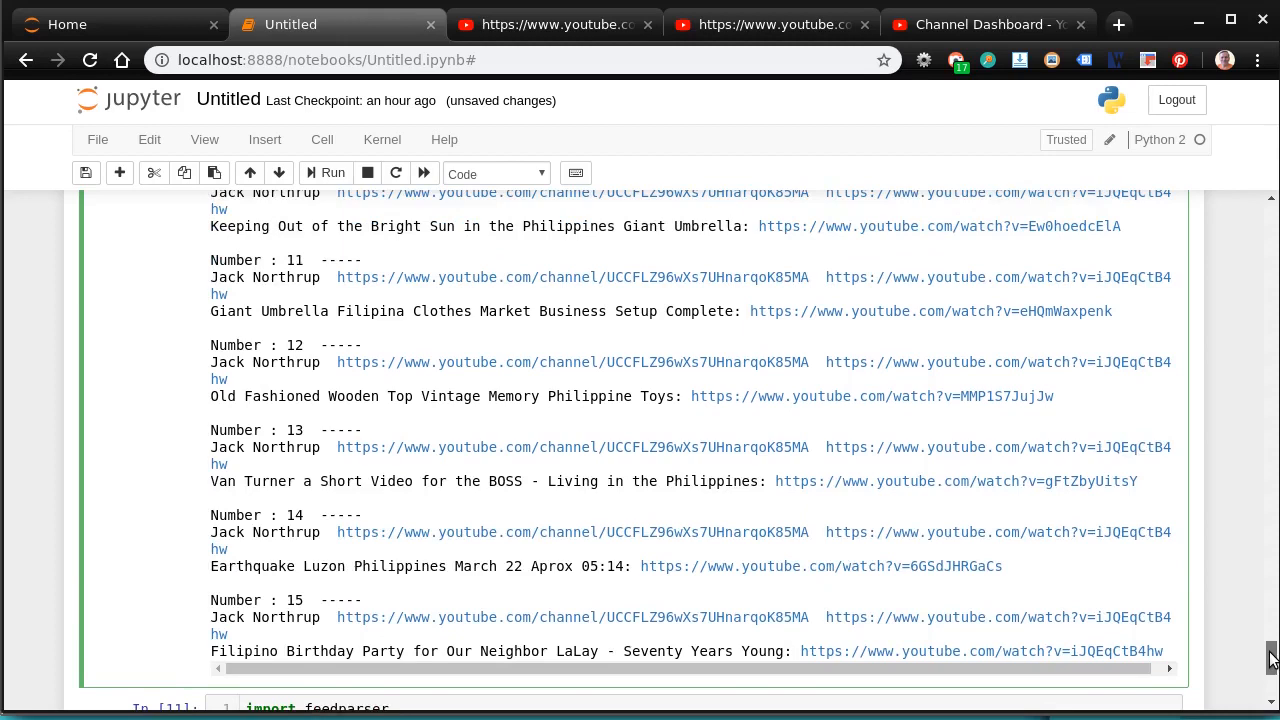
scroll(up, 3)
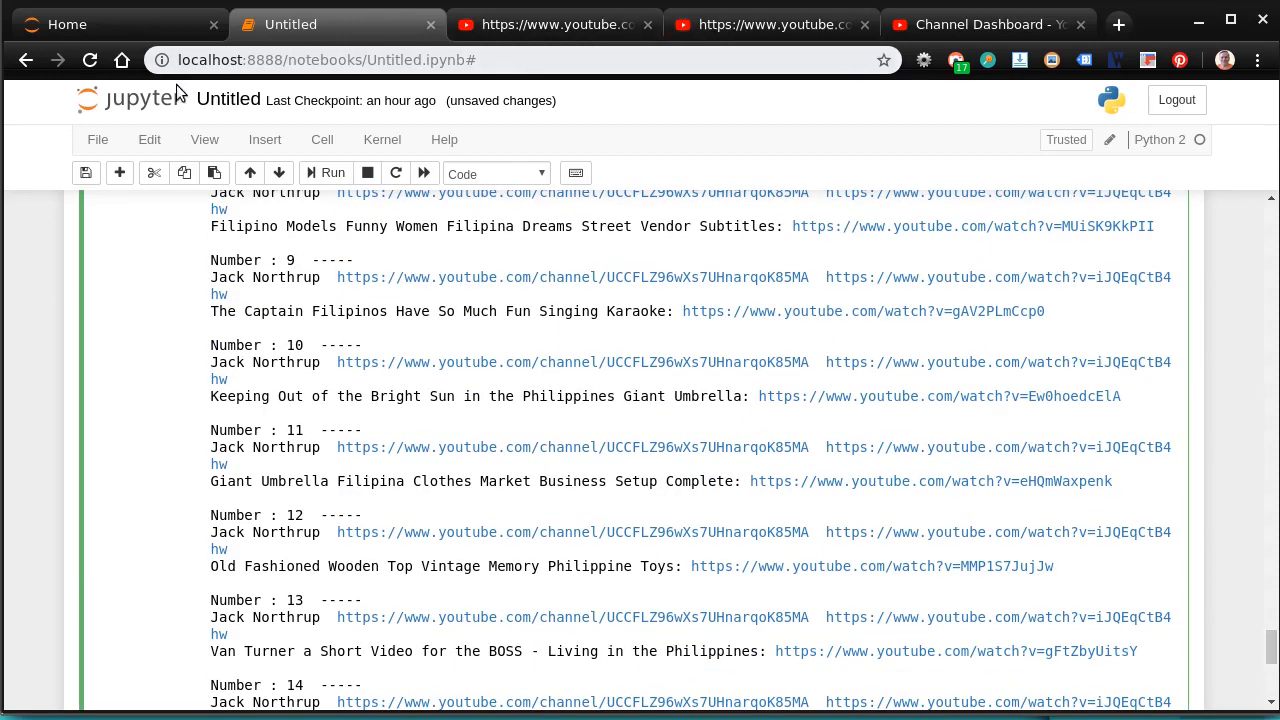
mouse_move(1224, 176)
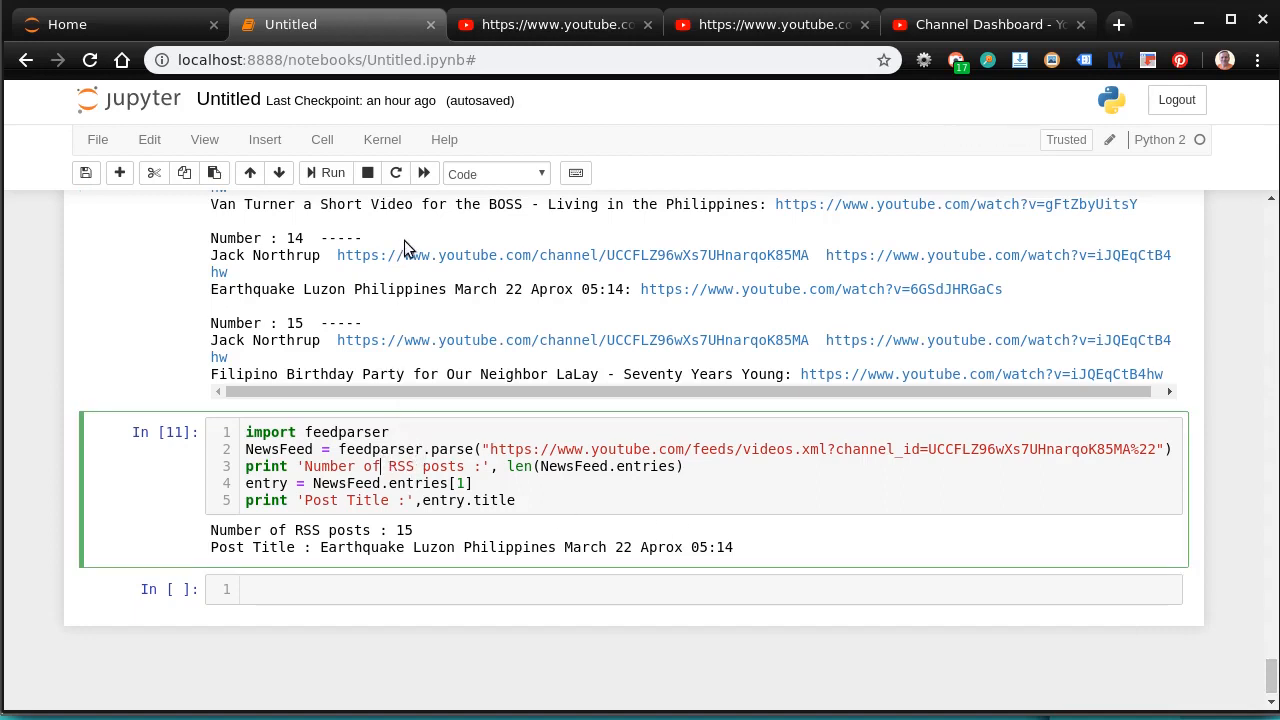
Rerun the feedparser cell reporting 15 RSS posts and the Earthquake Luzon post title
click(324, 172)
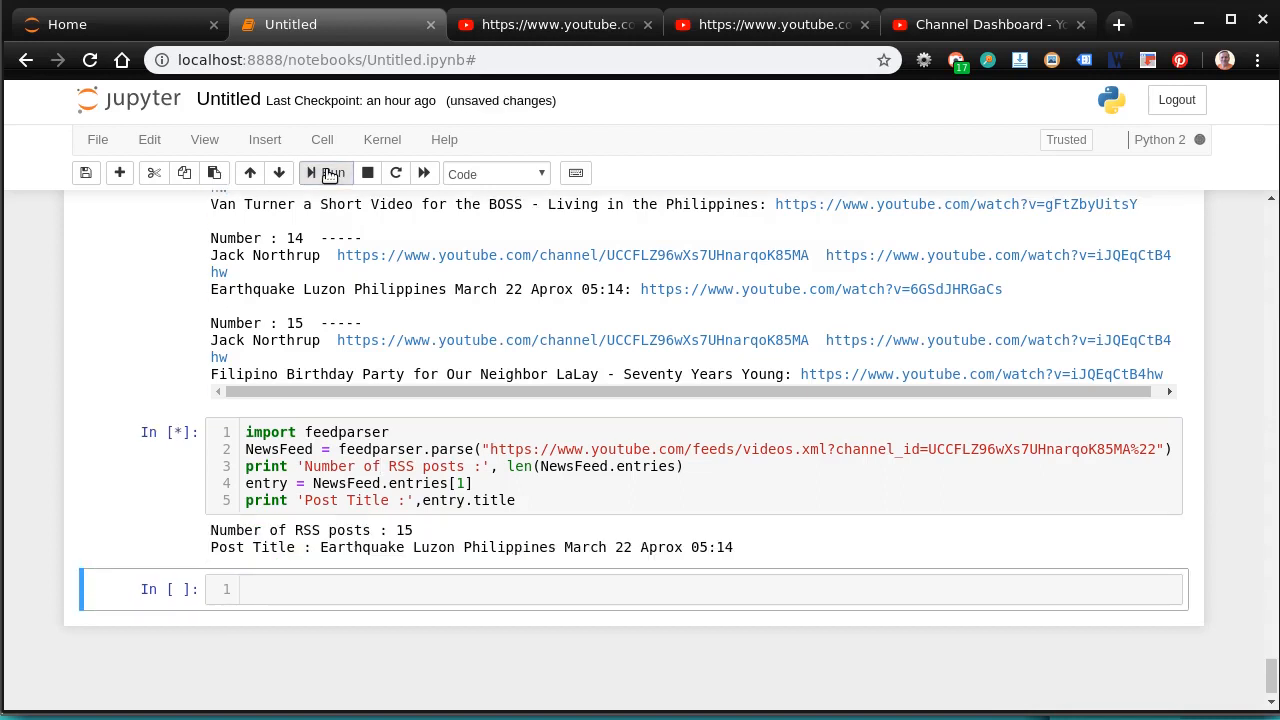
click(328, 172)
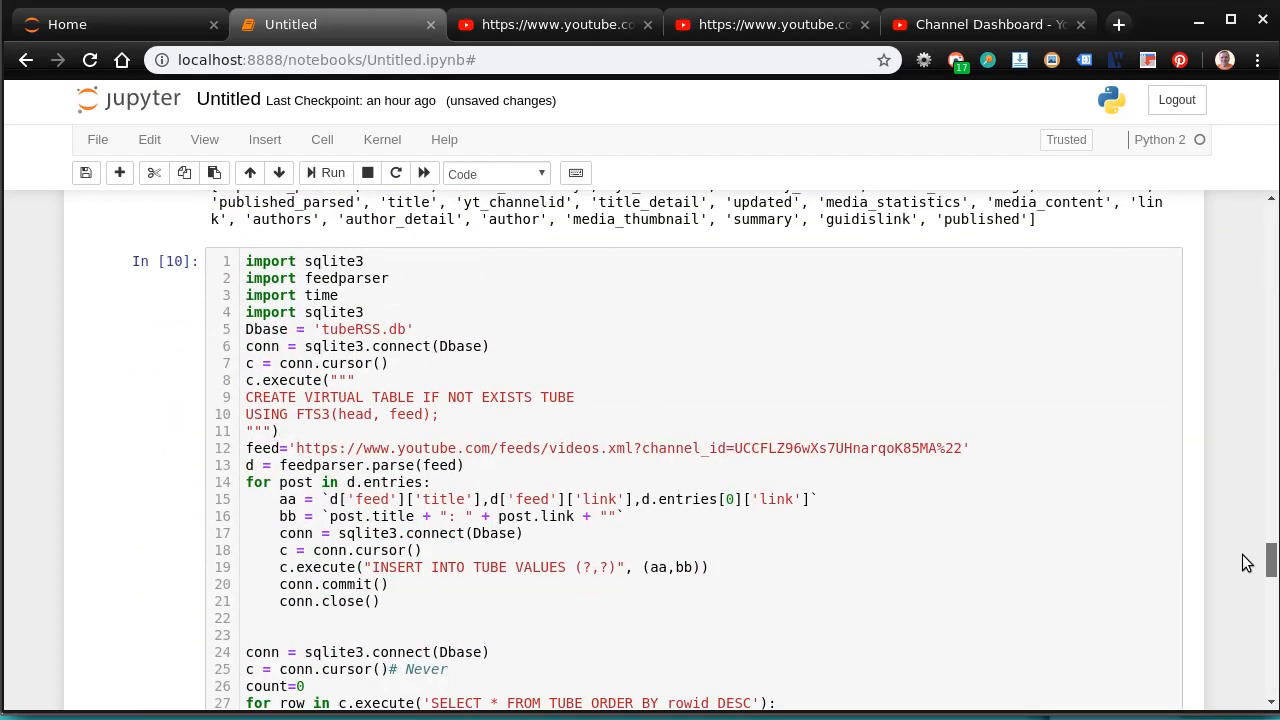
scroll(down, 3)
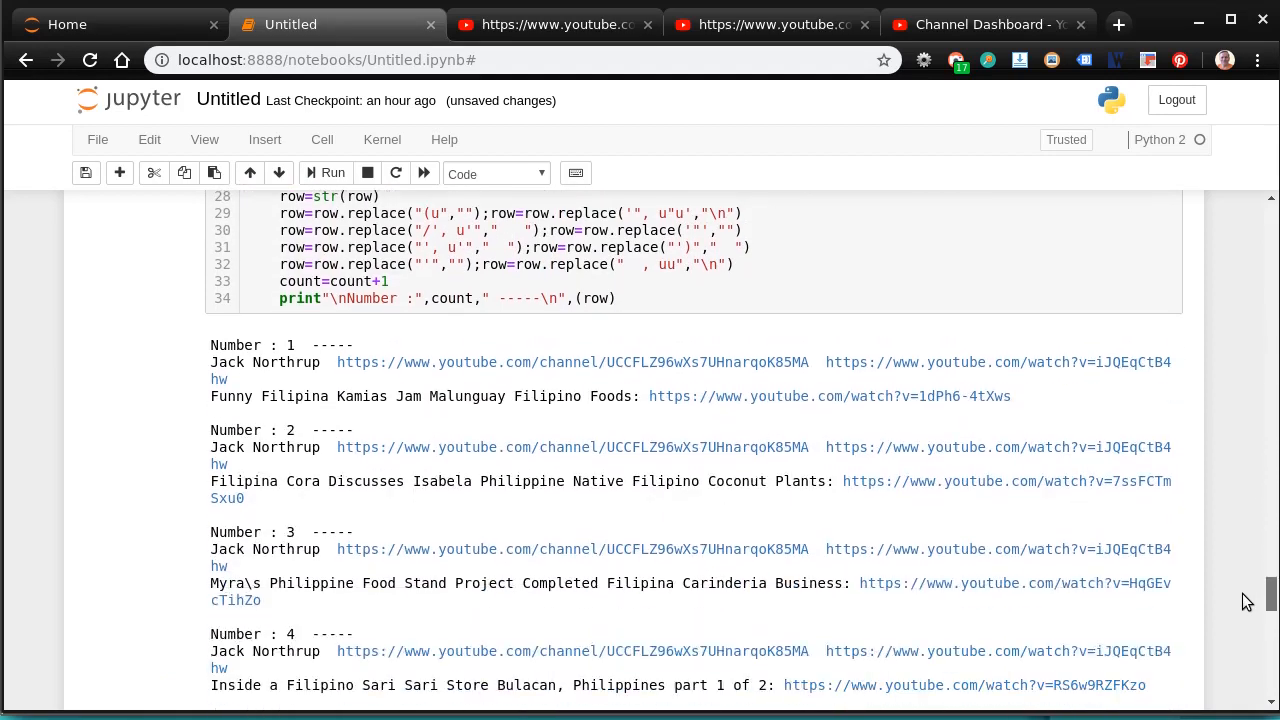
scroll(down, 3)
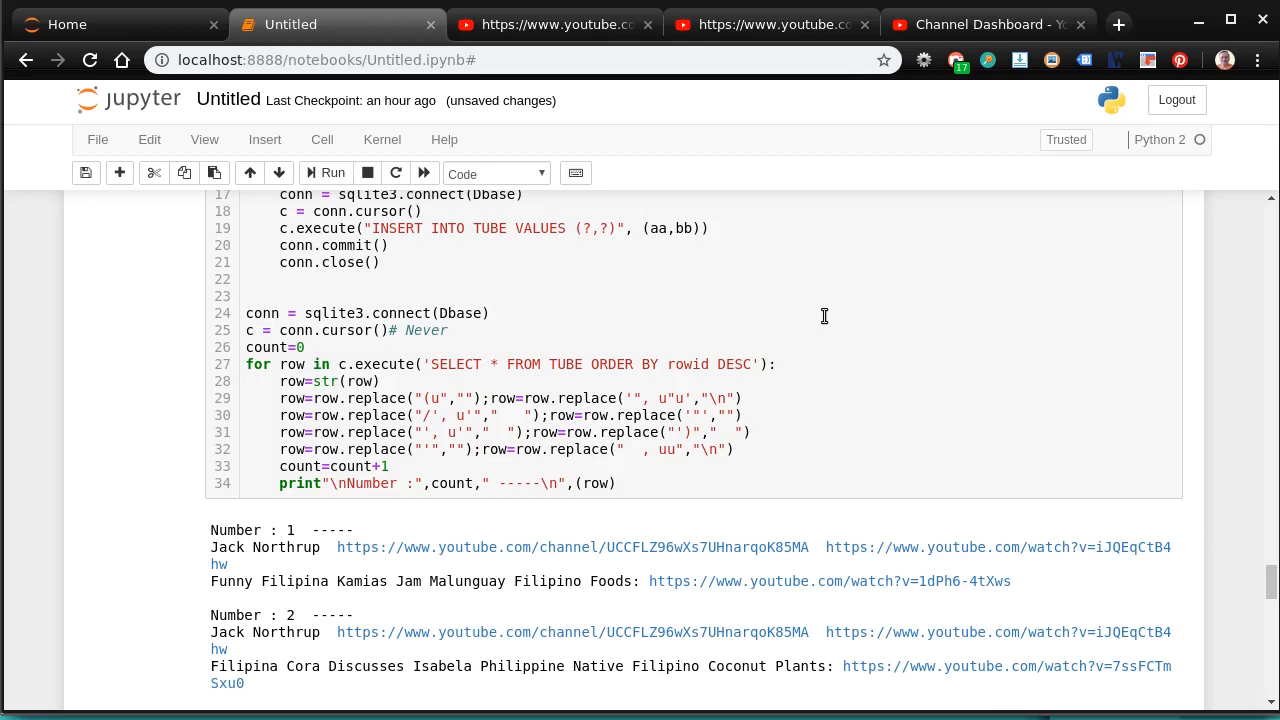
mouse_move(1228, 584)
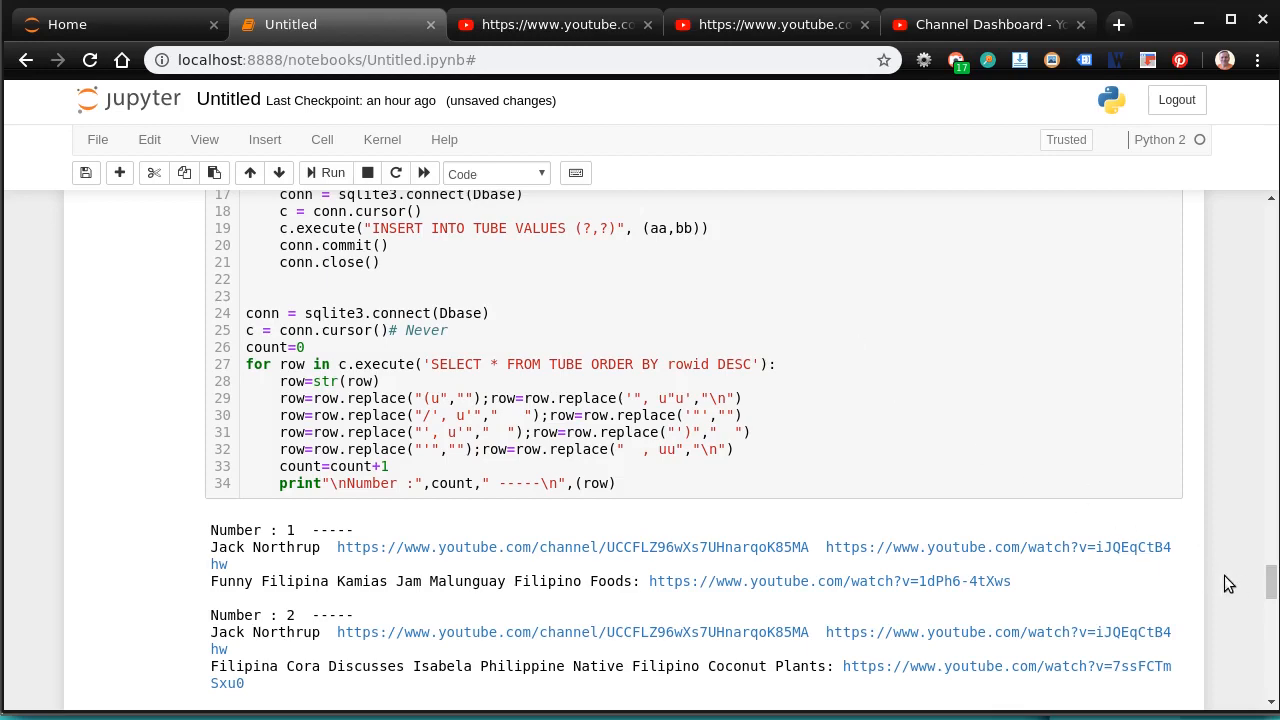
mouse_move(1272, 580)
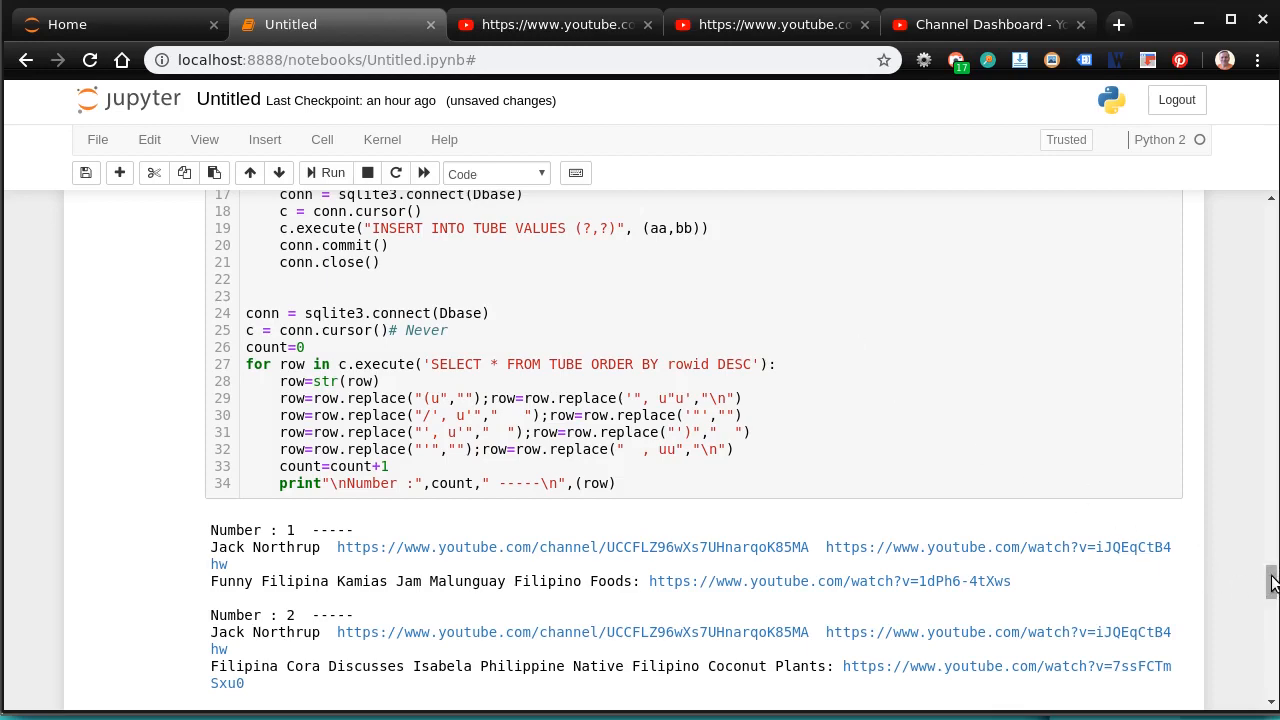
scroll(down, 3)
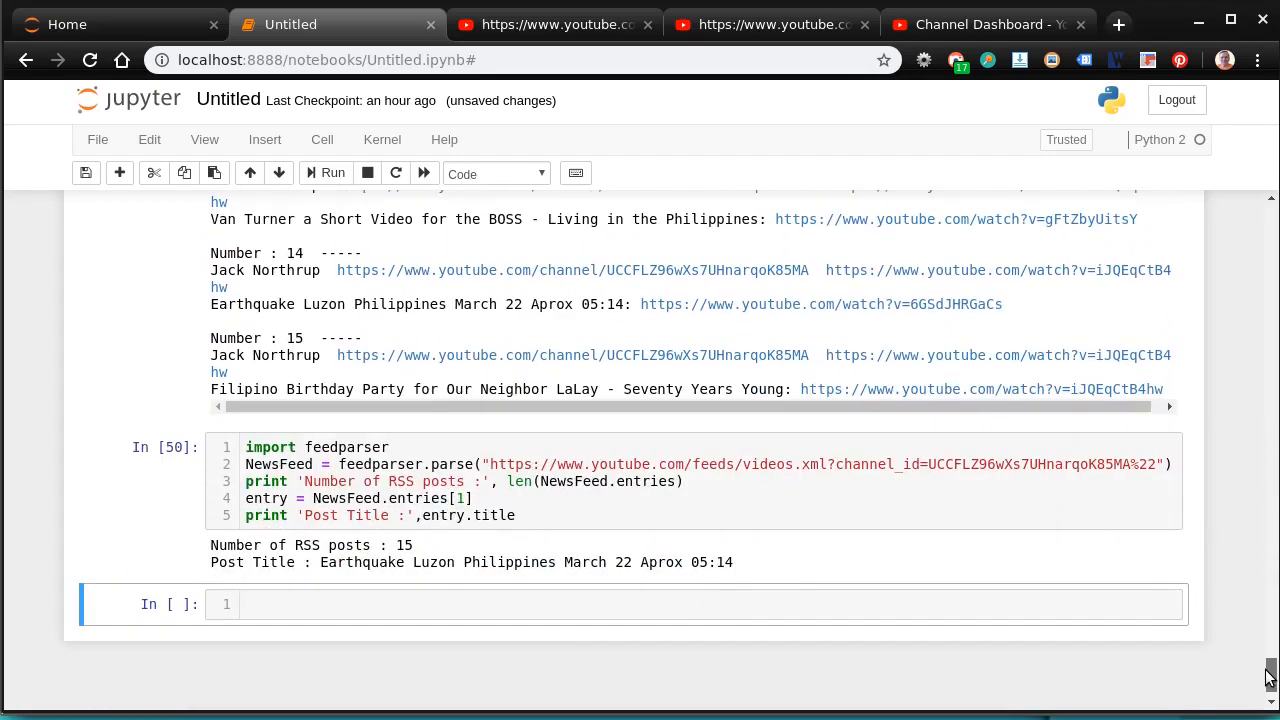